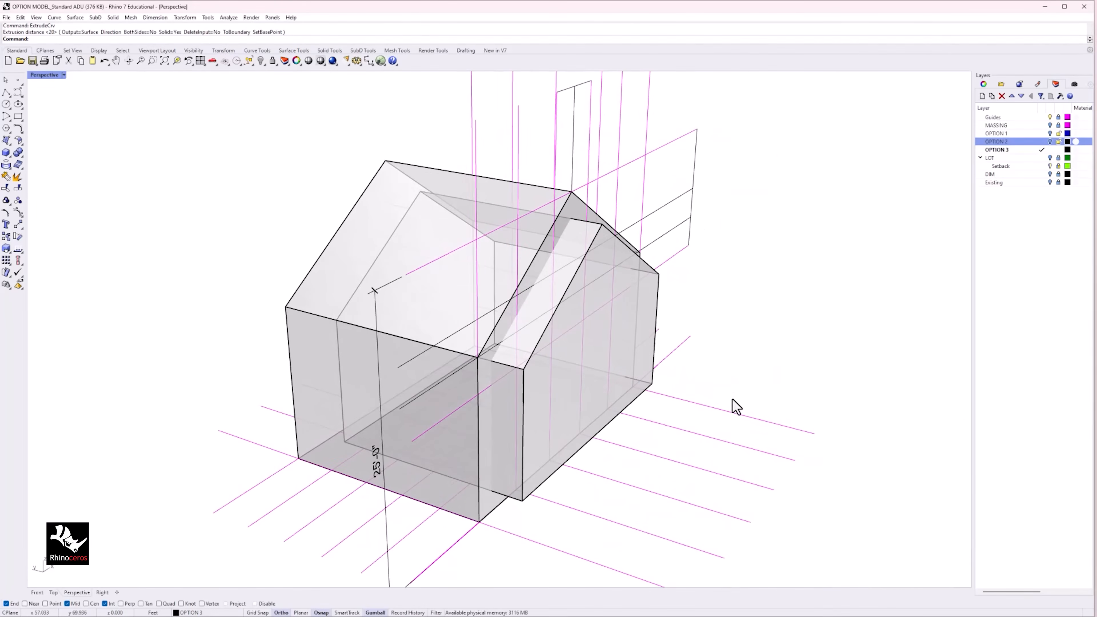
Bring up the WORKING MODEL with the PARAM_WALL Grasshopper definition beside the Perspective viewport
left_click(6, 141)
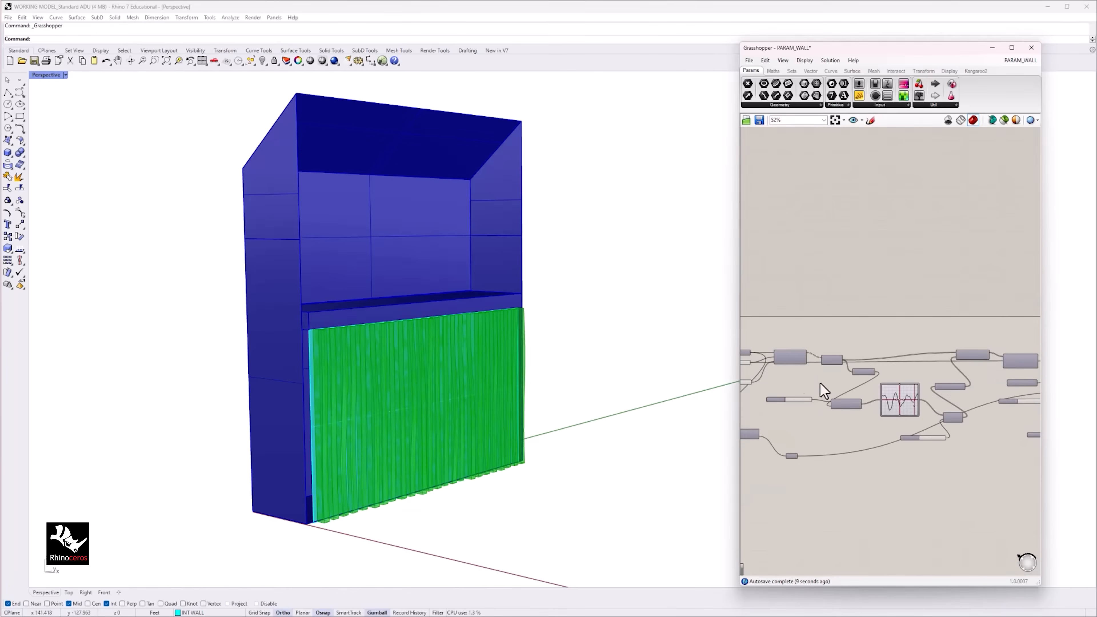
scroll("down", 3)
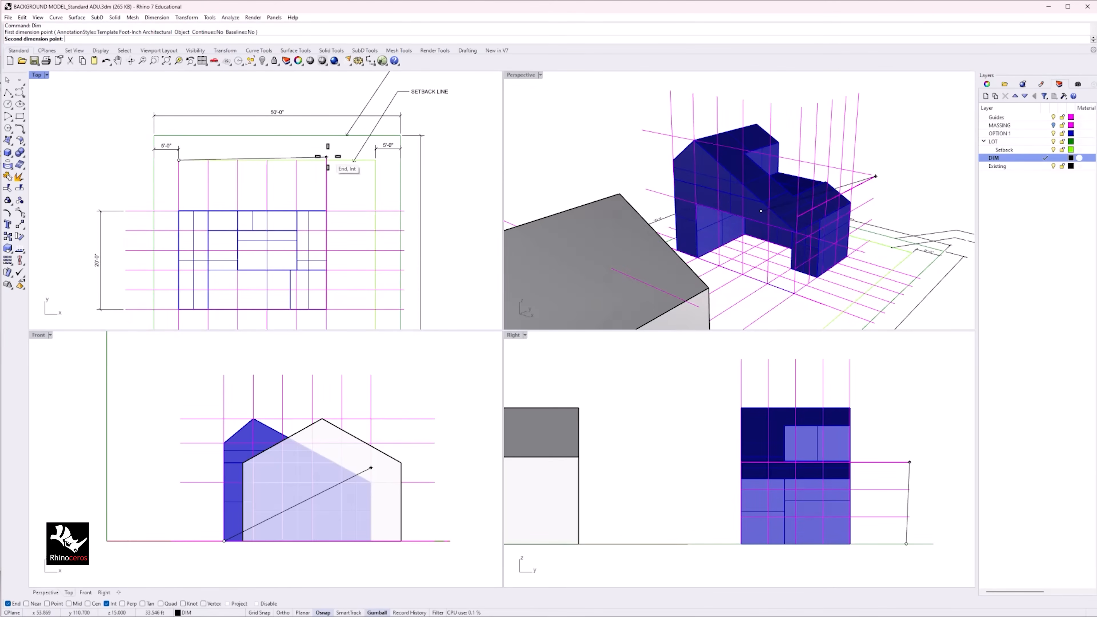
Finish the 30'-0" plan dimension and switch to the Front viewport for the height dimension
left_click(325, 160)
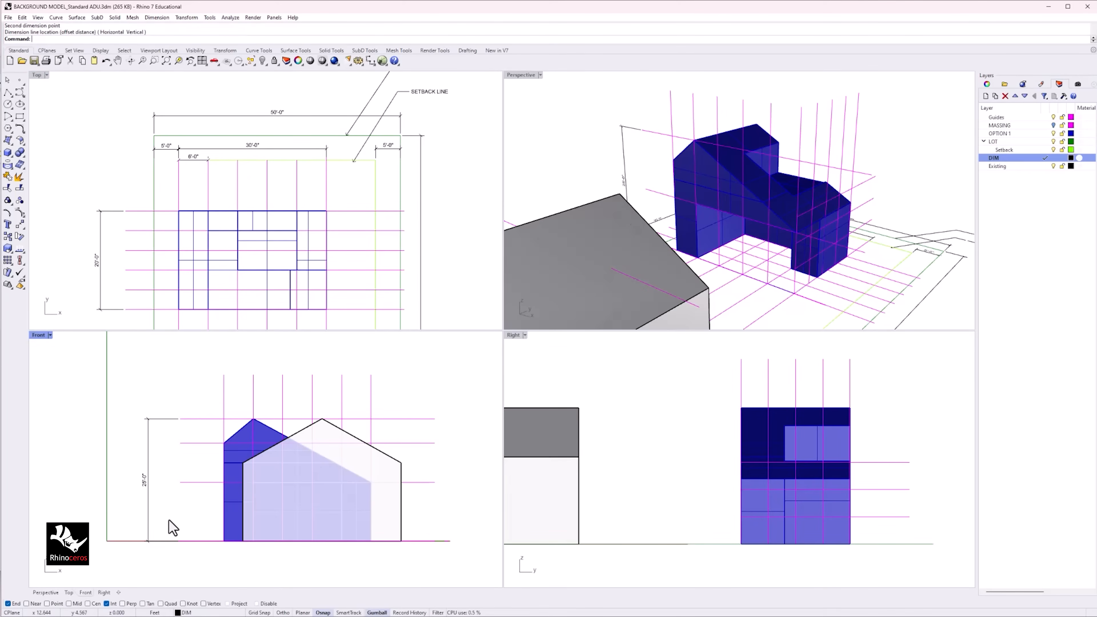
double_click(520, 75)
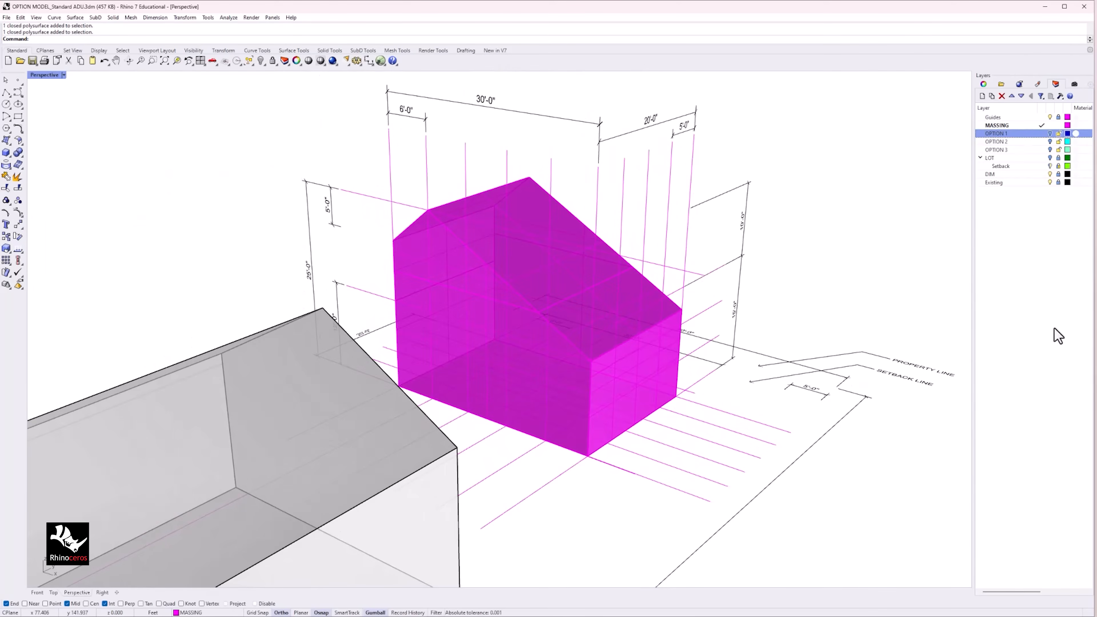
Toggle the MASSING, OPTION 1 and OPTION 2 layers to review the carved alternatives
left_click(1050, 134)
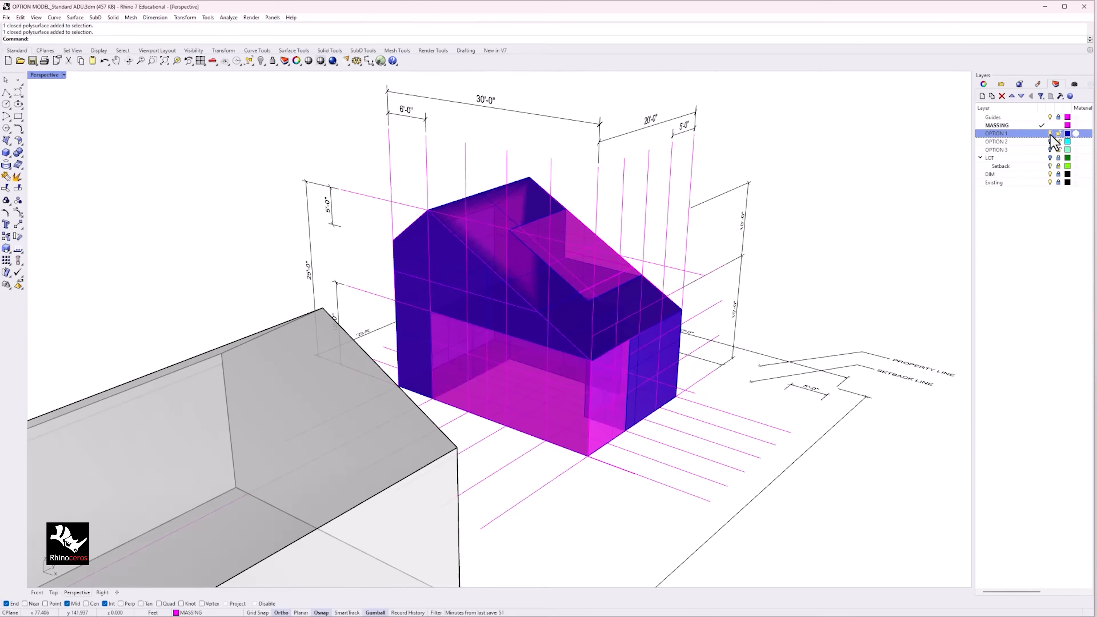
left_click(1042, 133)
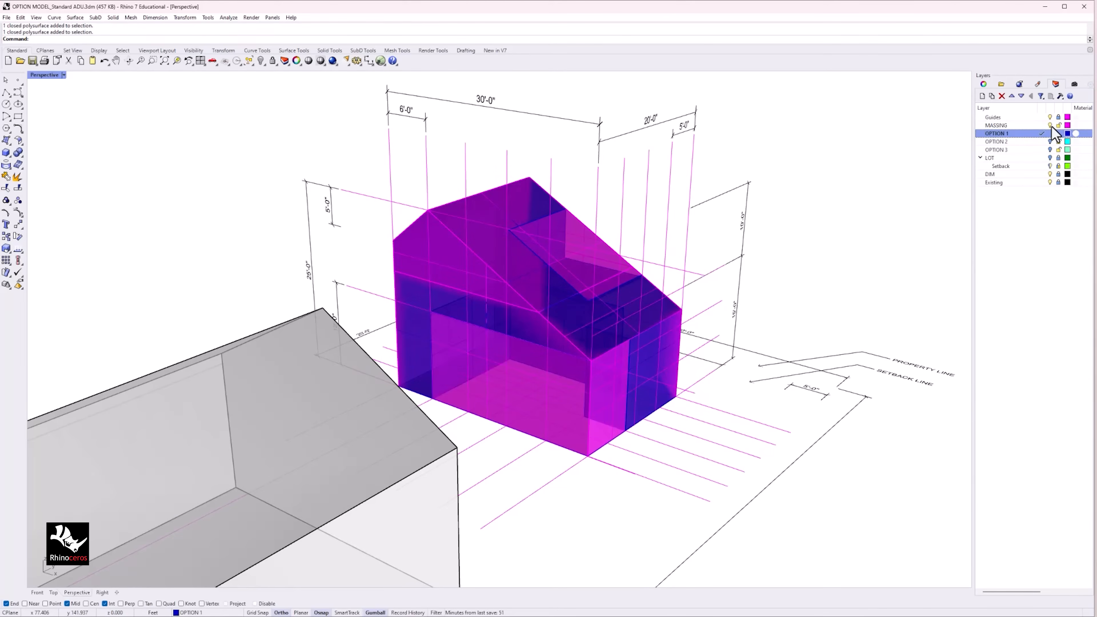
left_click(997, 126)
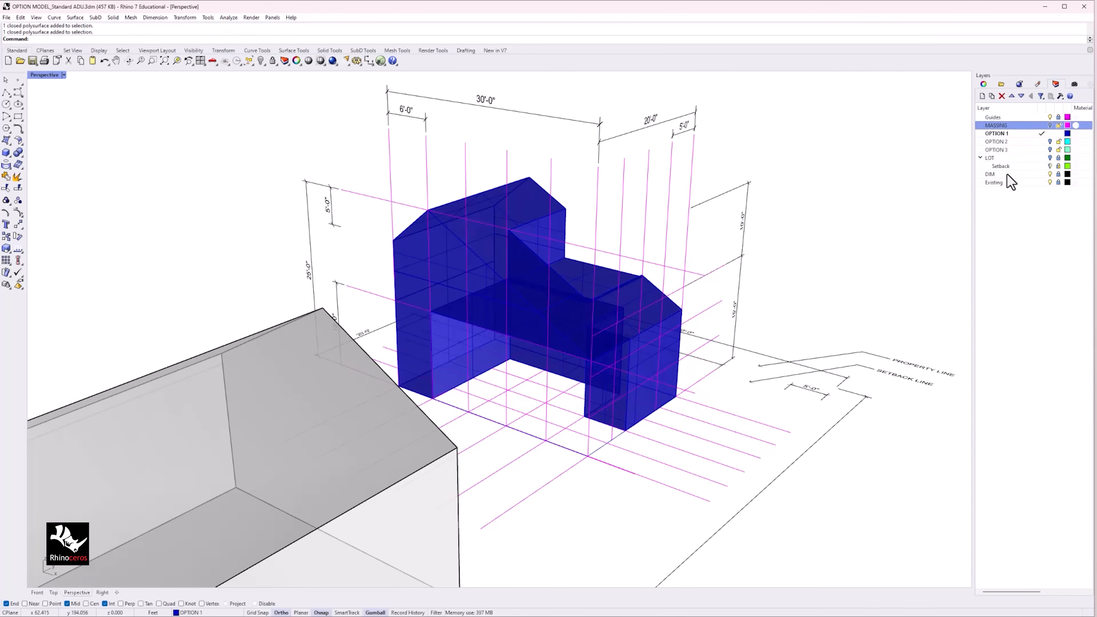
left_click(994, 117)
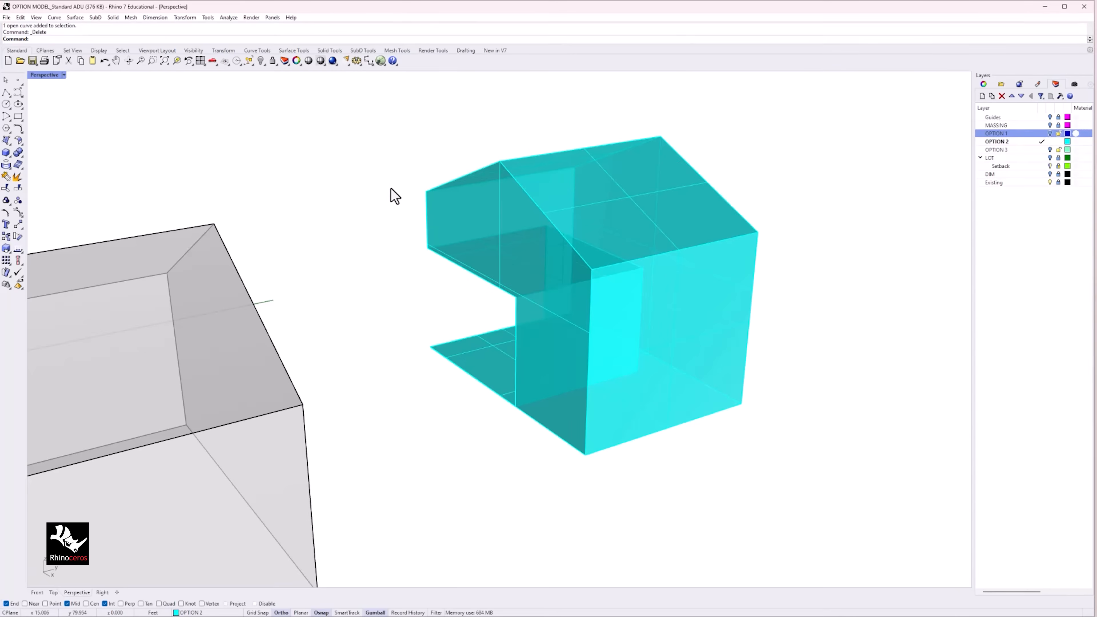
left_click(996, 140)
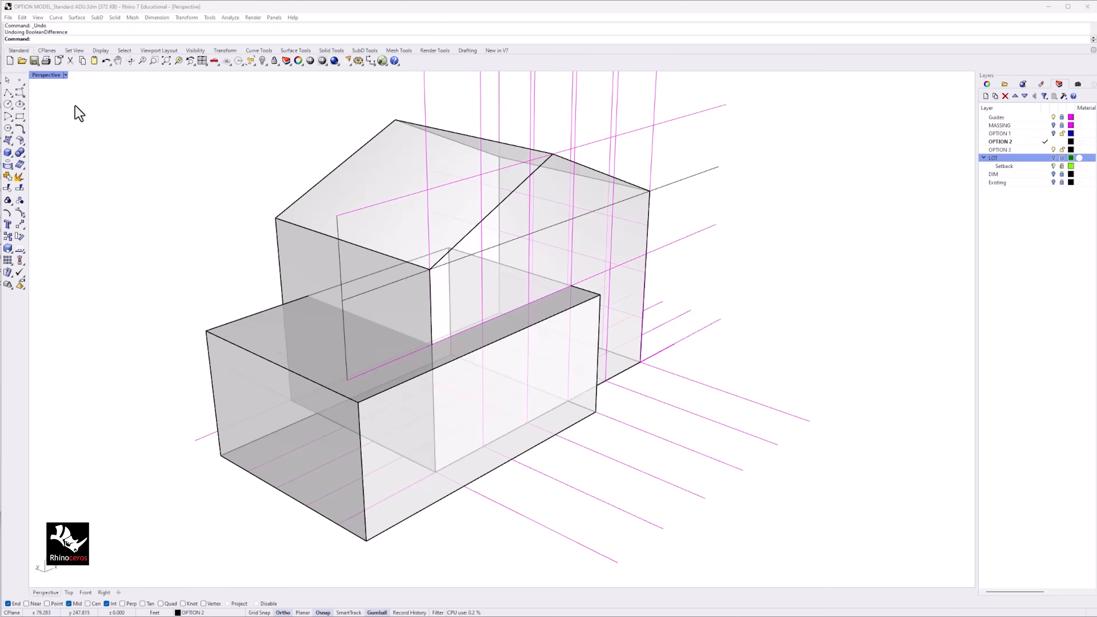
Pick a solid editing tool from the Solid Tools flyout for the gabled massing
left_click(10, 153)
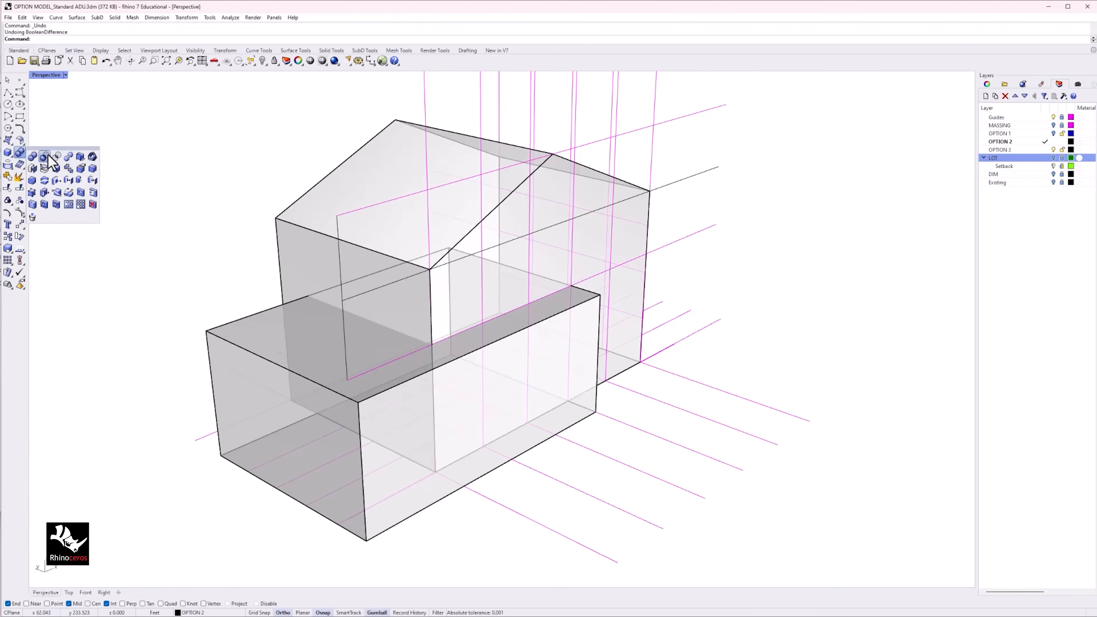
left_click(32, 156)
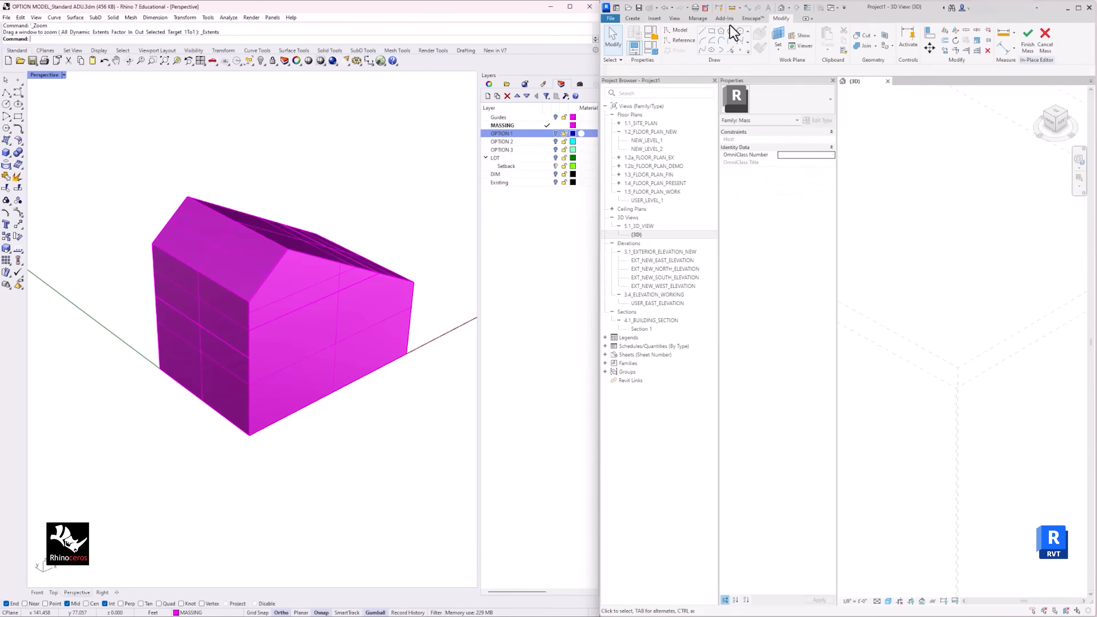
Start Import CAD and select EXPORT FROM RHINO_Standard ADU.sat in the 01_RHINO folder
left_click(654, 18)
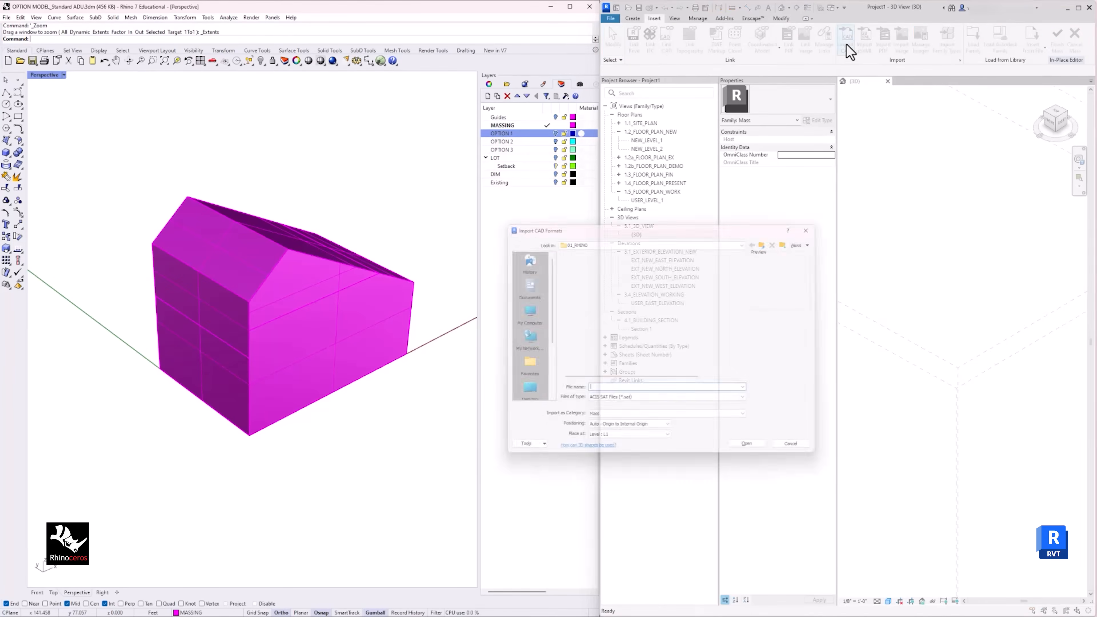
left_click(605, 260)
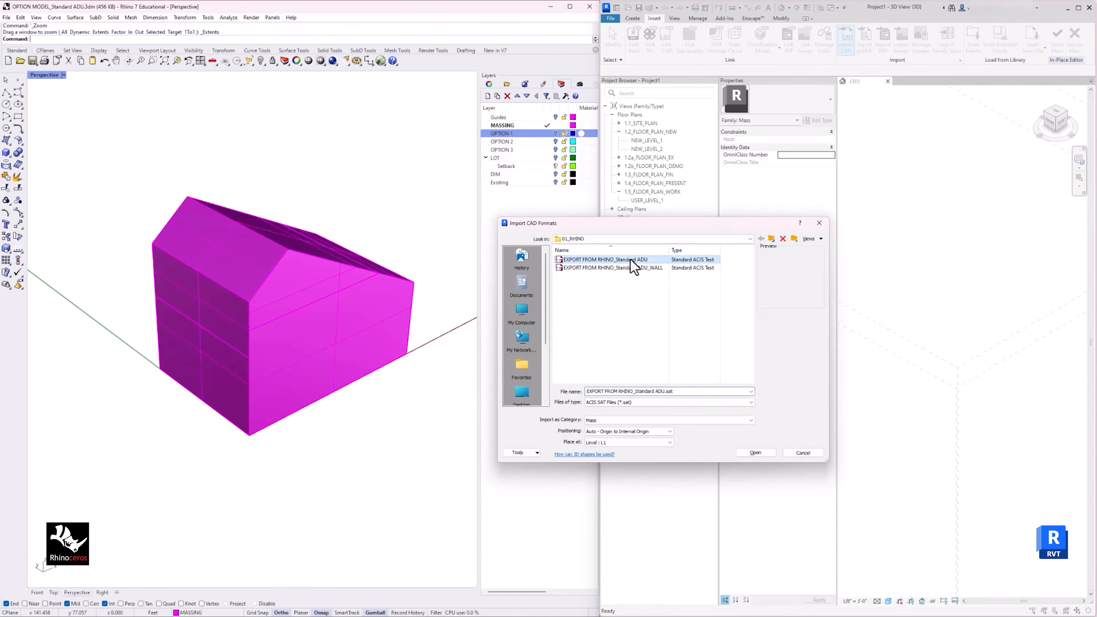
left_click(755, 453)
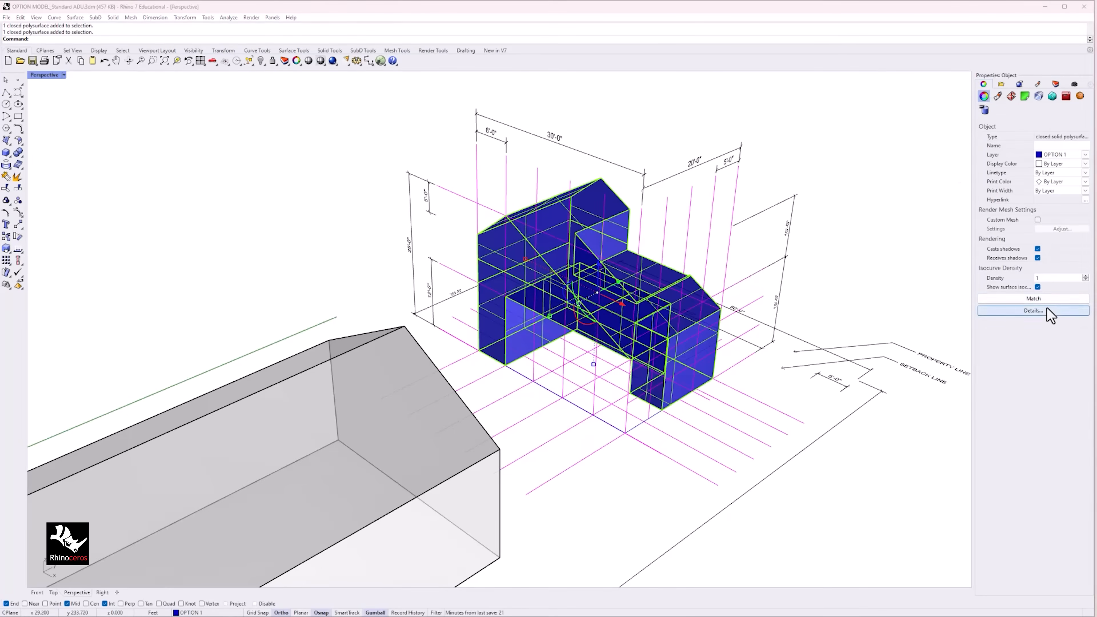
Read object Details to confirm OPTION 1 is a closed solid while the red box is an open polysurface
left_click(1033, 311)
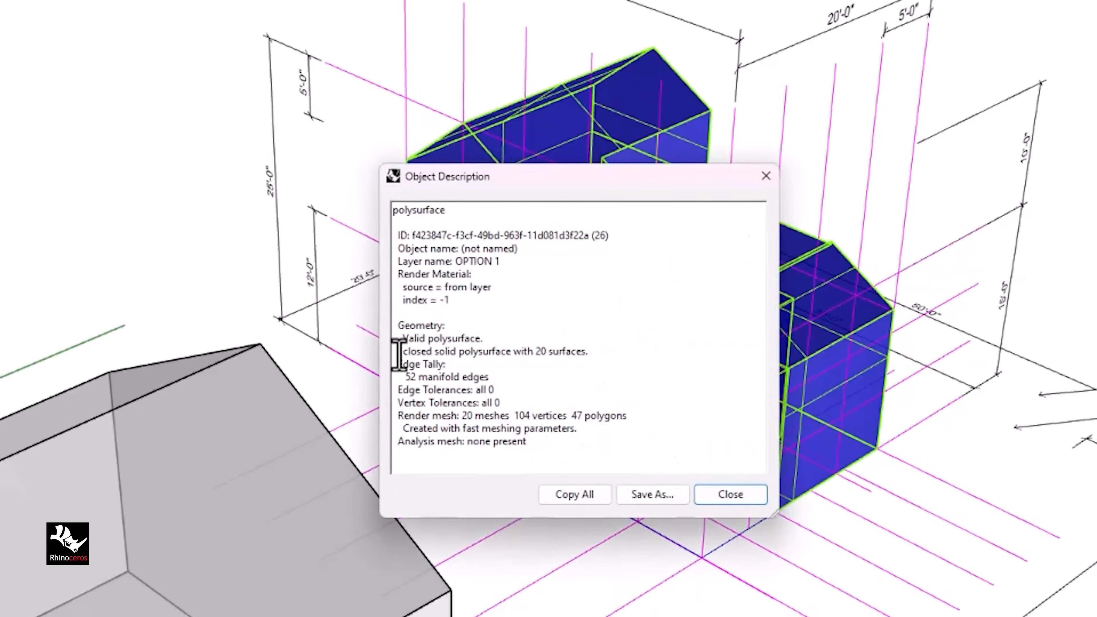
left_click(729, 495)
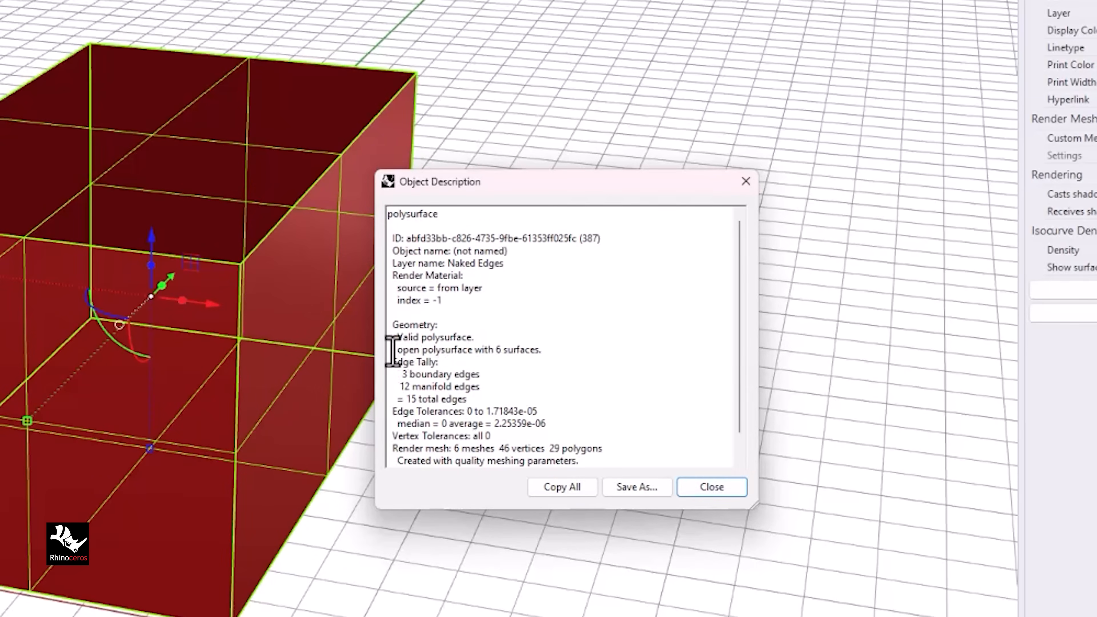
double_click(466, 350)
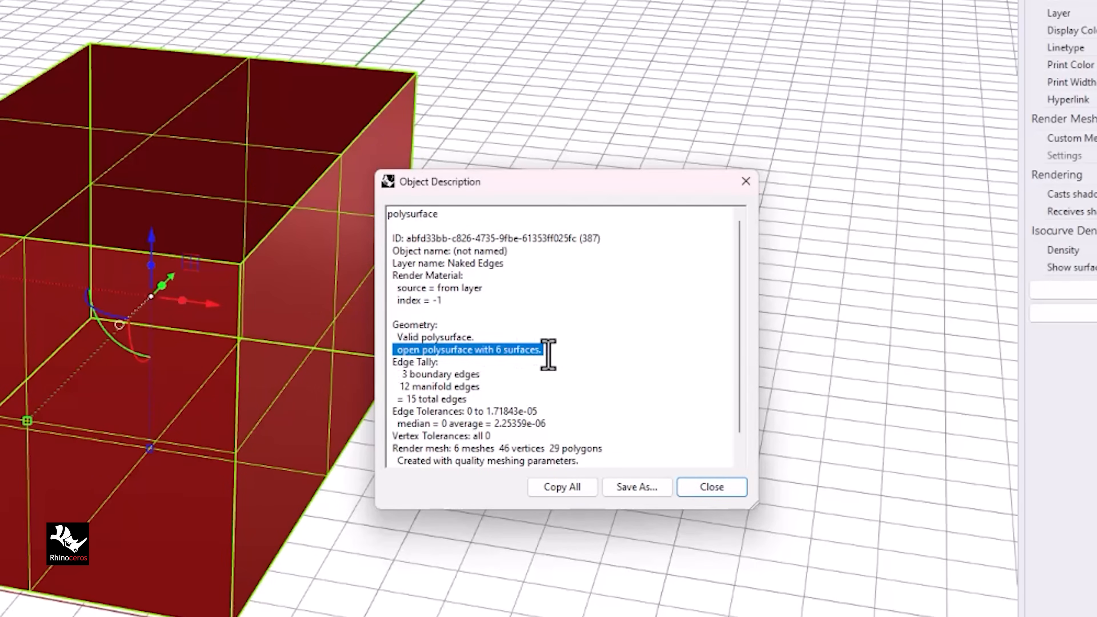
left_click(710, 486)
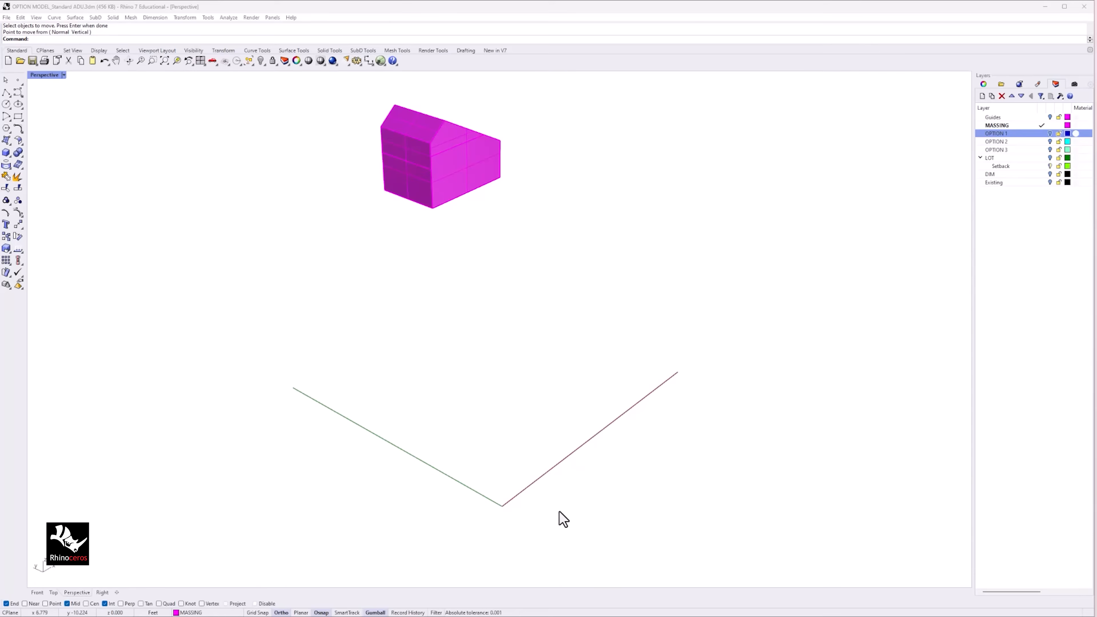
mouse_move(548, 548)
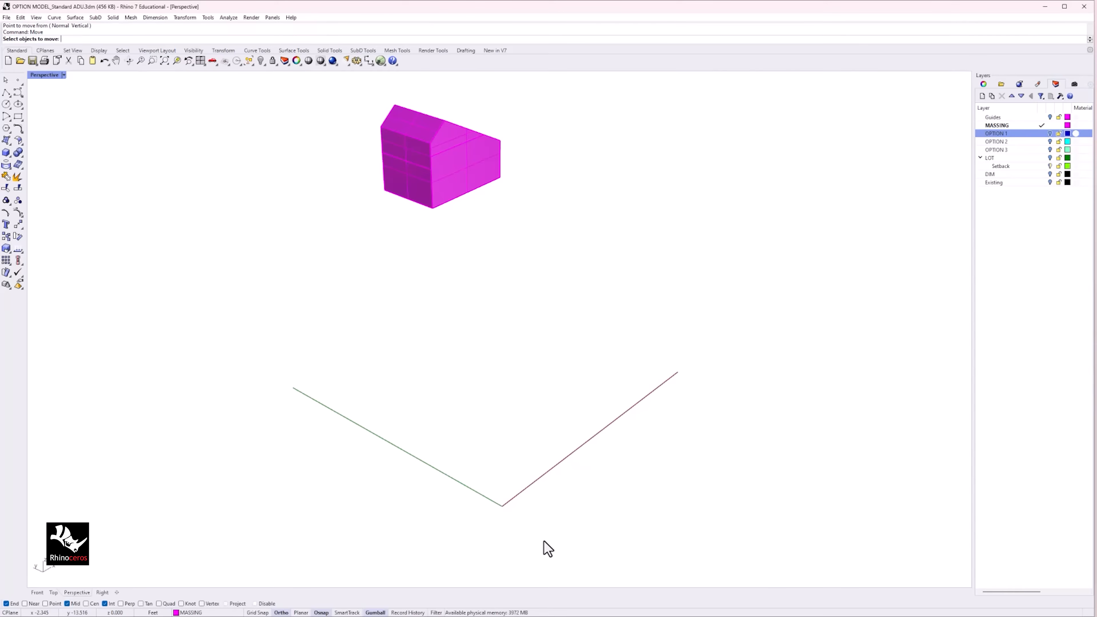
Select the floating magenta massing to move it onto the world origin
left_click(455, 161)
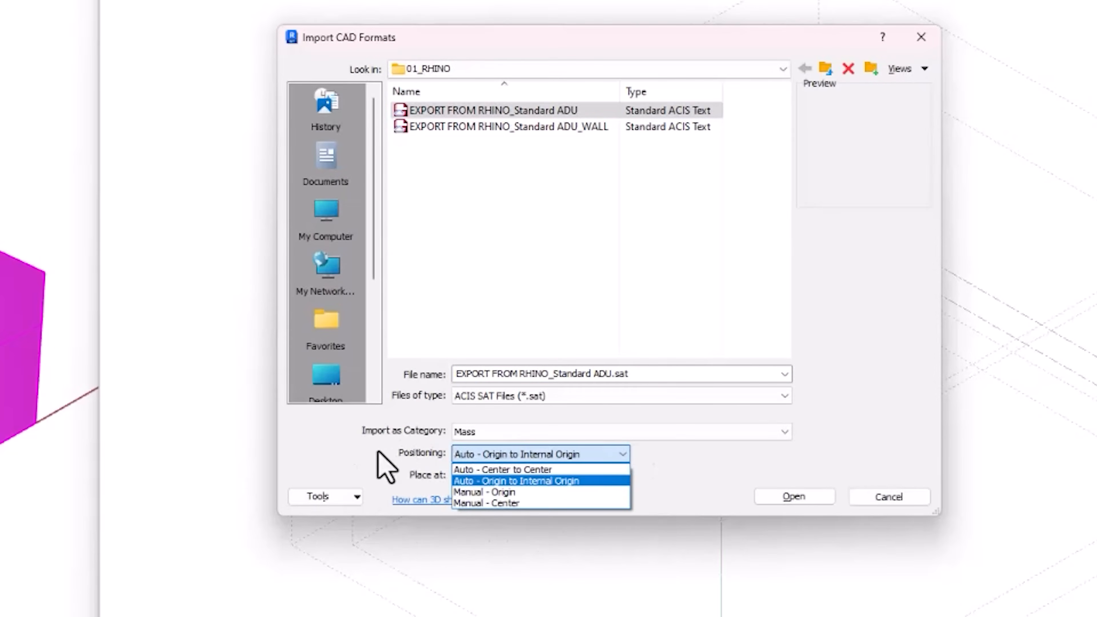
Set positioning to Auto - Origin to Internal Origin and import the Standard ADU mass
left_click(517, 481)
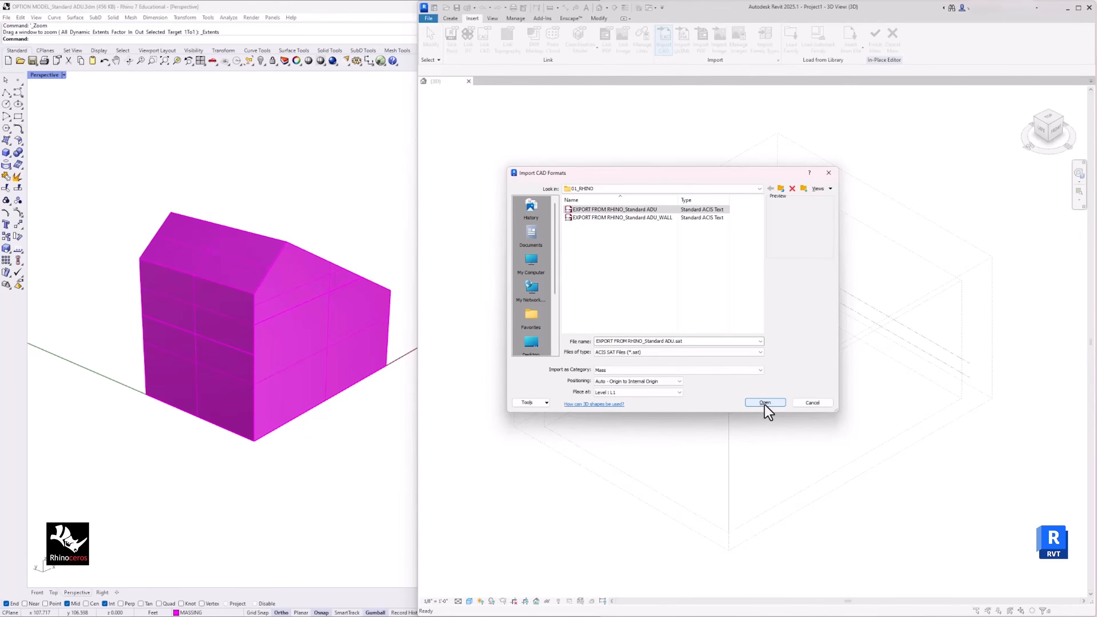
left_click(764, 402)
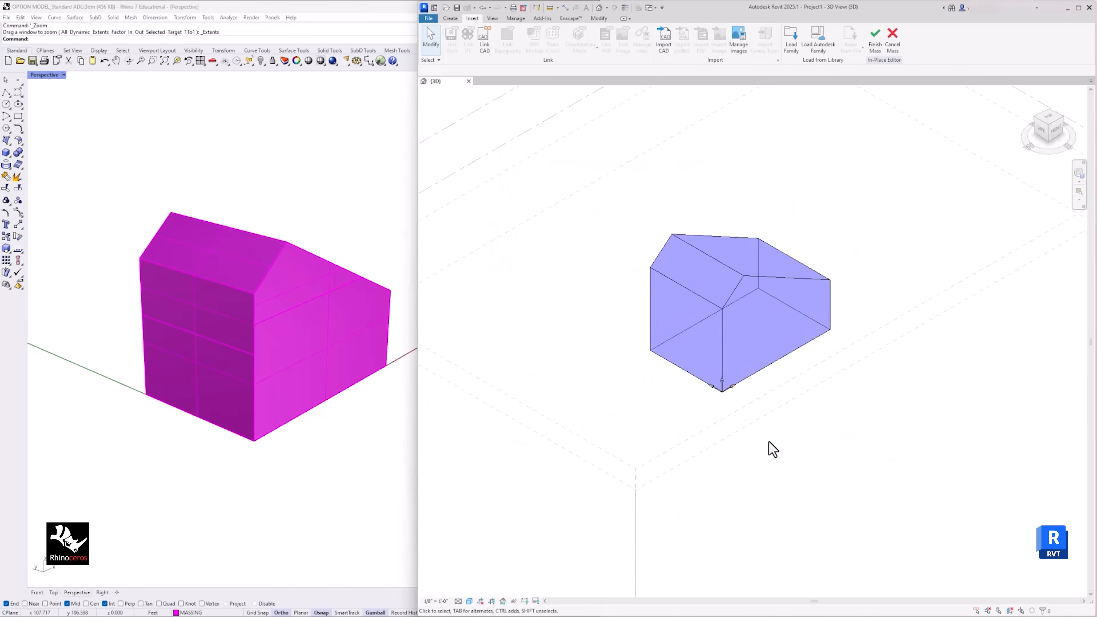
mouse_move(795, 475)
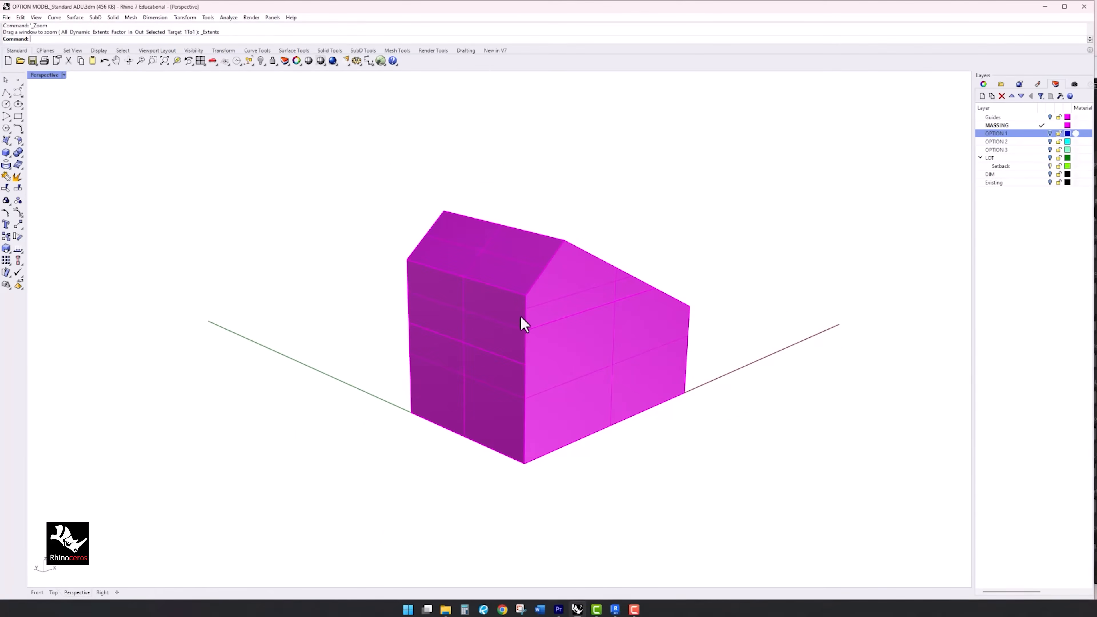
Select the magenta massing and start File > Export with Origin
left_click(525, 324)
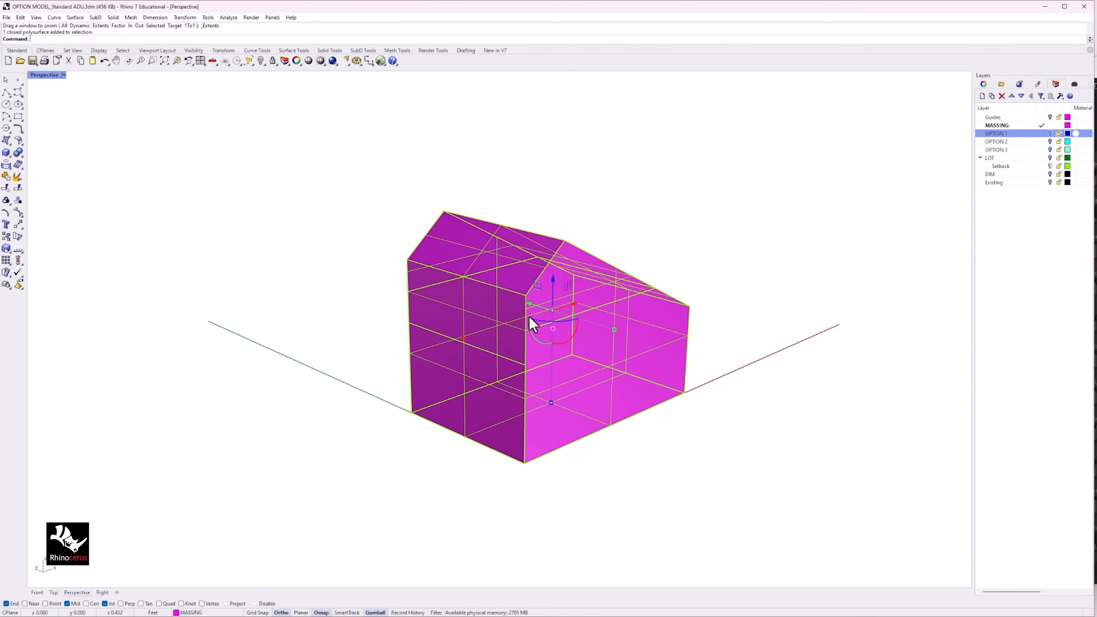
mouse_move(10, 25)
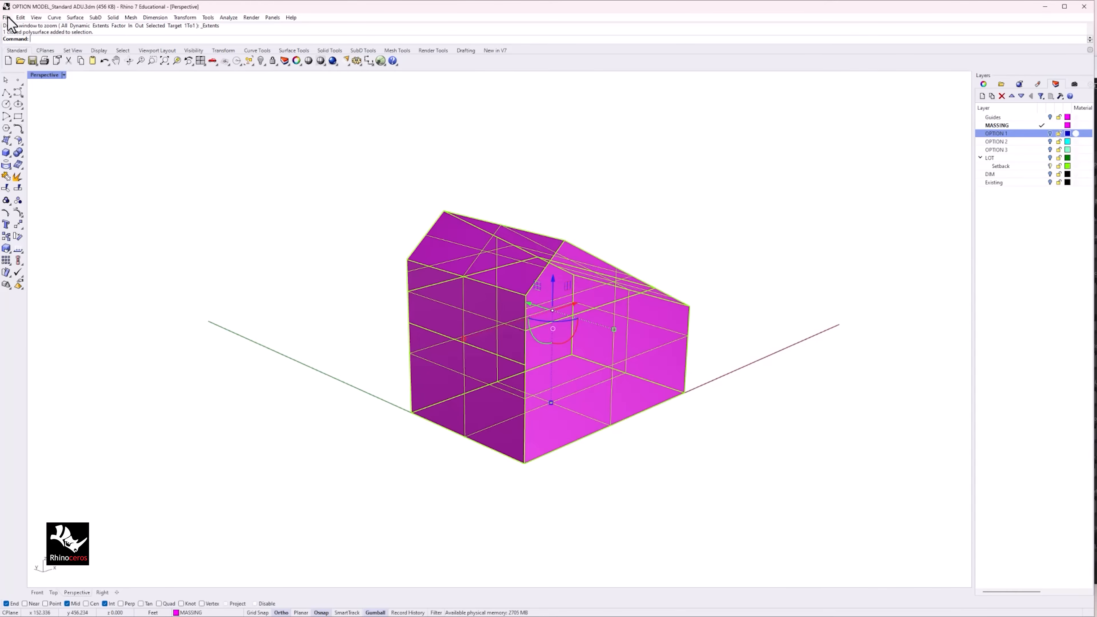
left_click(6, 16)
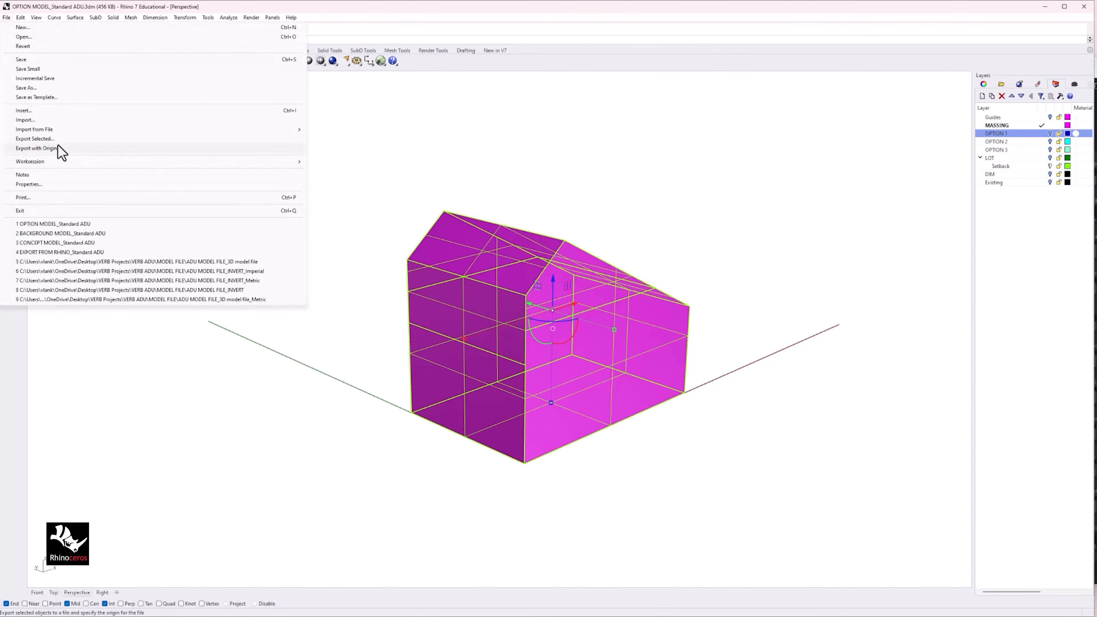
left_click(36, 147)
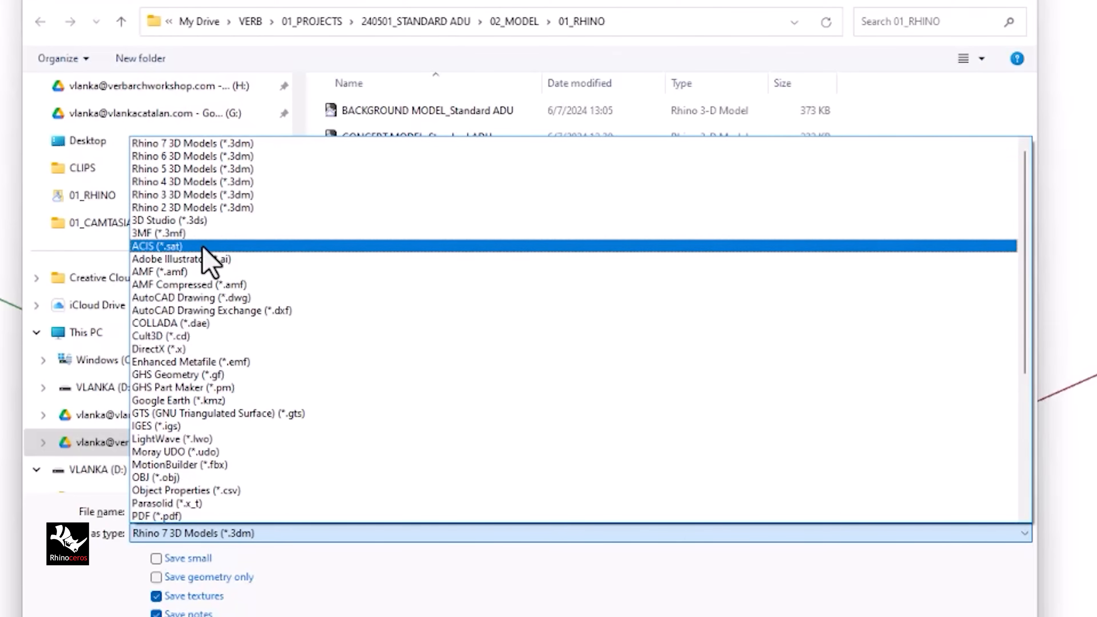
Save it as ACIS SAT over EXPORT FROM RHINO_Standard ADU and confirm the export options
left_click(156, 246)
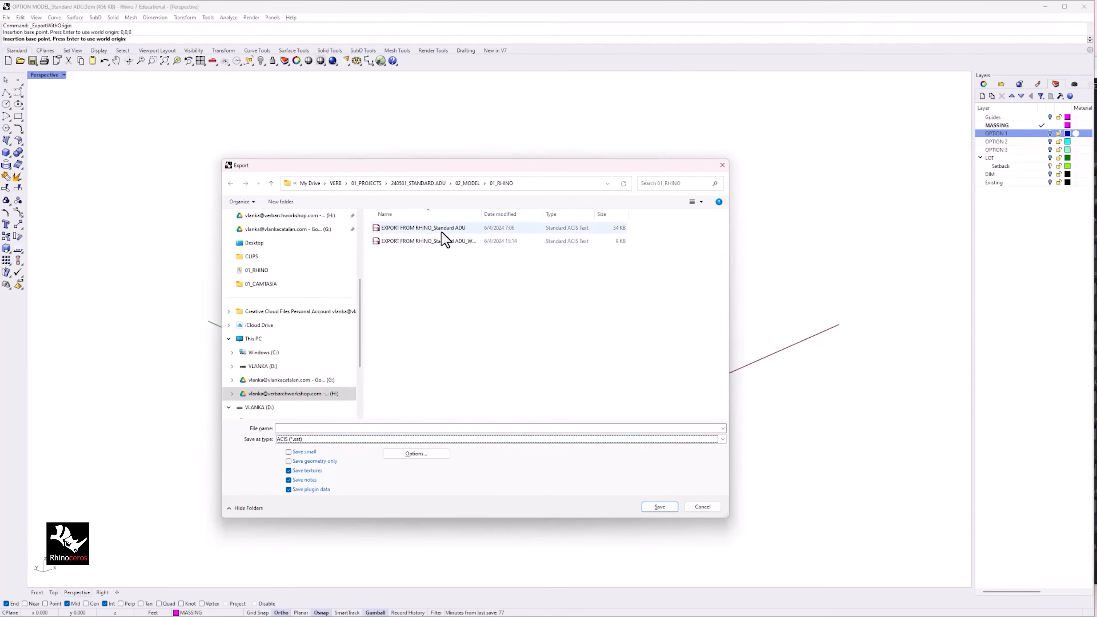
left_click(658, 507)
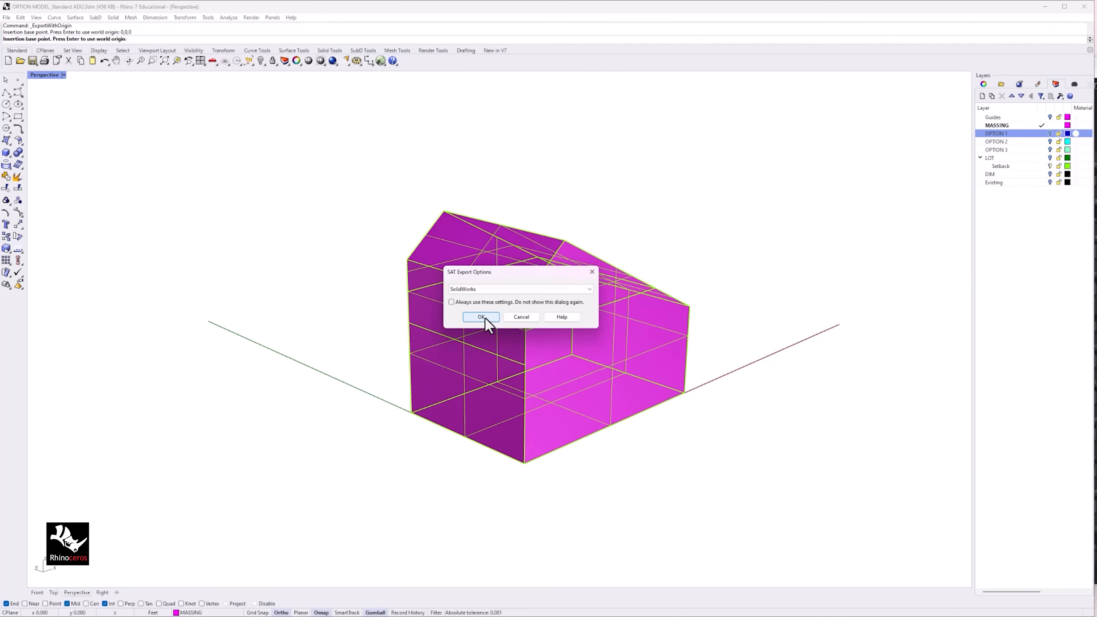
left_click(481, 318)
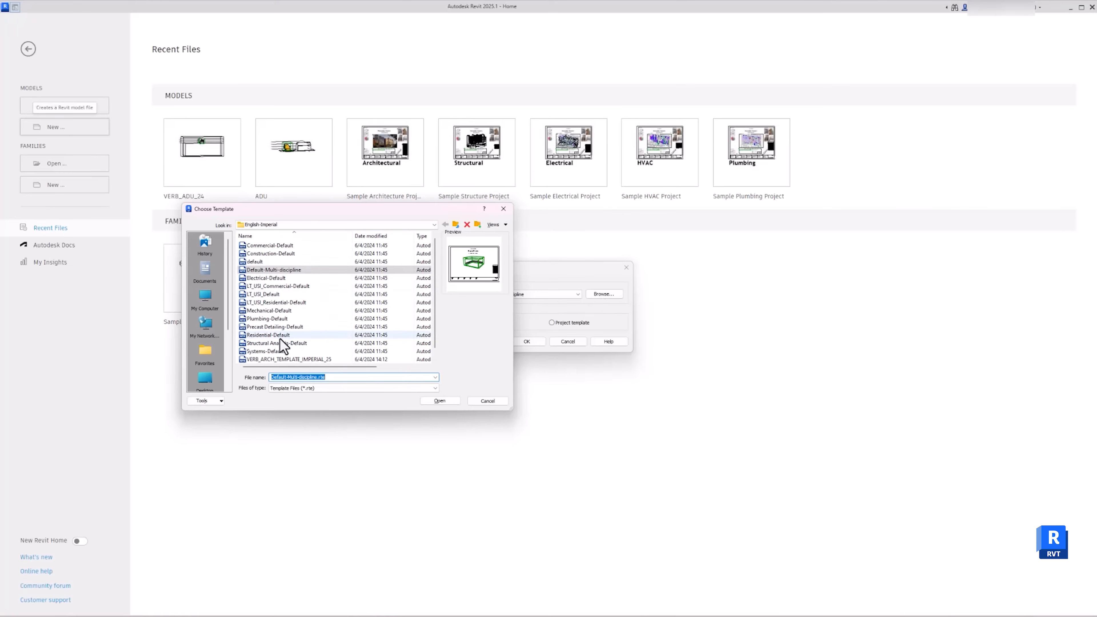
Create a new project from the VERB_ARCH_TEMPLATE_IMPERIAL_25.rte template
left_click(287, 359)
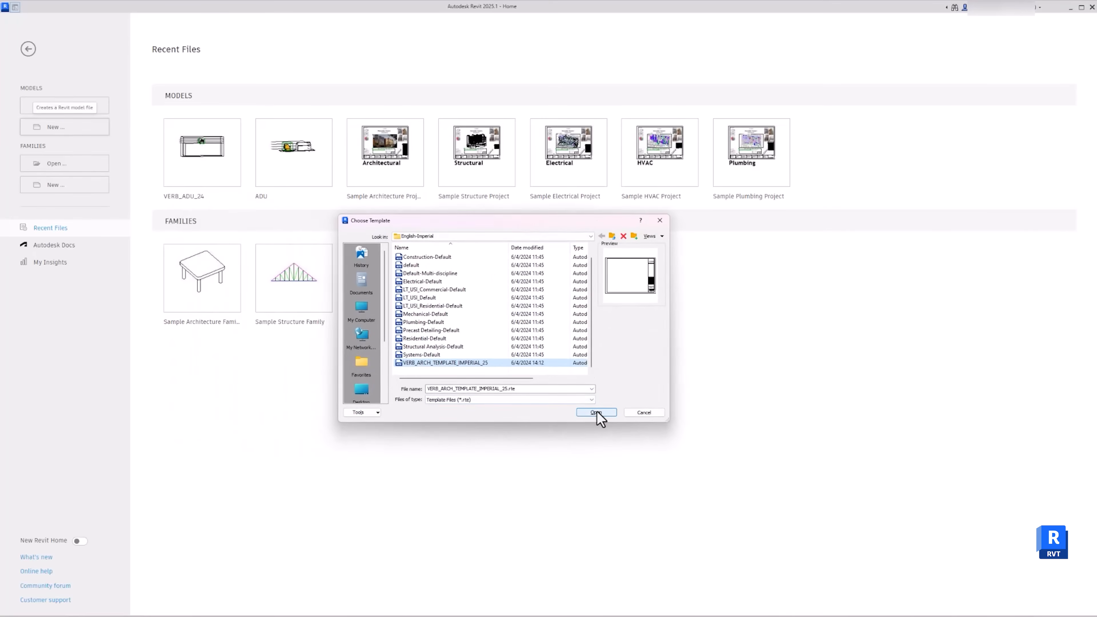
left_click(594, 412)
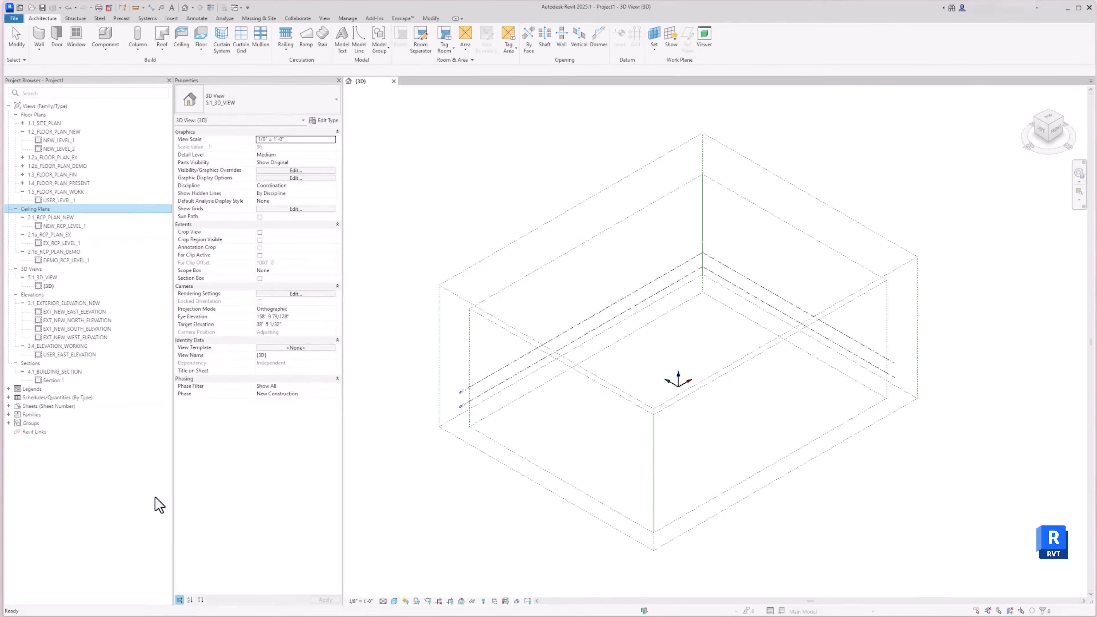
mouse_move(91, 122)
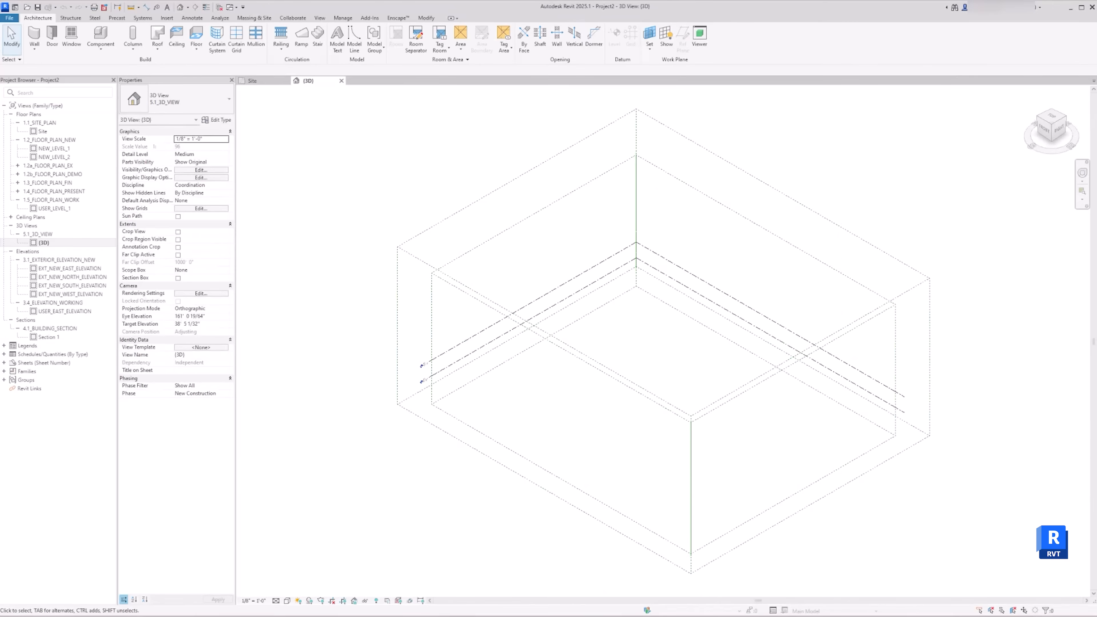
mouse_move(43, 132)
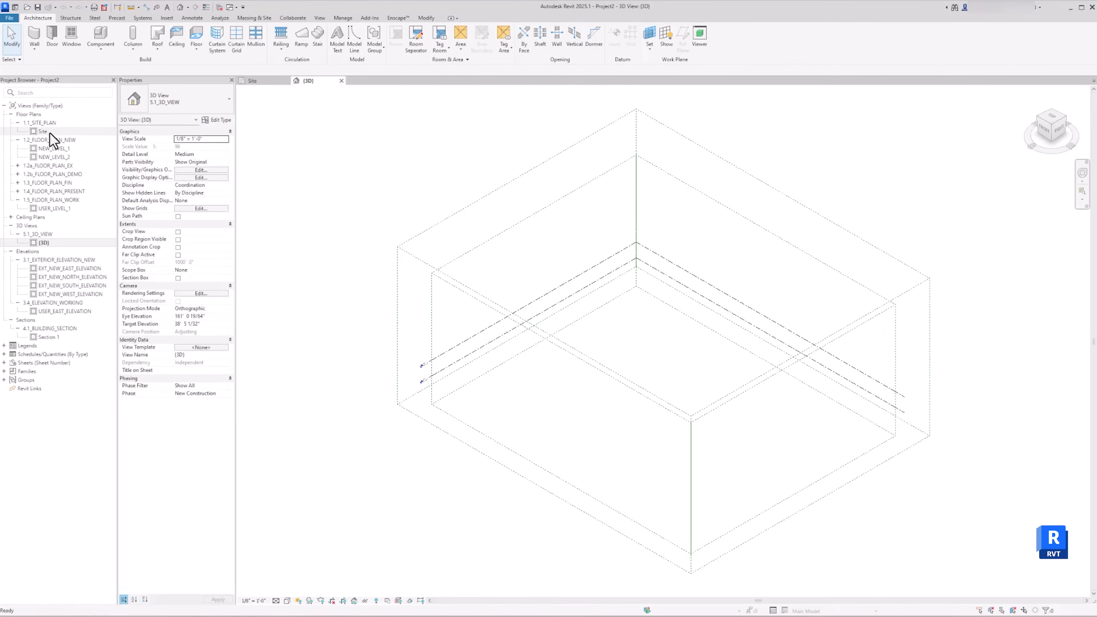
Open the Site floor plan under 1.1_SITE_PLAN from the Project Browser
double_click(42, 131)
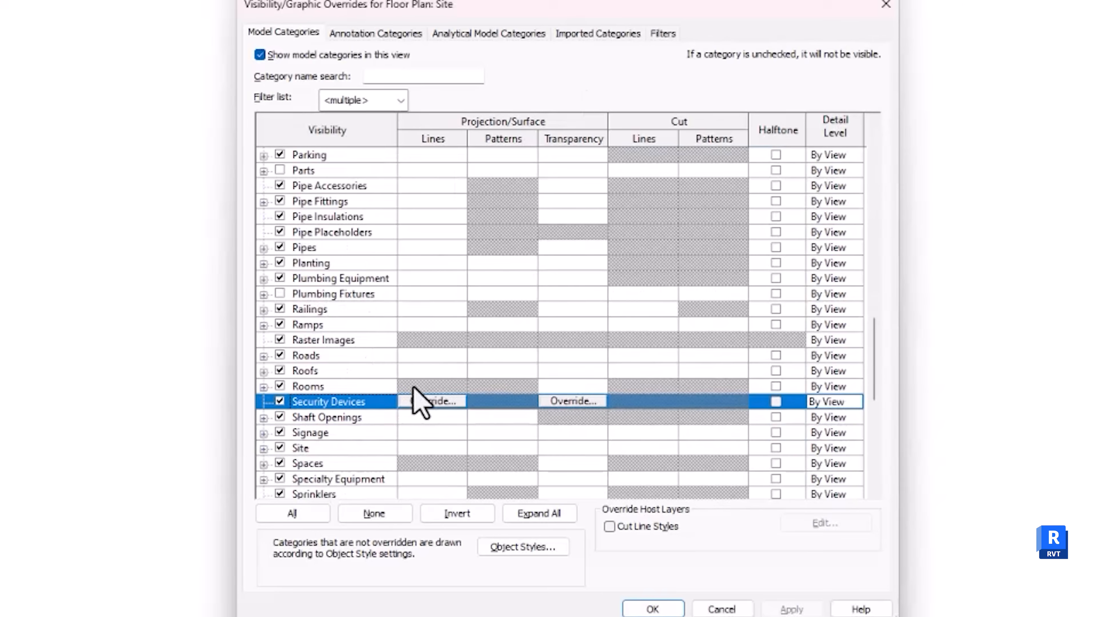
Under Site, leave only Project Base Point visible (Internal Origin off) and apply the overrides
scroll("down", 3)
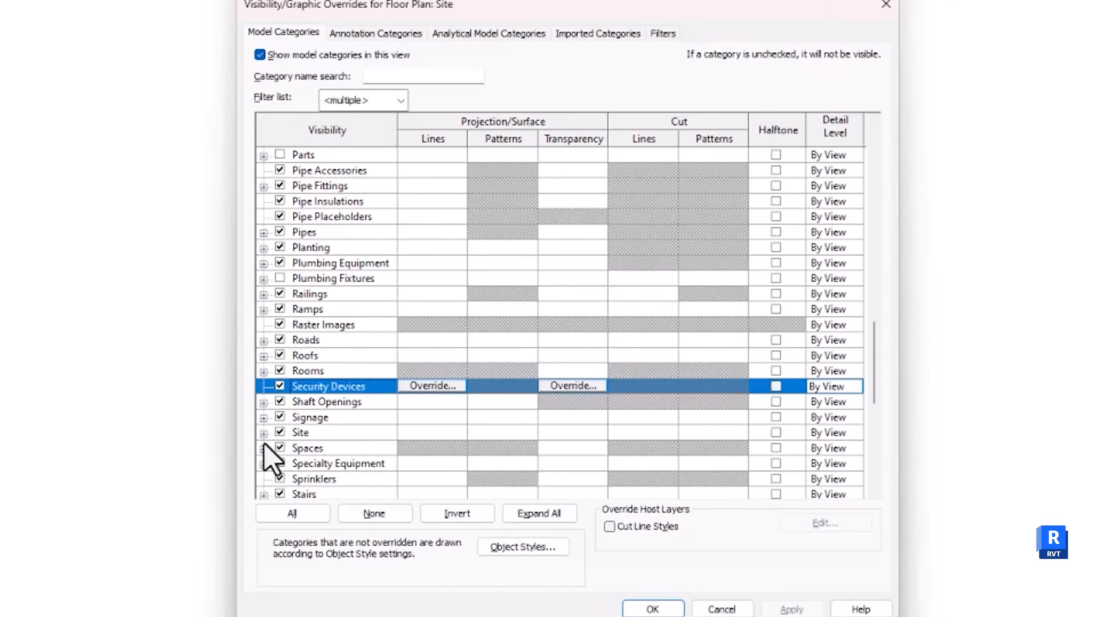
left_click(264, 432)
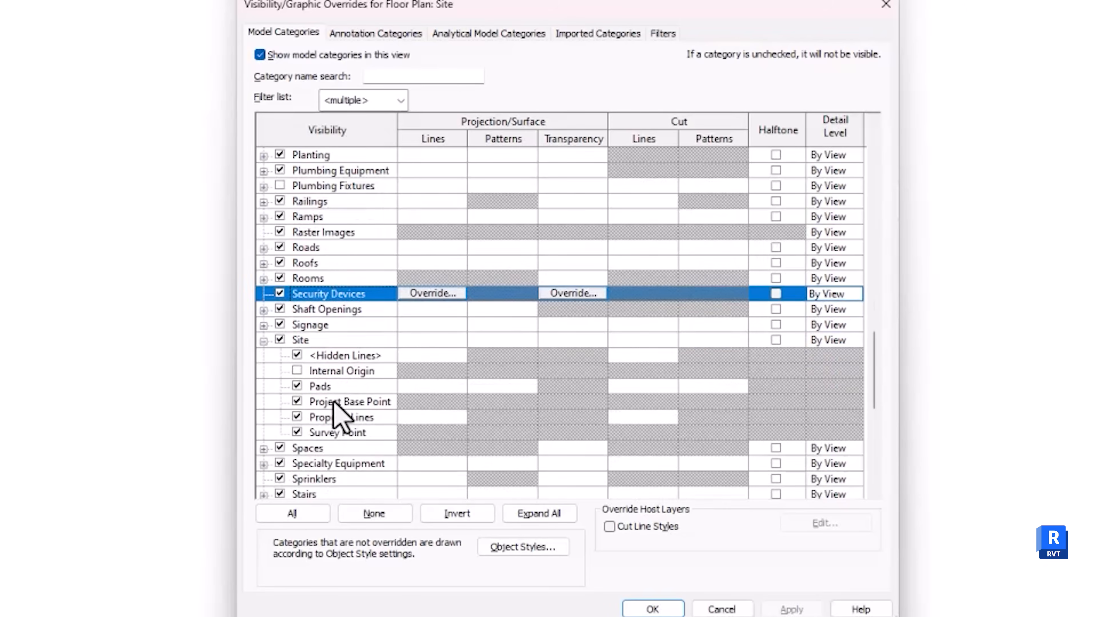
left_click(296, 370)
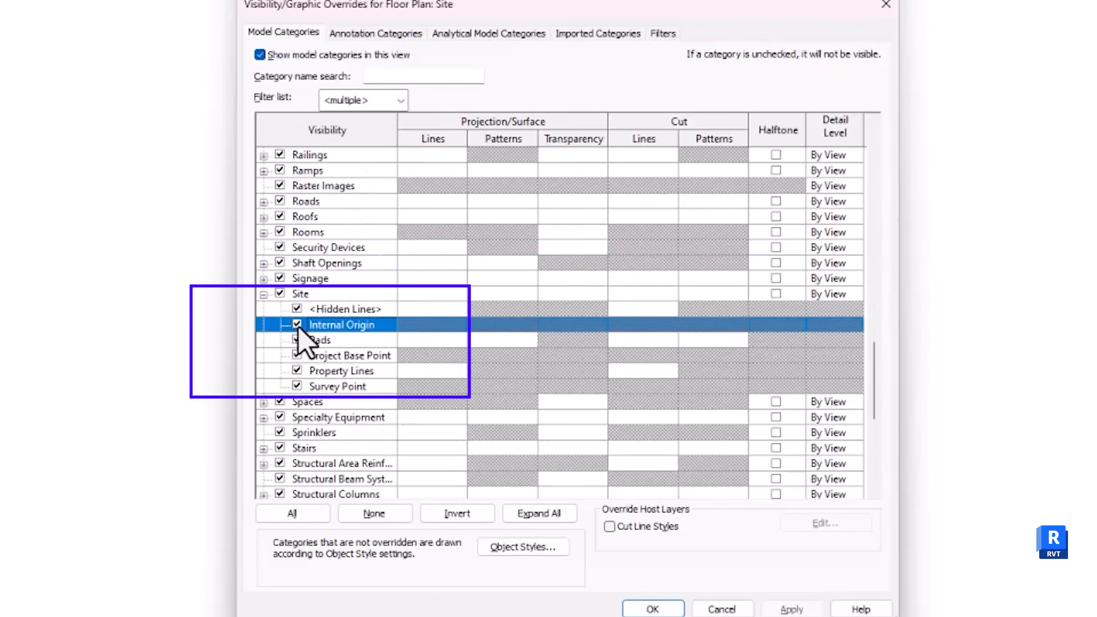
mouse_move(384, 411)
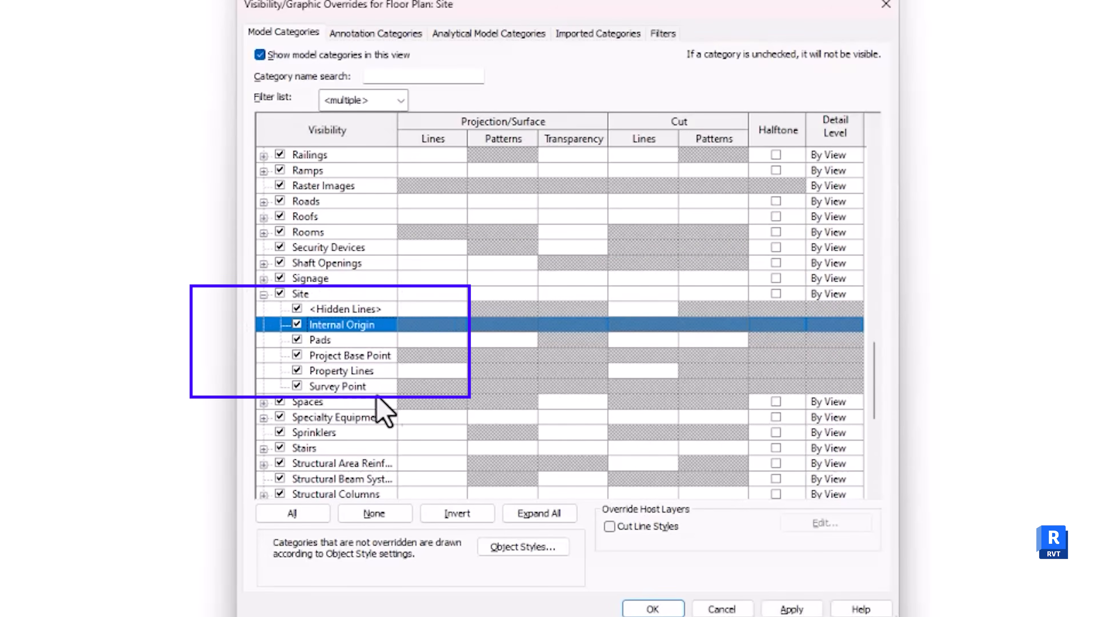
left_click(264, 293)
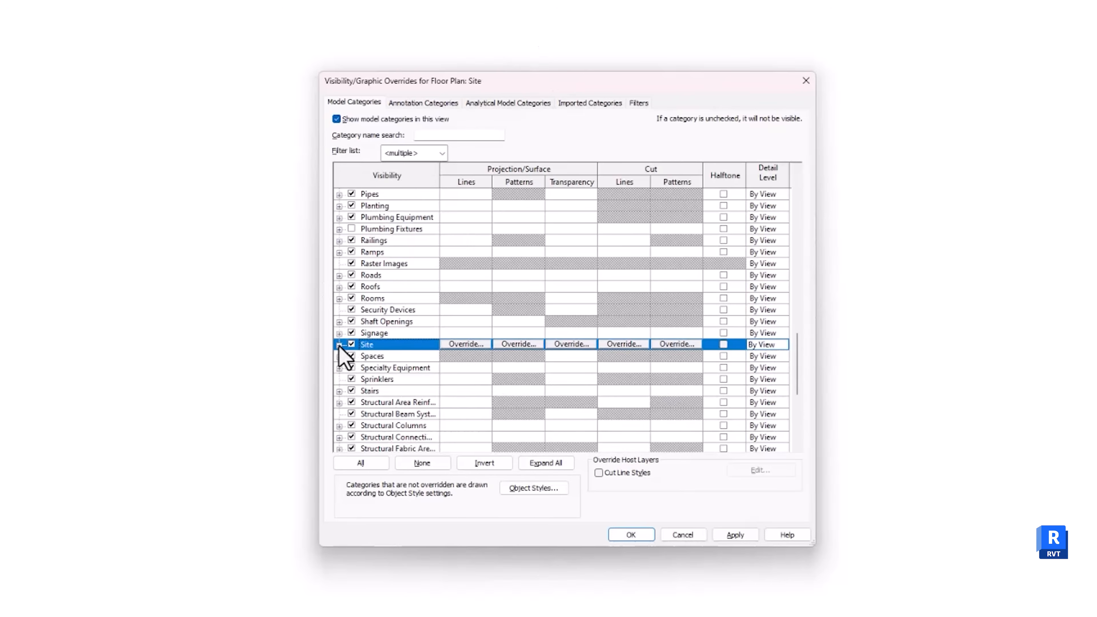
left_click(340, 344)
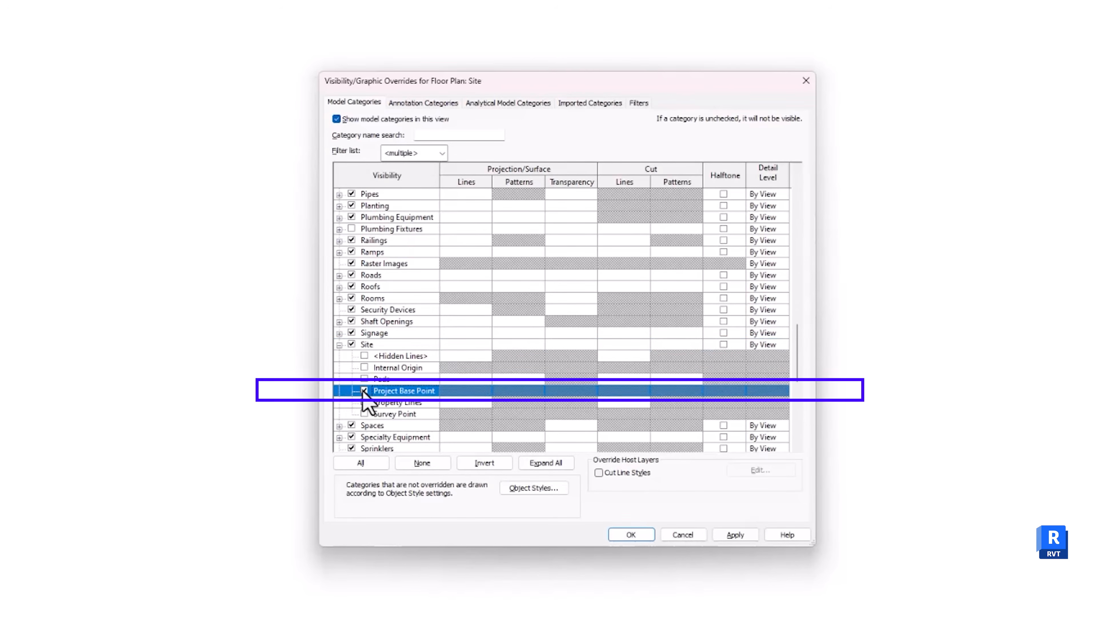
left_click(364, 391)
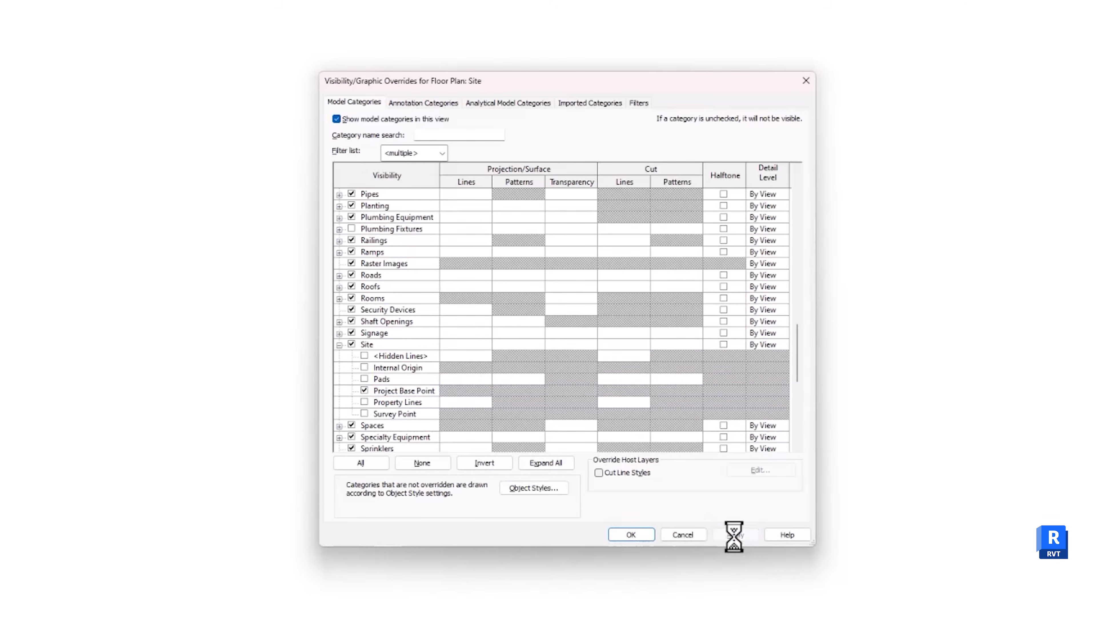
left_click(630, 534)
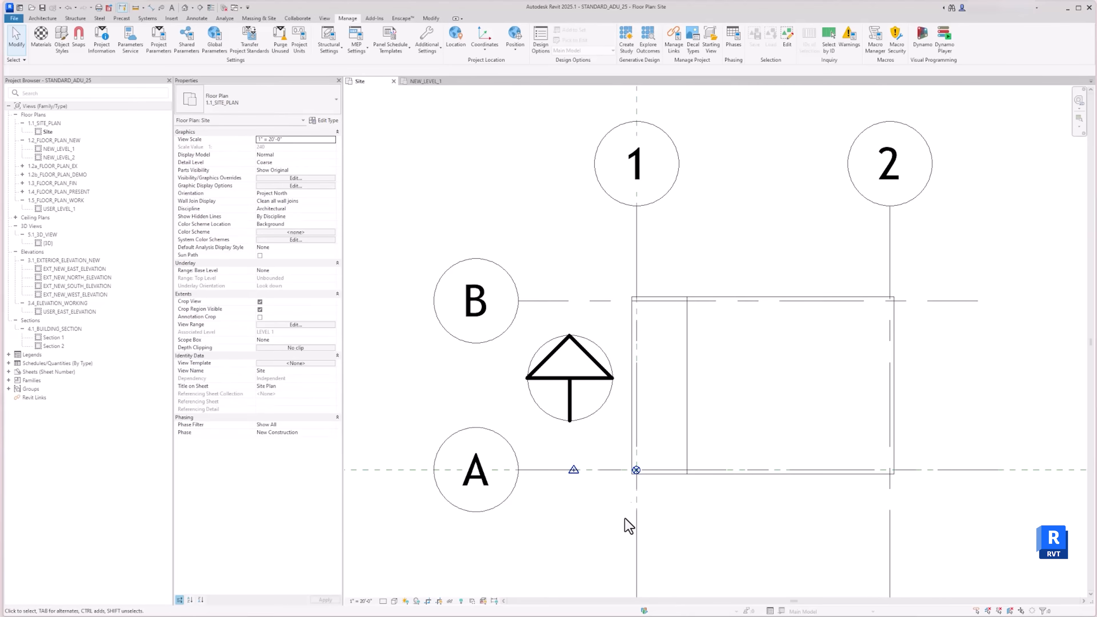
Rotate True North by 90° so the base point's angle to true north reads 90° instead of 0°
scroll("up", 3)
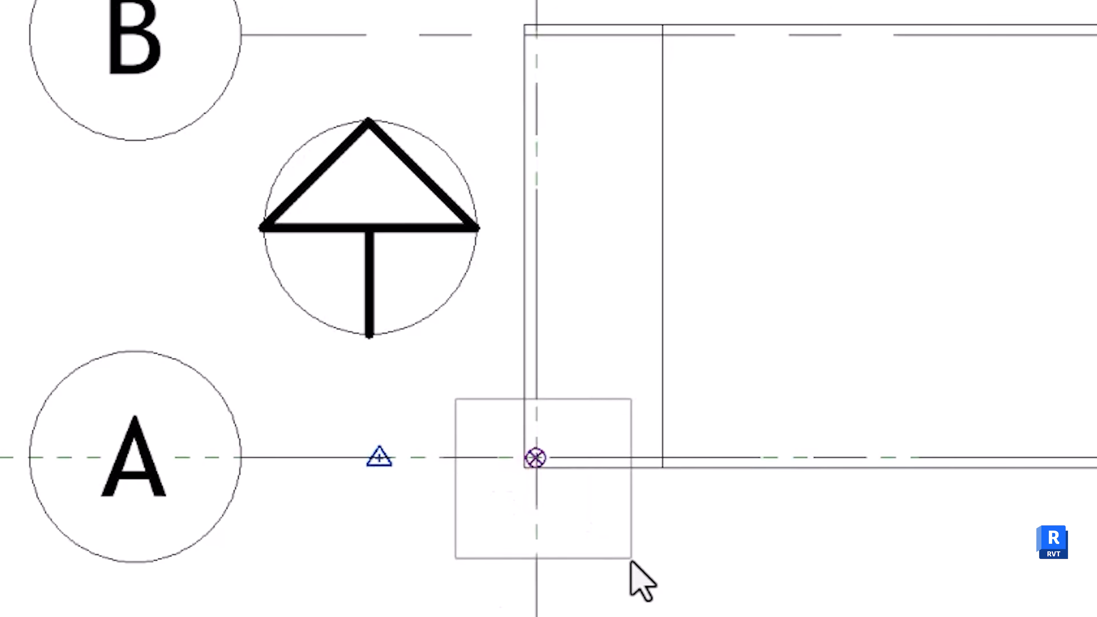
left_click(537, 458)
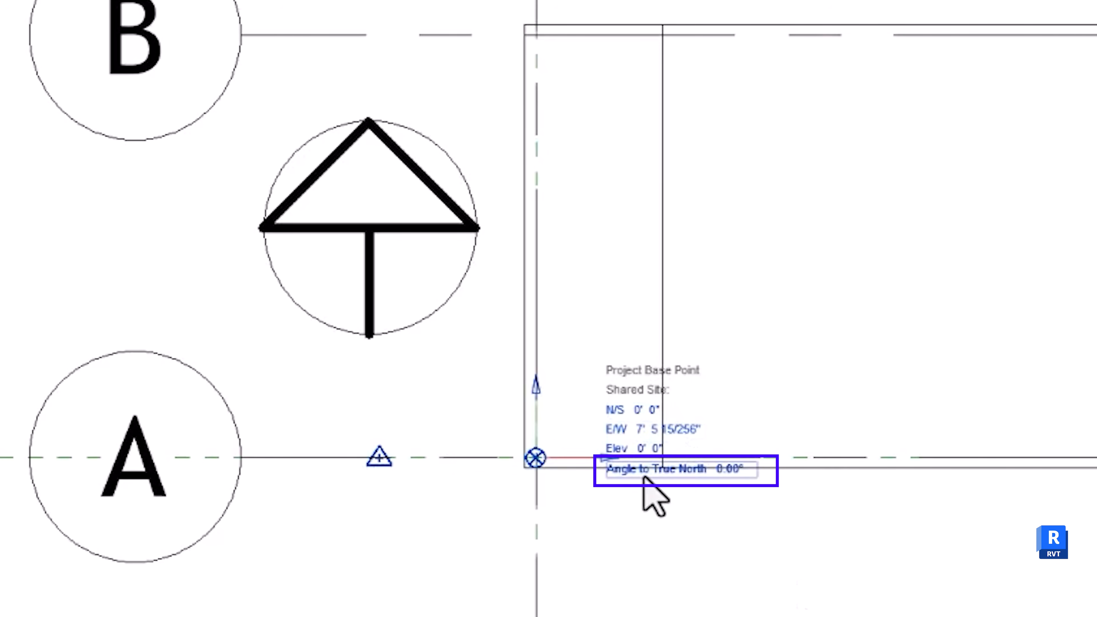
left_click(514, 38)
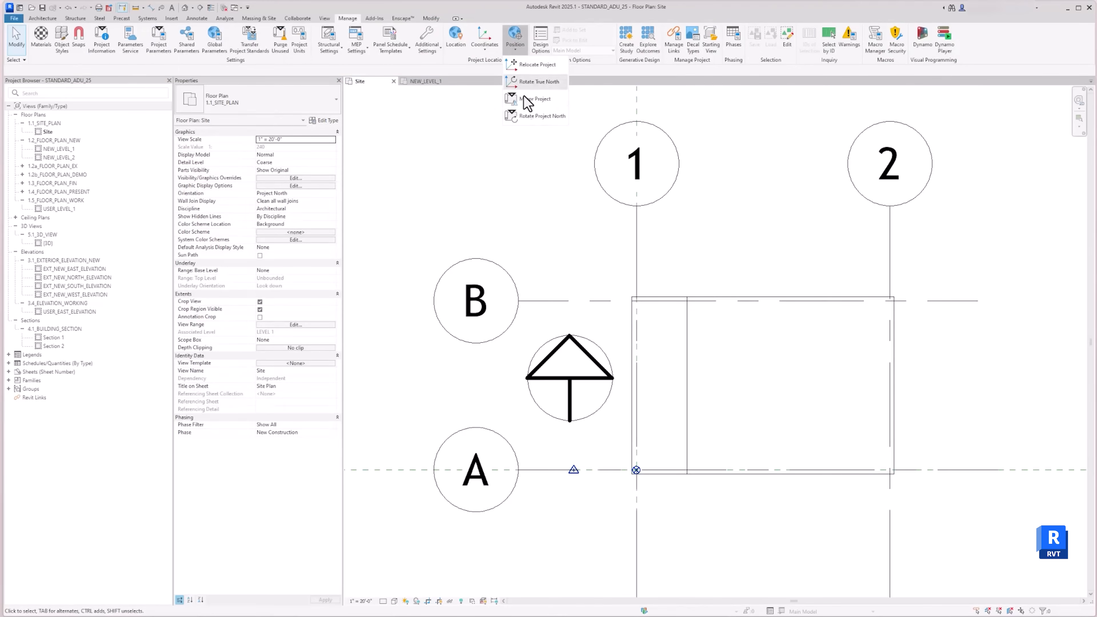
left_click(540, 115)
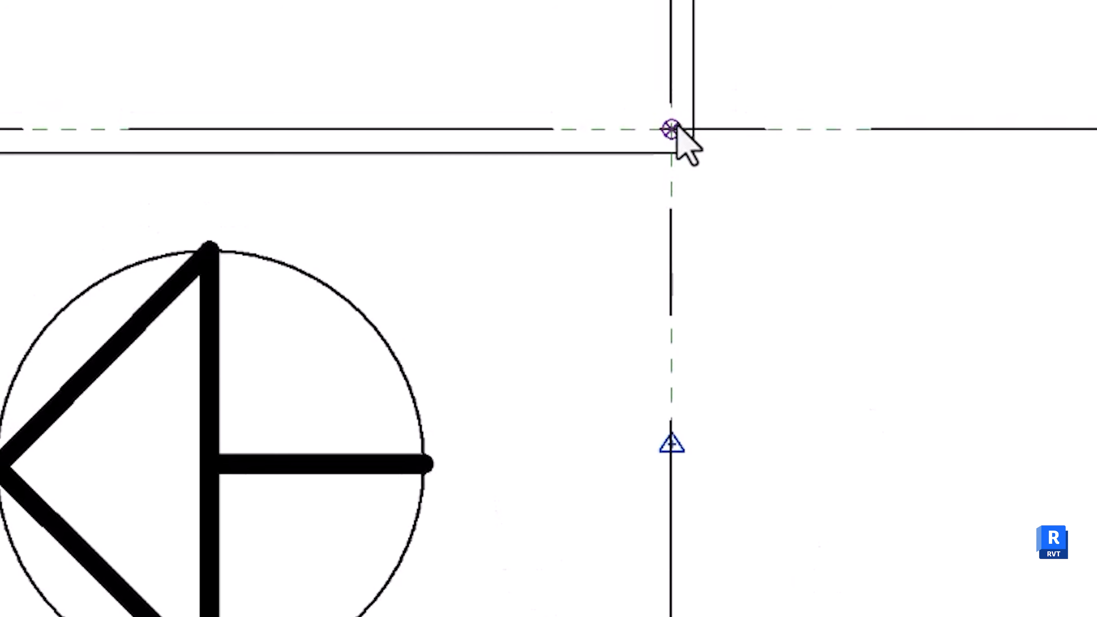
left_click(670, 131)
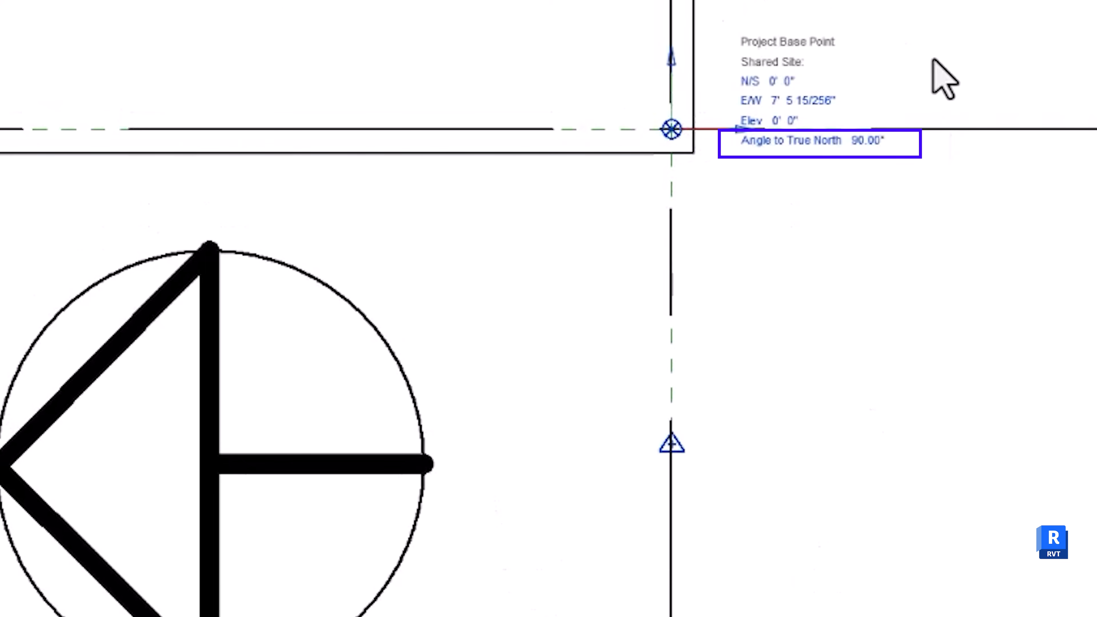
mouse_move(789, 183)
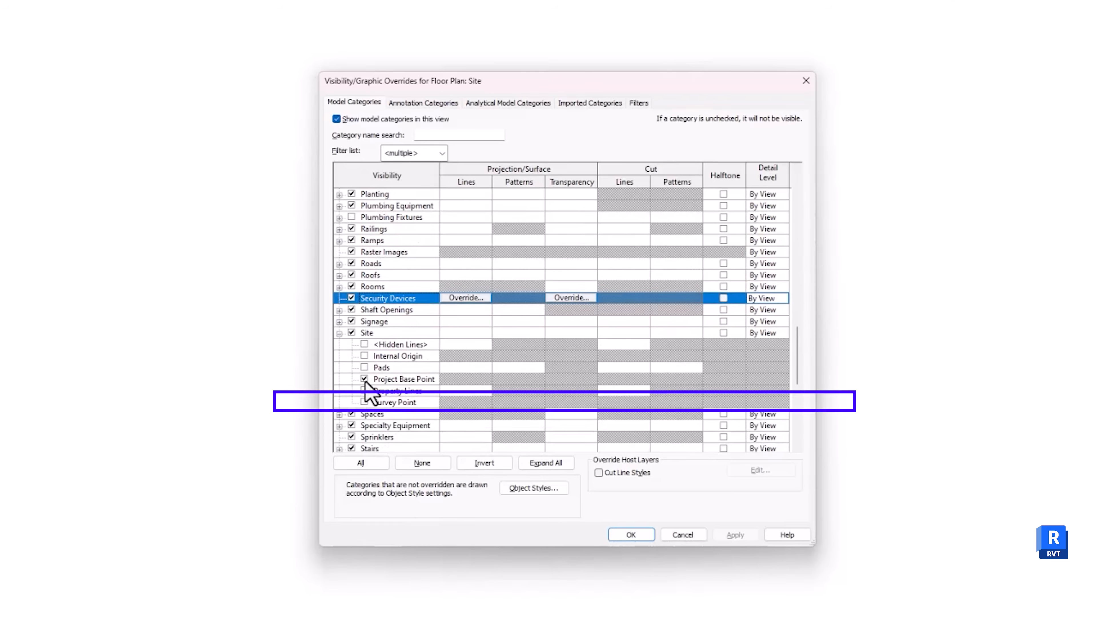
Swap Site visibility from Project Base Point to Survey Point and land on the Site plan showing it
left_click(392, 402)
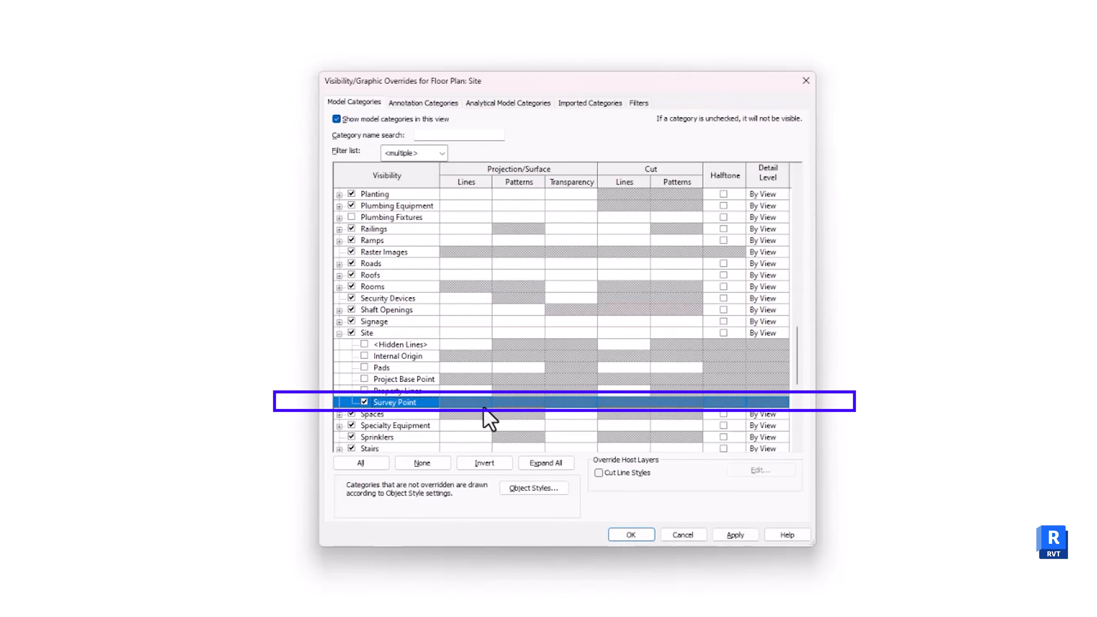
left_click(629, 535)
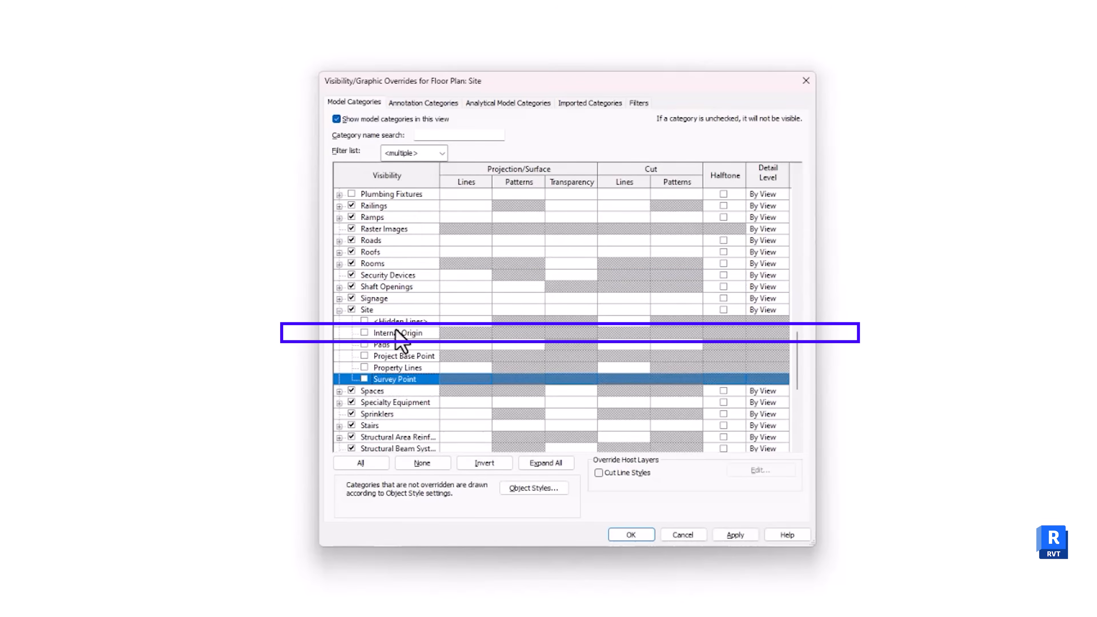
left_click(399, 332)
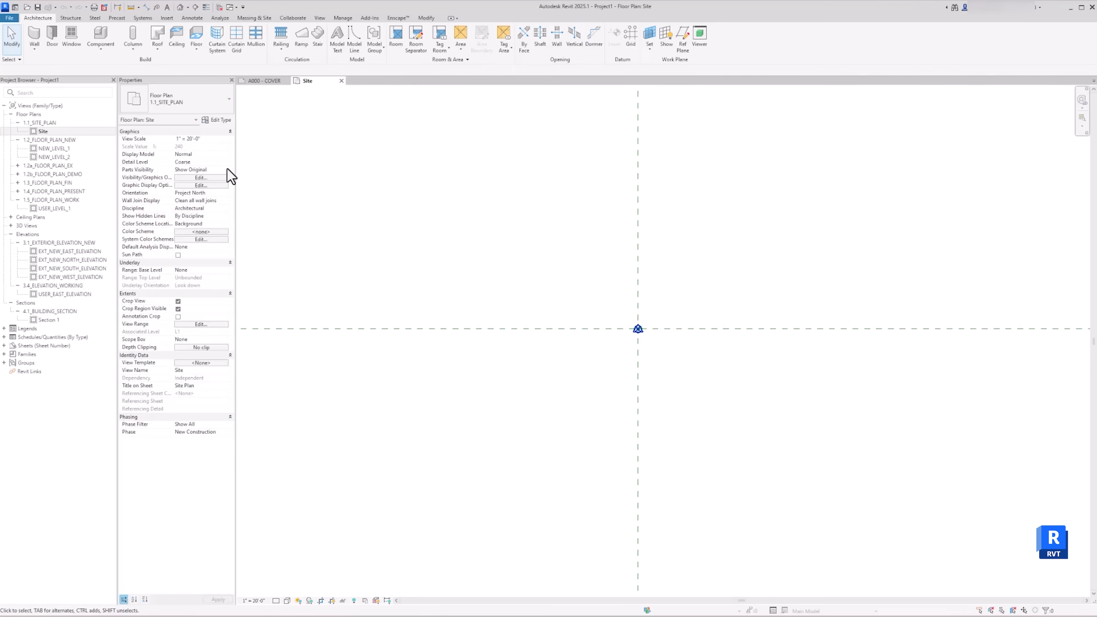
mouse_move(702, 427)
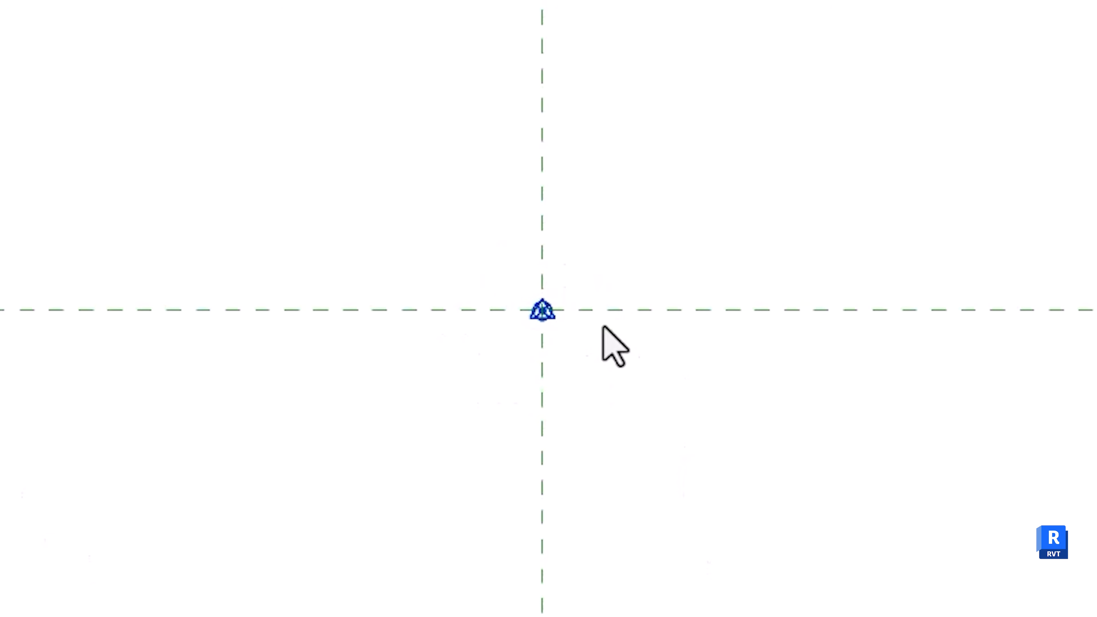
Draw grid 1 along the vertical reference plane and grid A along the horizontal one
left_click(543, 310)
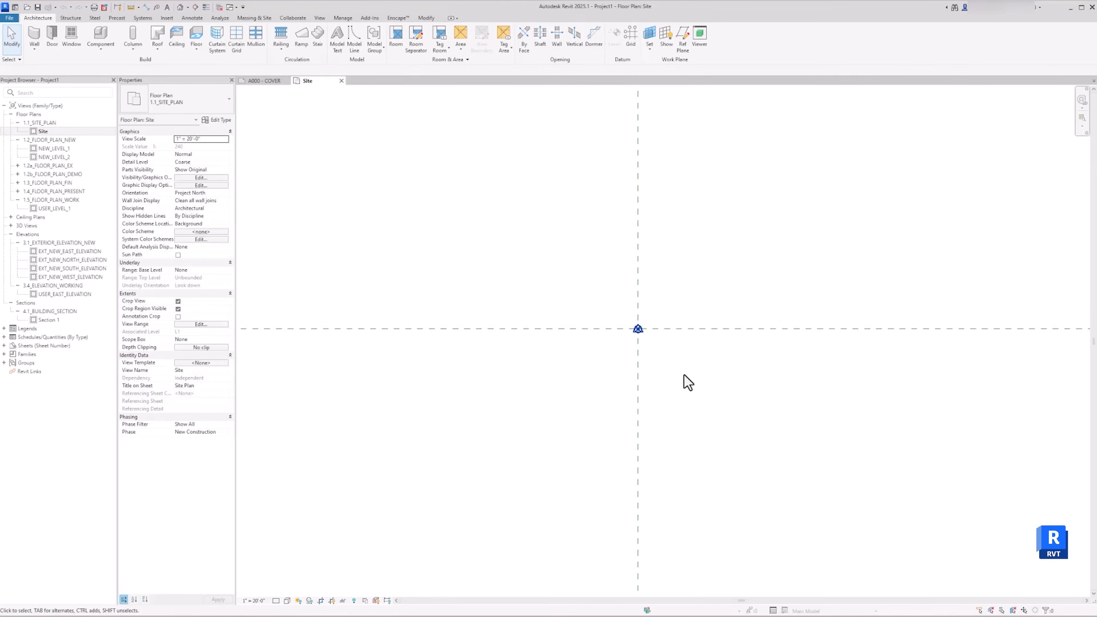
left_click(630, 35)
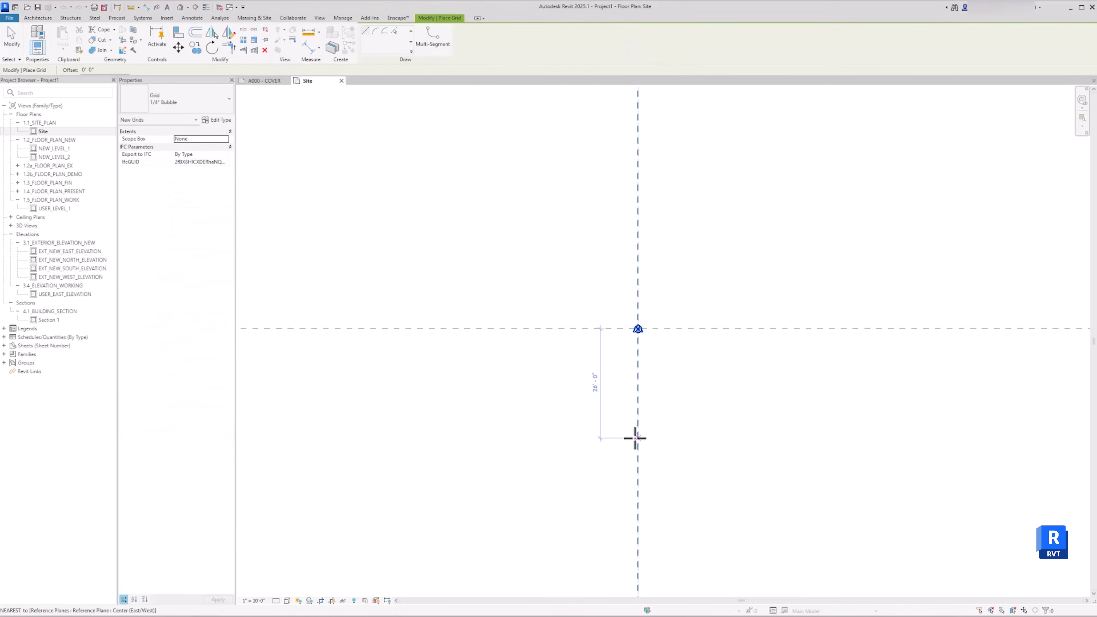
left_click(635, 437)
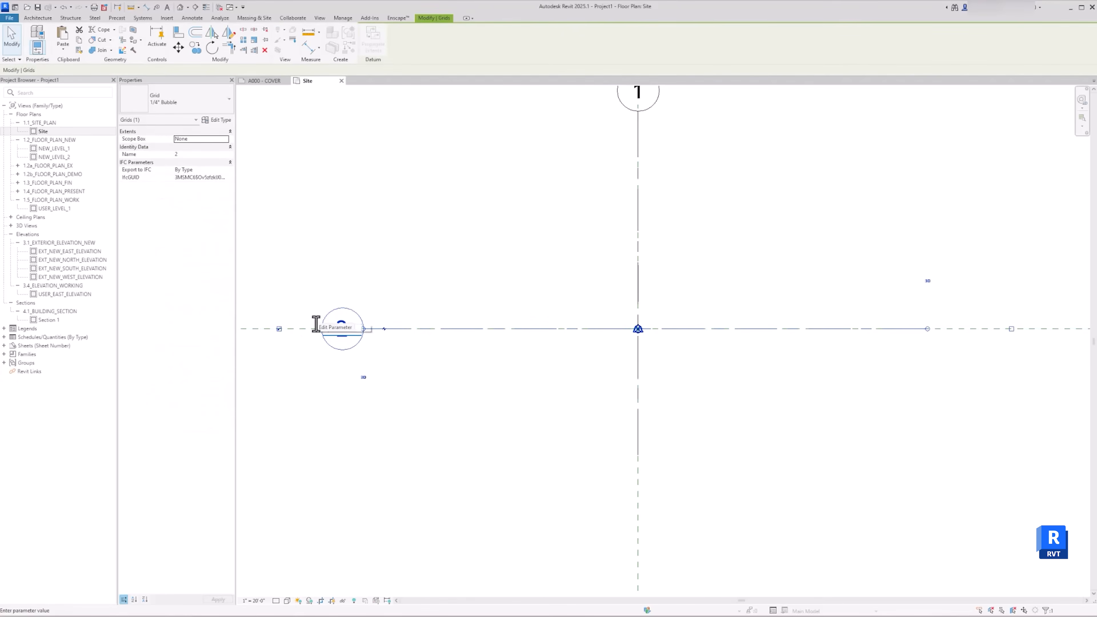
left_click(577, 448)
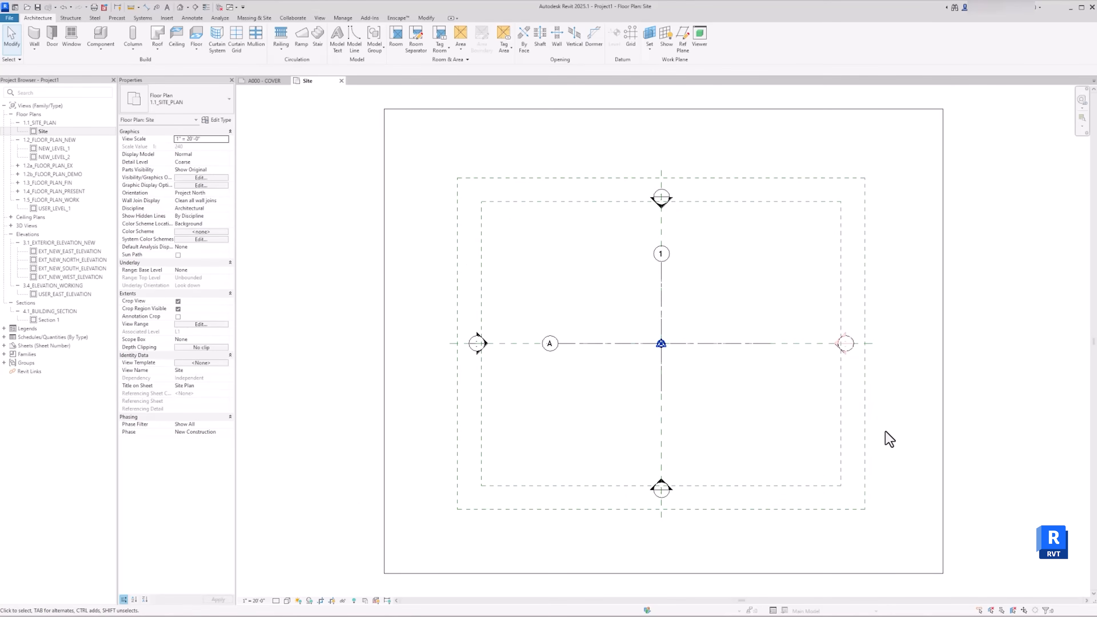
mouse_move(708, 409)
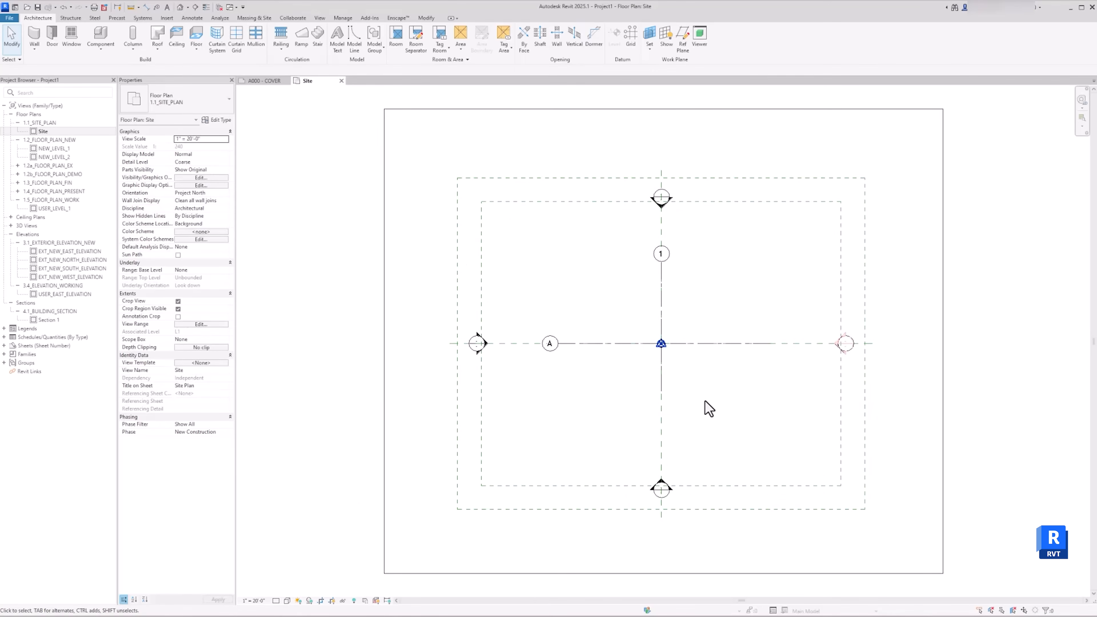
mouse_move(749, 349)
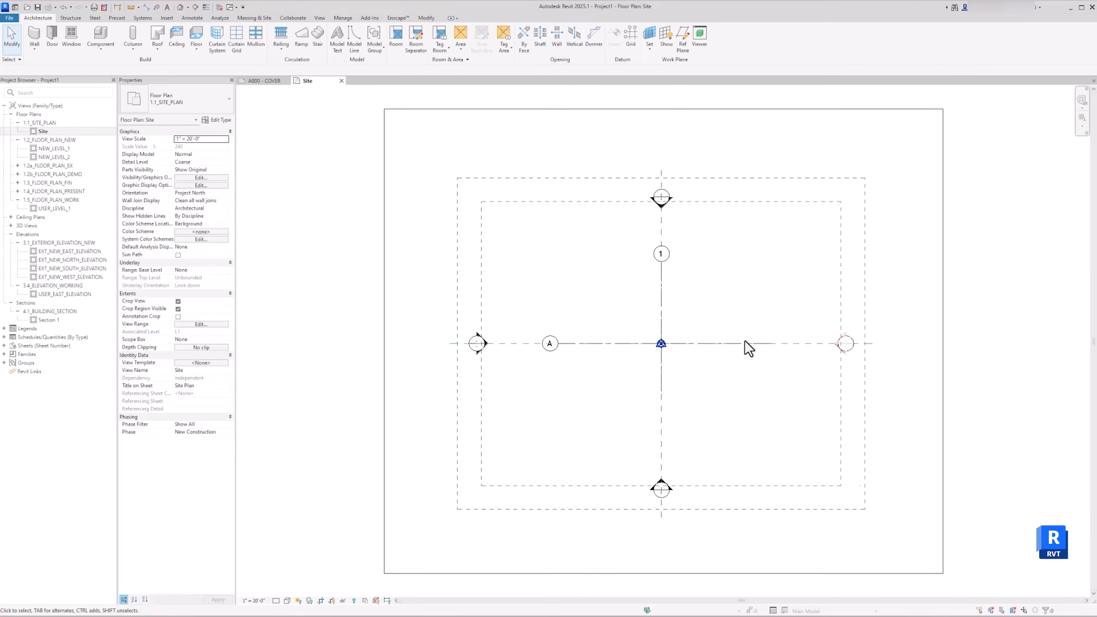
mouse_move(37, 18)
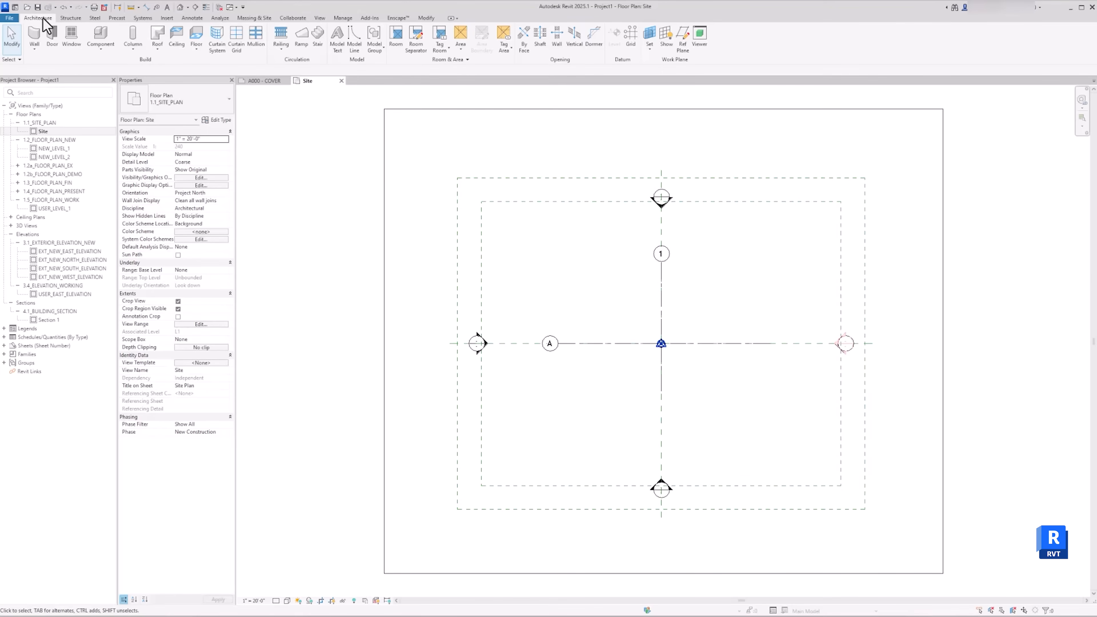
Model a new in-place component of category Mass named Rhino Massing
left_click(100, 38)
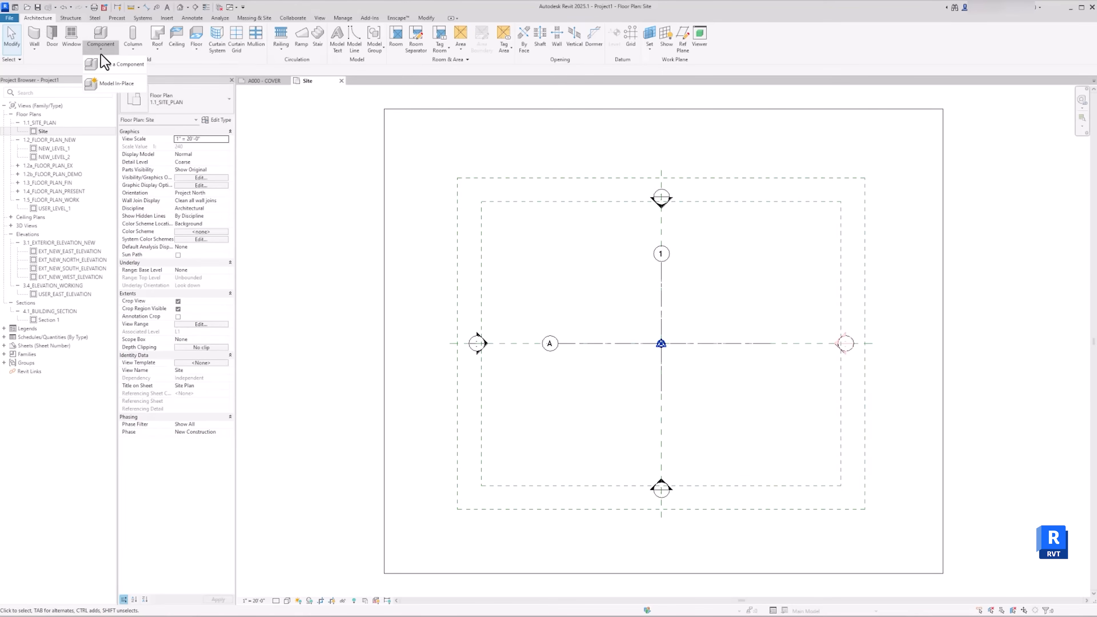
left_click(118, 83)
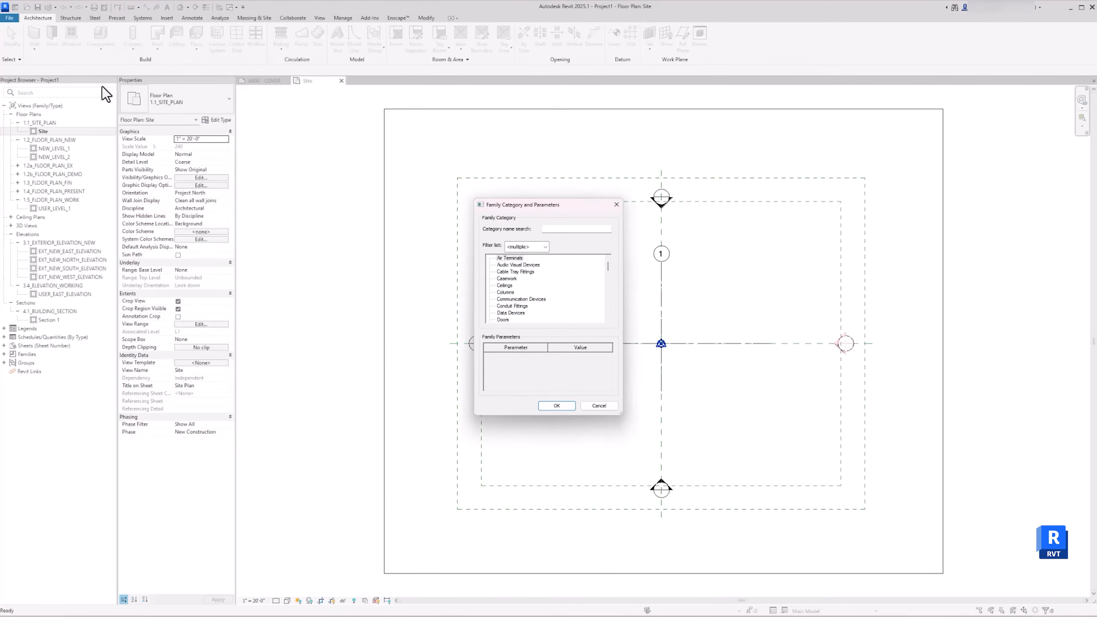
scroll("down", 3)
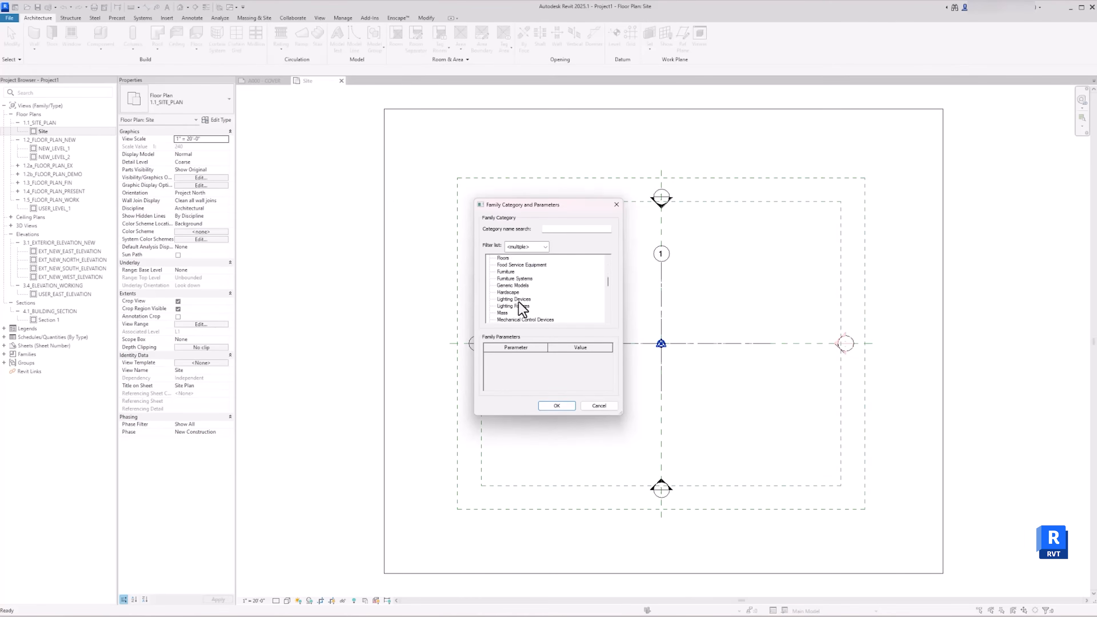
left_click(502, 312)
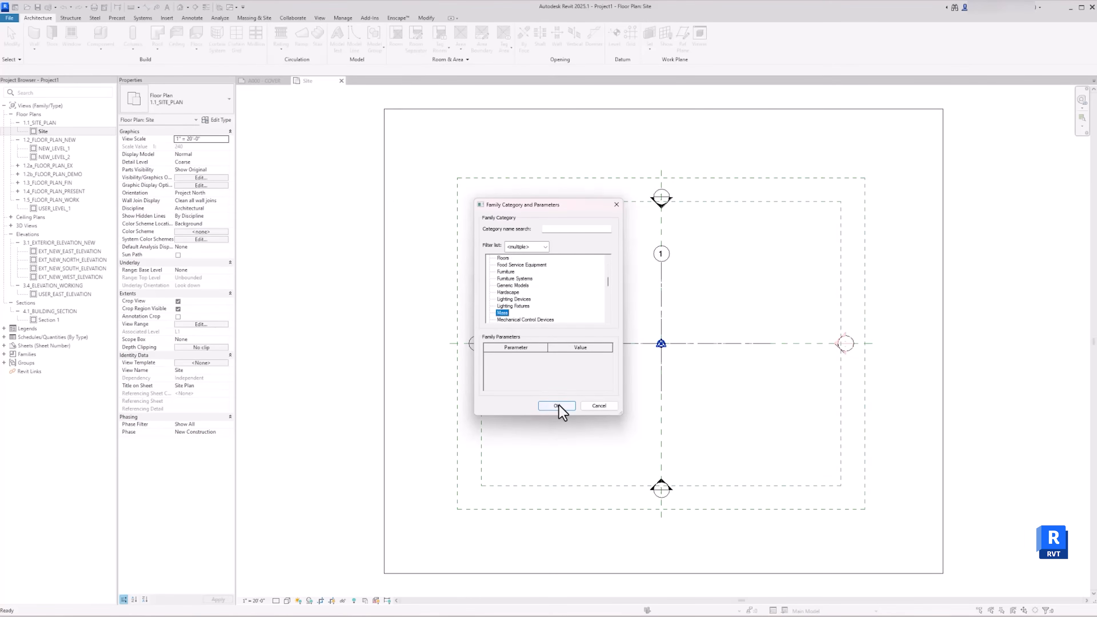
left_click(558, 406)
type("Rhino Massing")
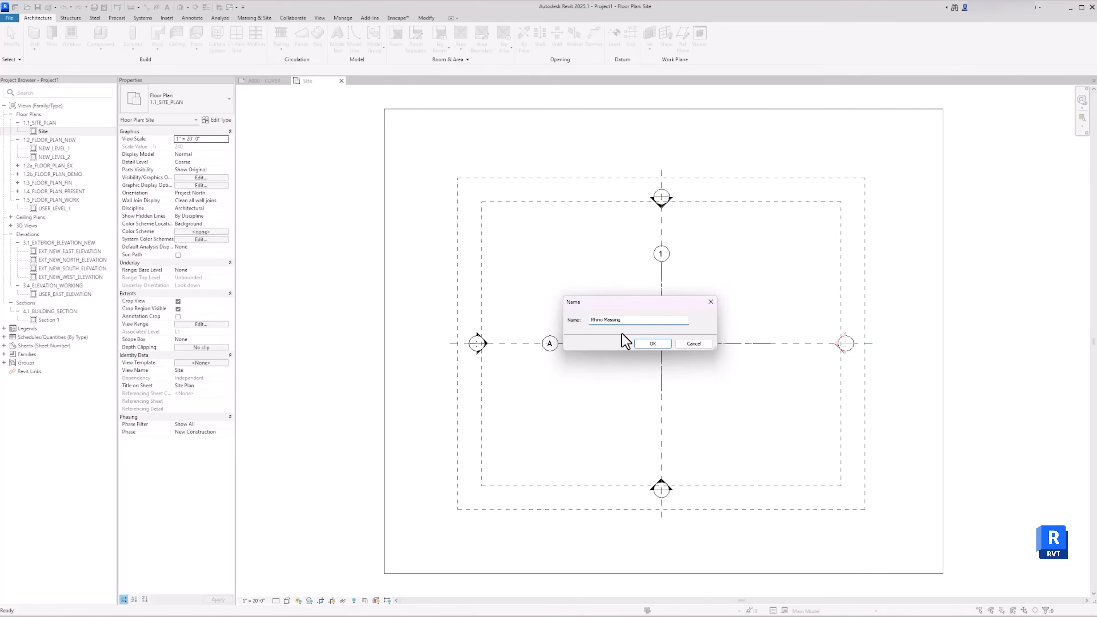
left_click(652, 343)
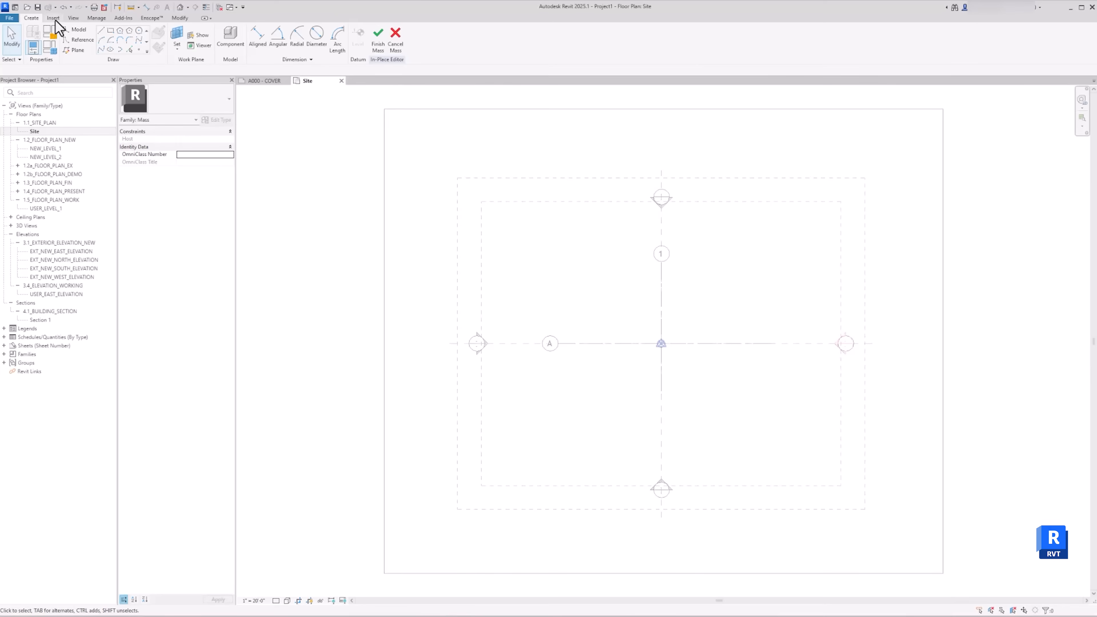
Import the Standard ADU ACIS SAT file into the mass, Auto - Origin to Internal Origin
left_click(53, 17)
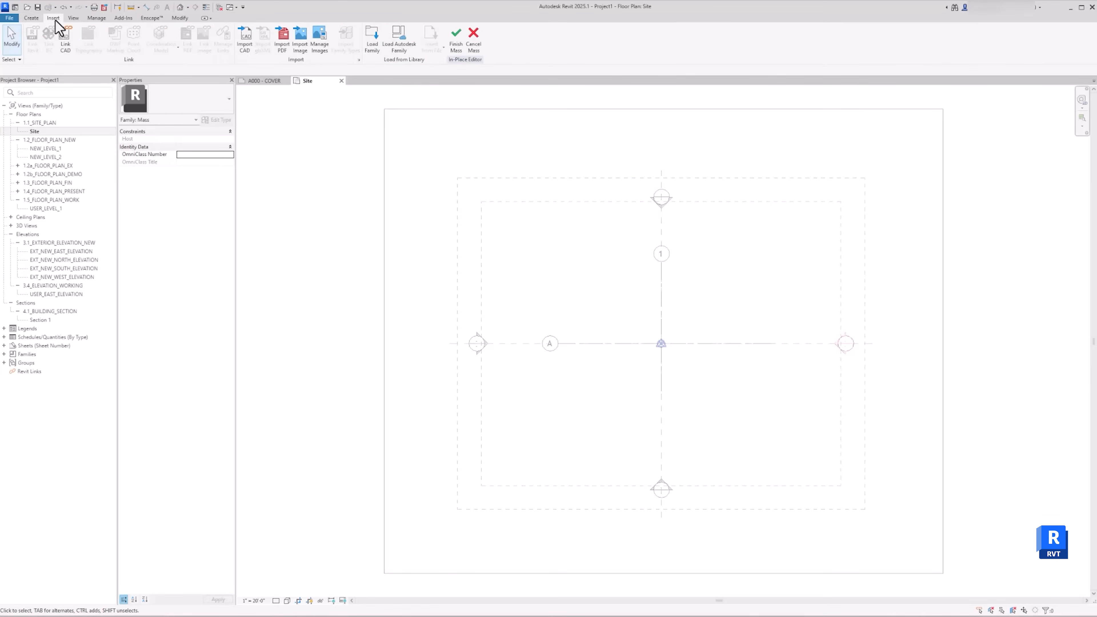
mouse_move(245, 35)
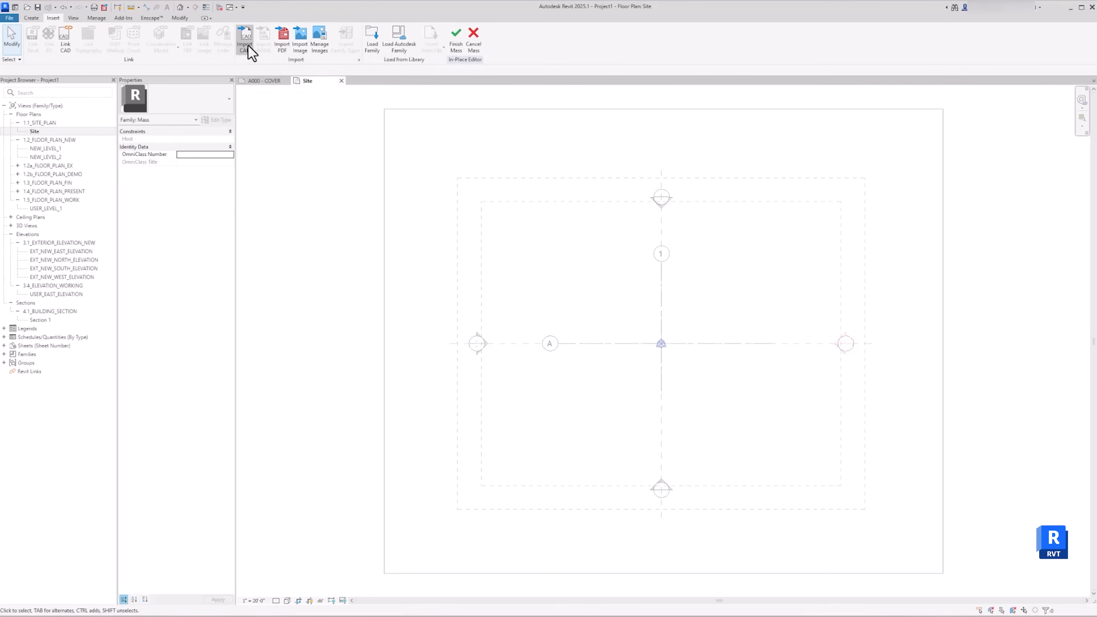
left_click(246, 37)
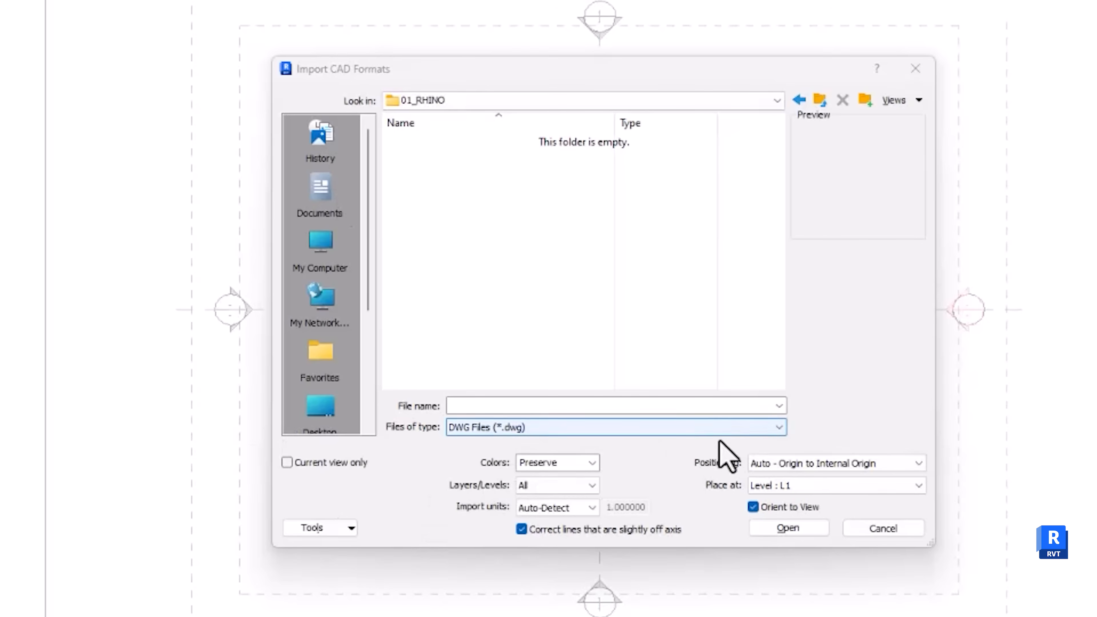
left_click(777, 427)
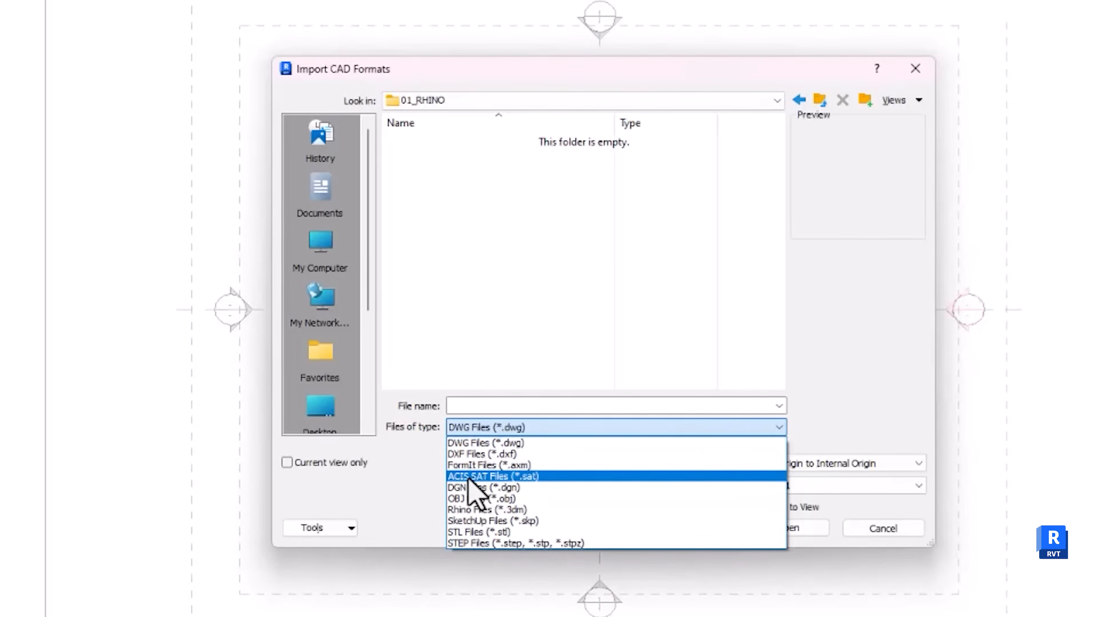
left_click(493, 476)
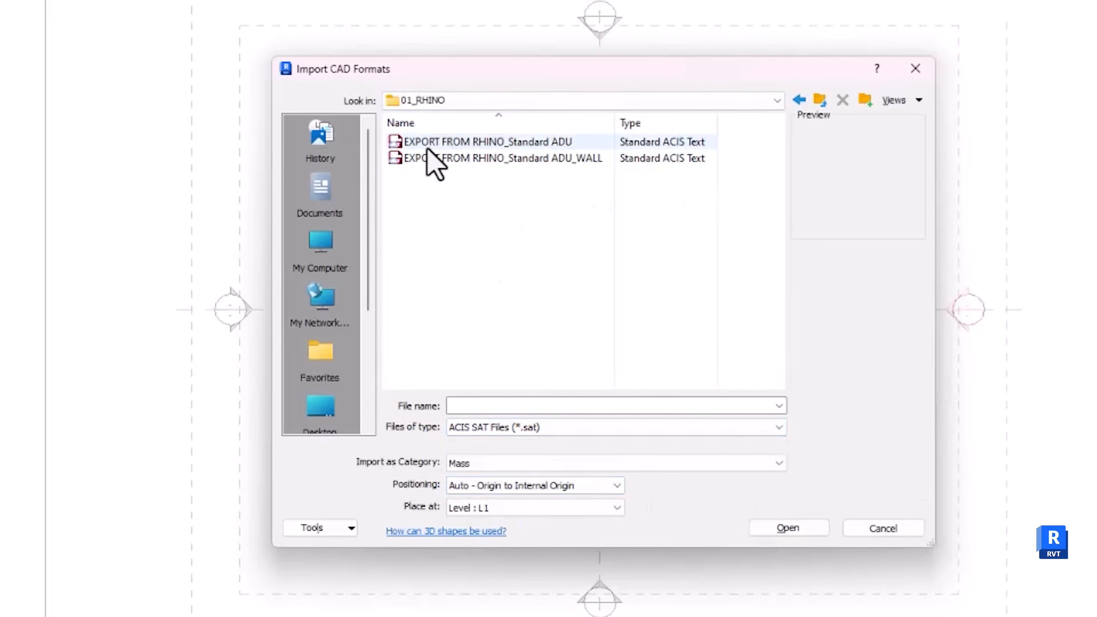
mouse_move(553, 158)
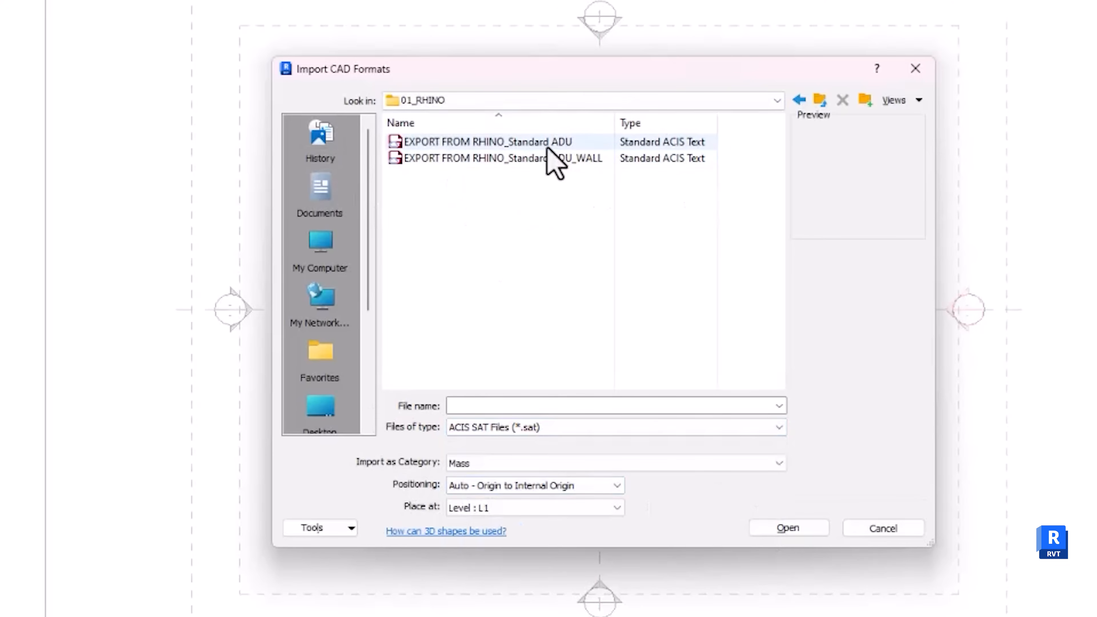
left_click(486, 141)
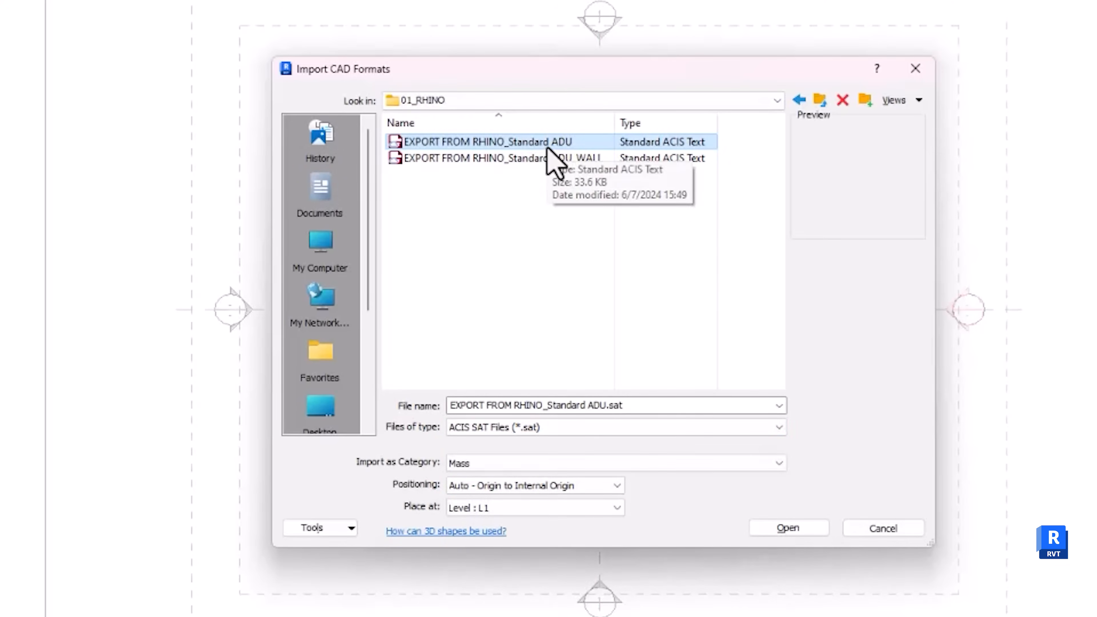
left_click(616, 485)
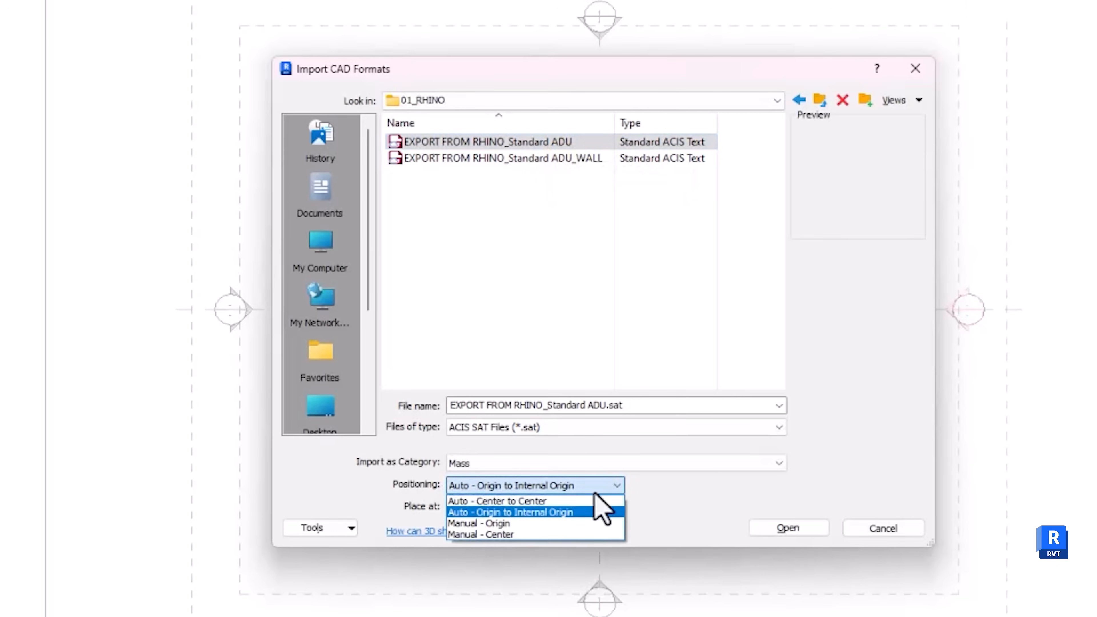
mouse_move(479, 523)
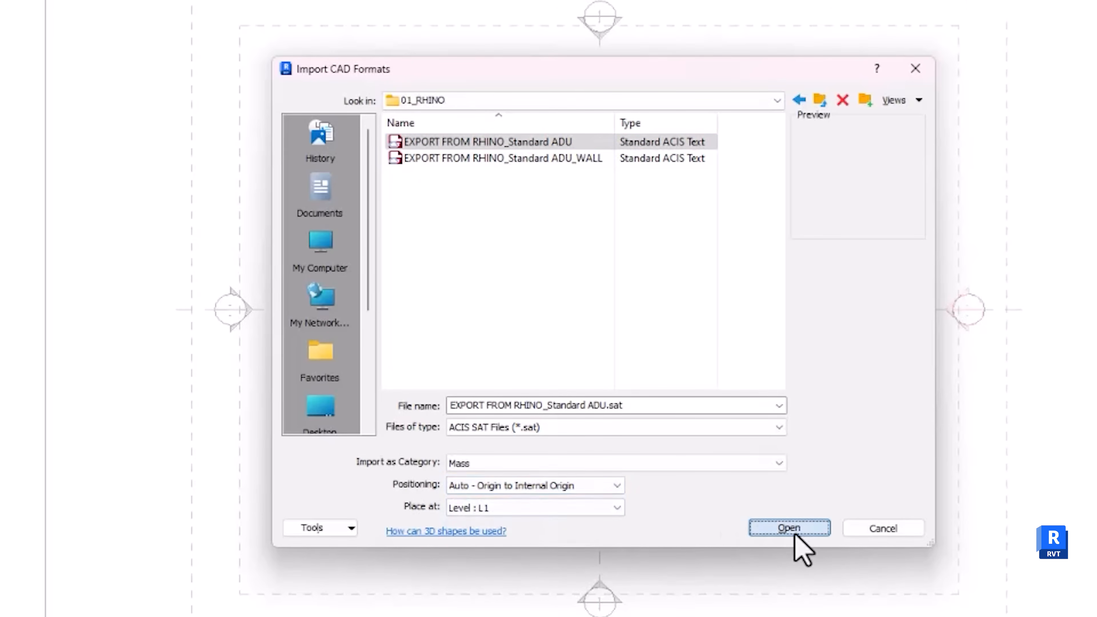
left_click(788, 528)
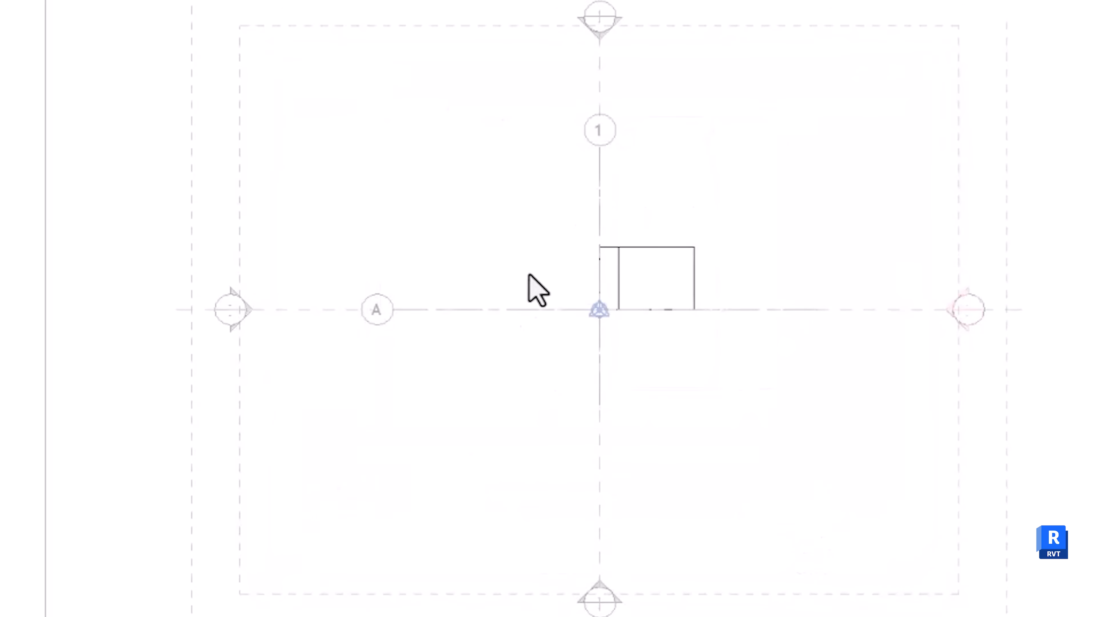
mouse_move(573, 329)
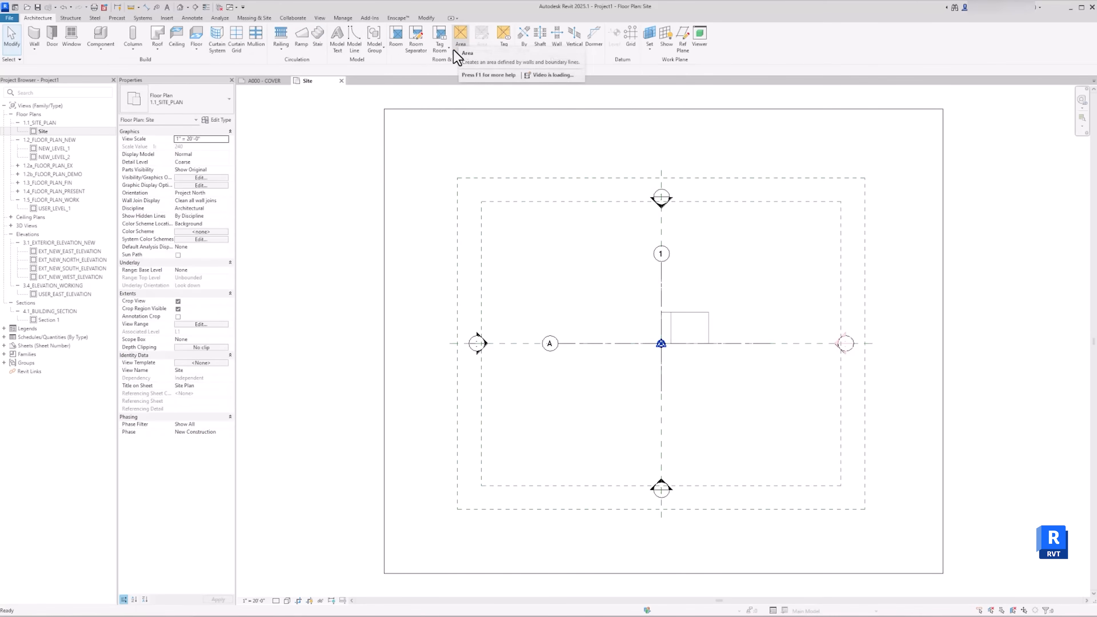
mouse_move(615, 249)
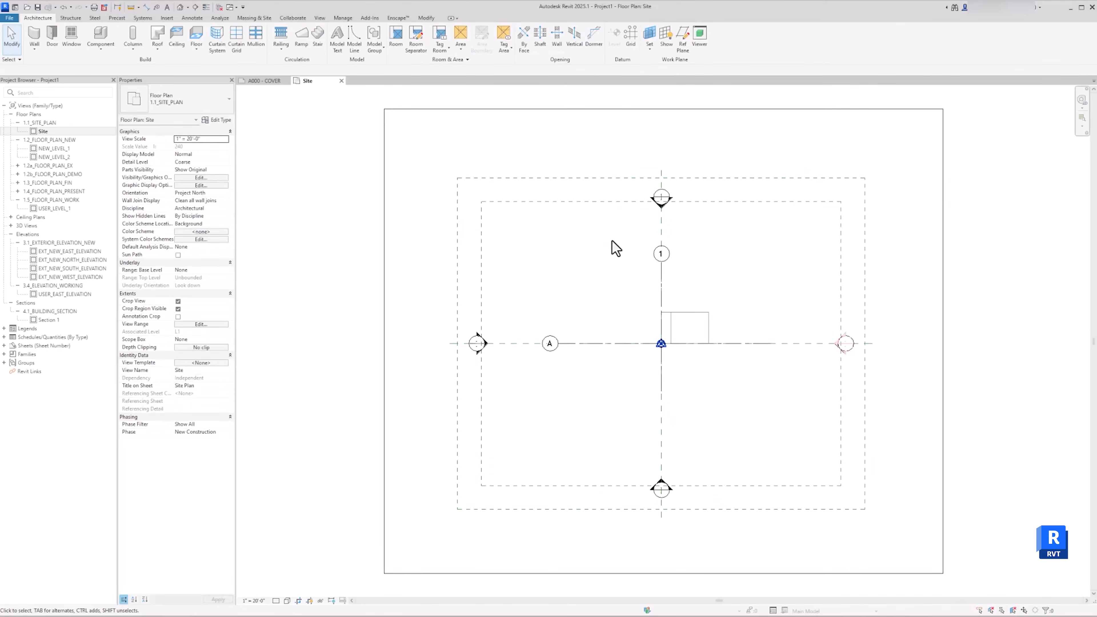
In the 3D view, switch Visual Style to Realistic and deselect the gabled mass
left_click(9, 225)
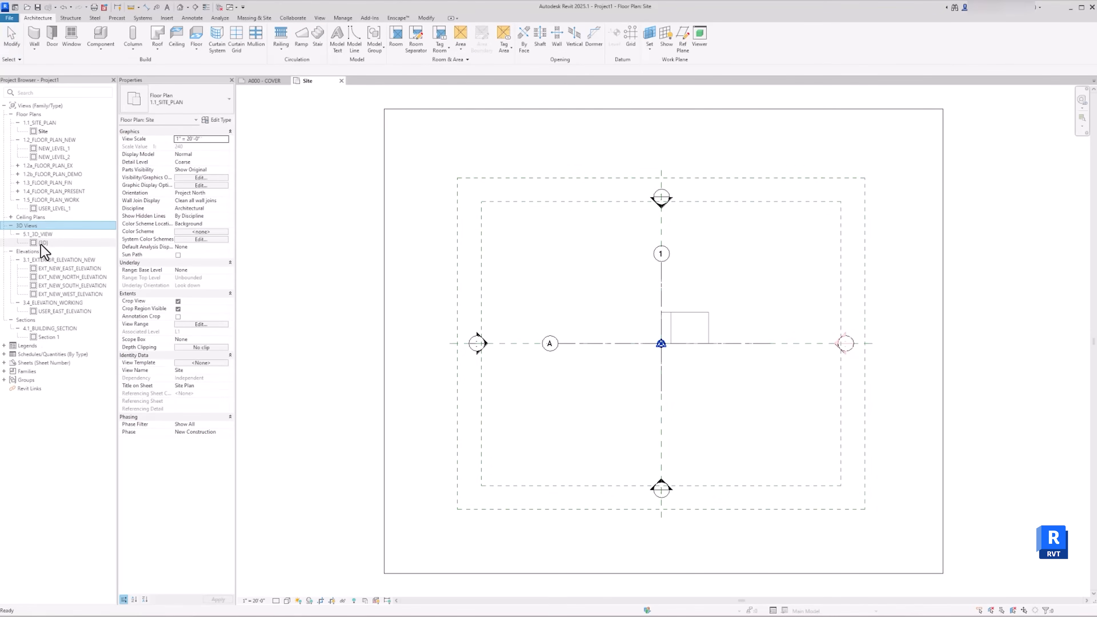
double_click(43, 243)
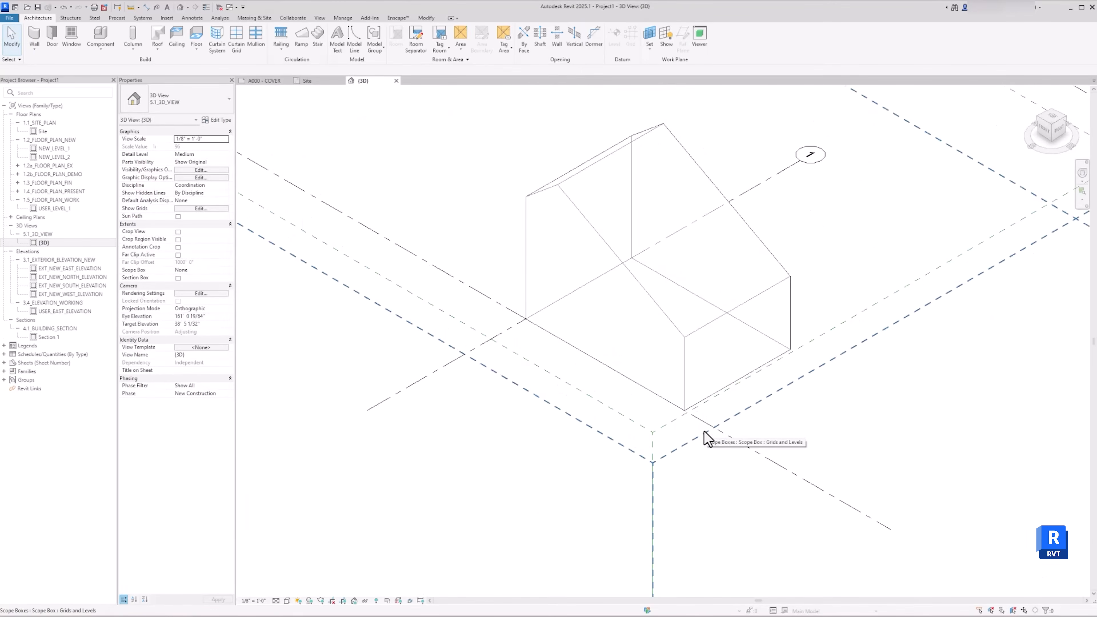
left_click(287, 601)
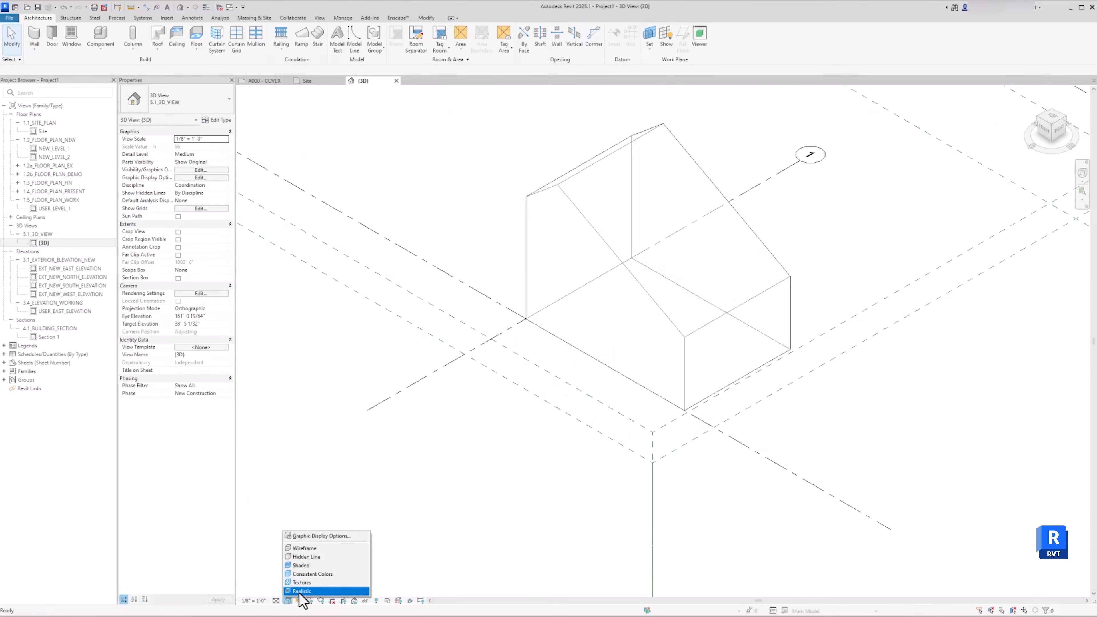
left_click(303, 592)
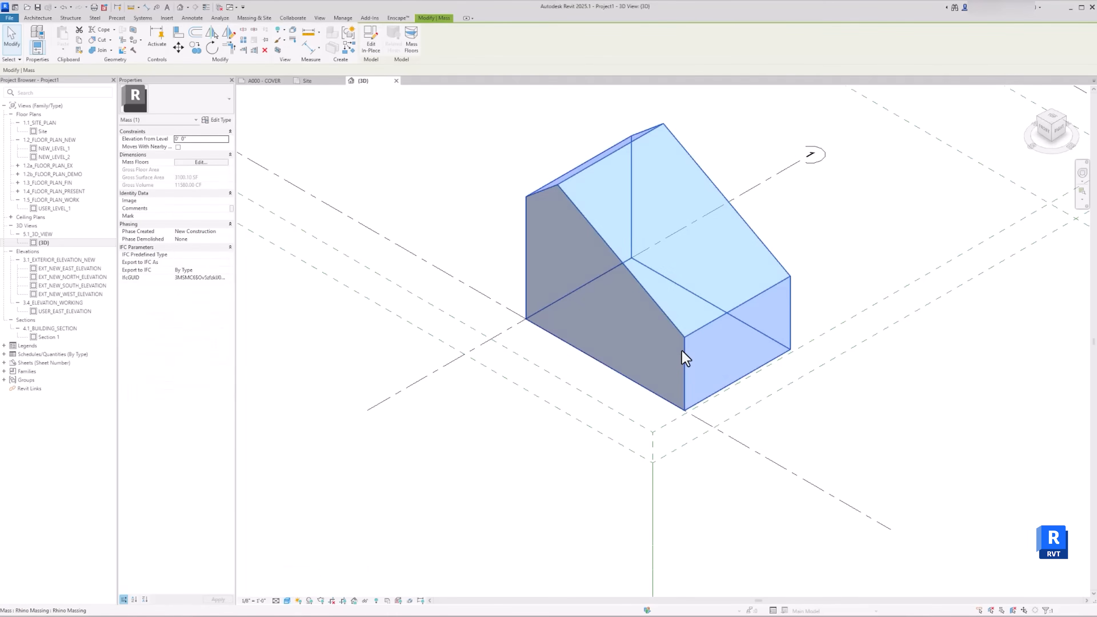
left_click(571, 517)
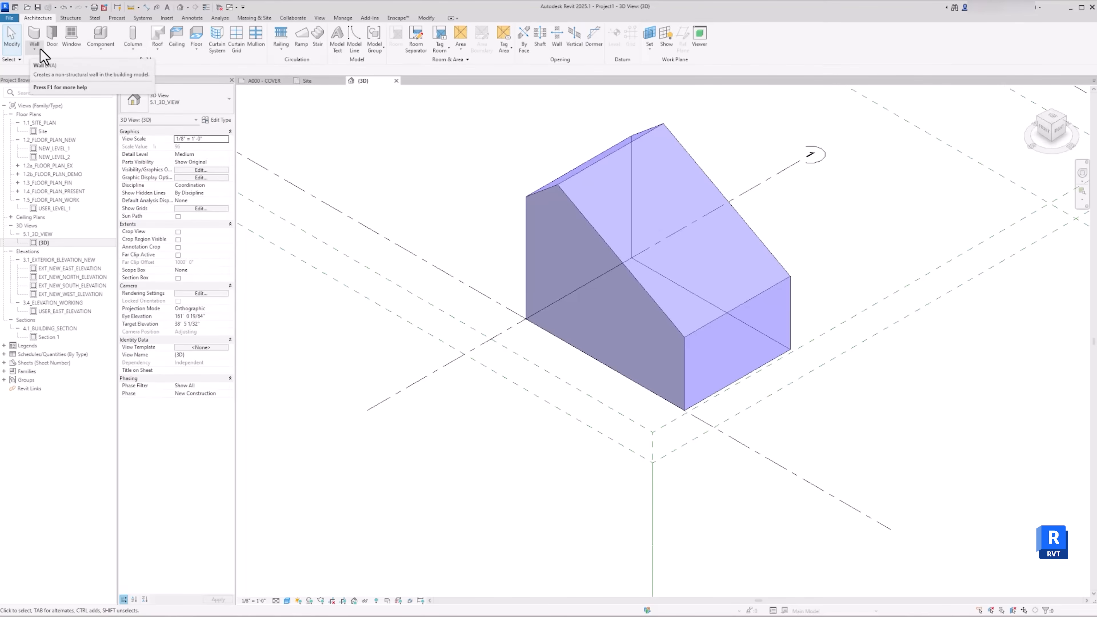
Place Rainscreen - Wood walls by face, on Wall Centerline, onto the mass's vertical faces
left_click(33, 33)
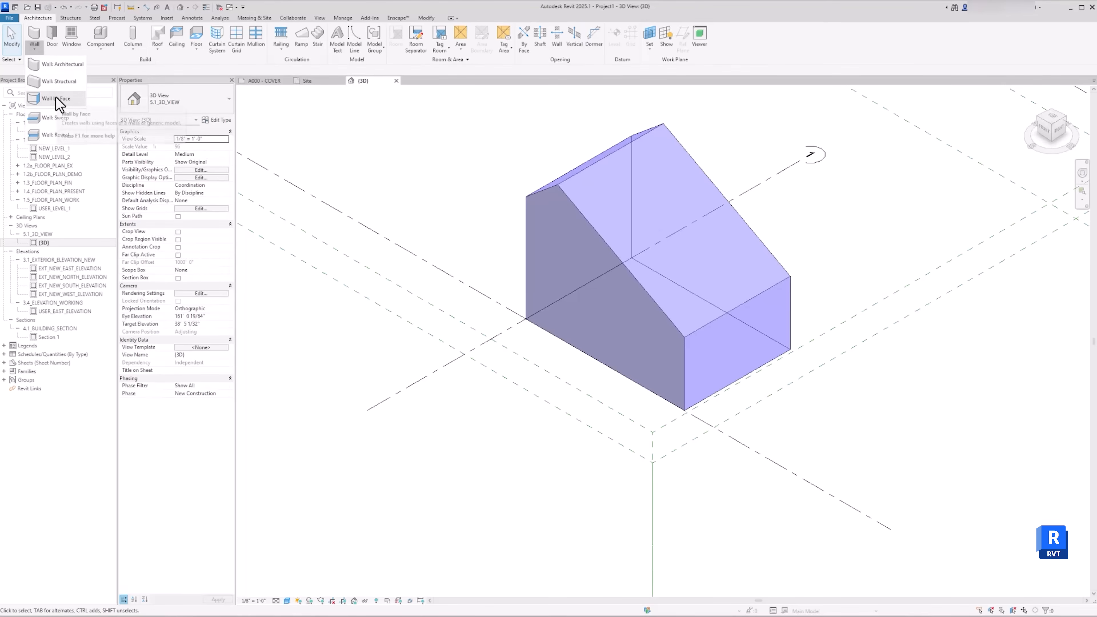
left_click(63, 64)
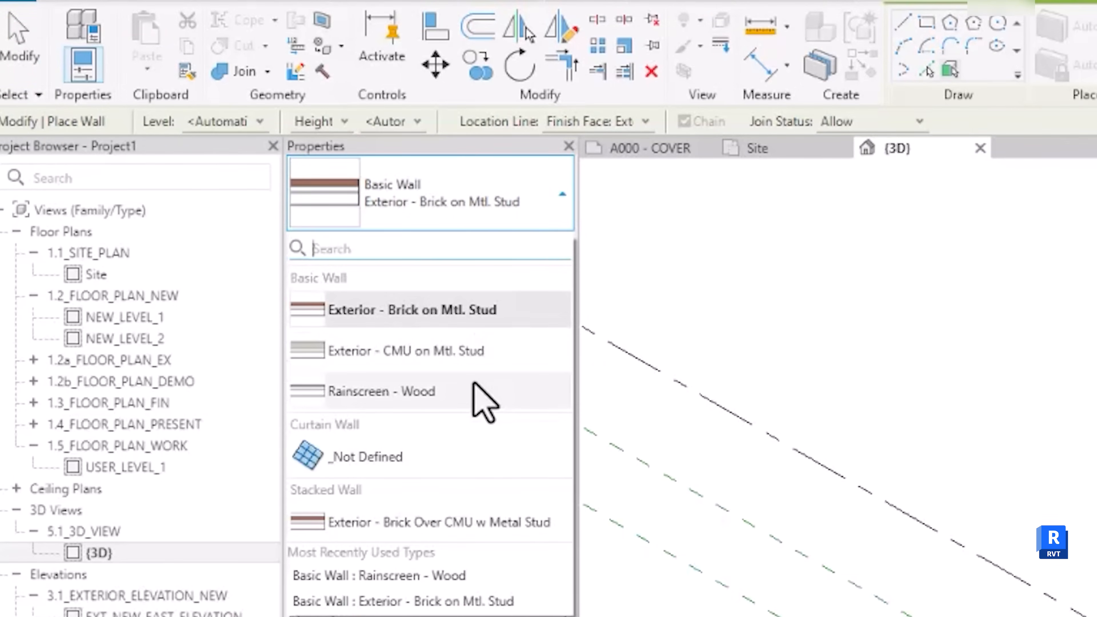
mouse_move(483, 392)
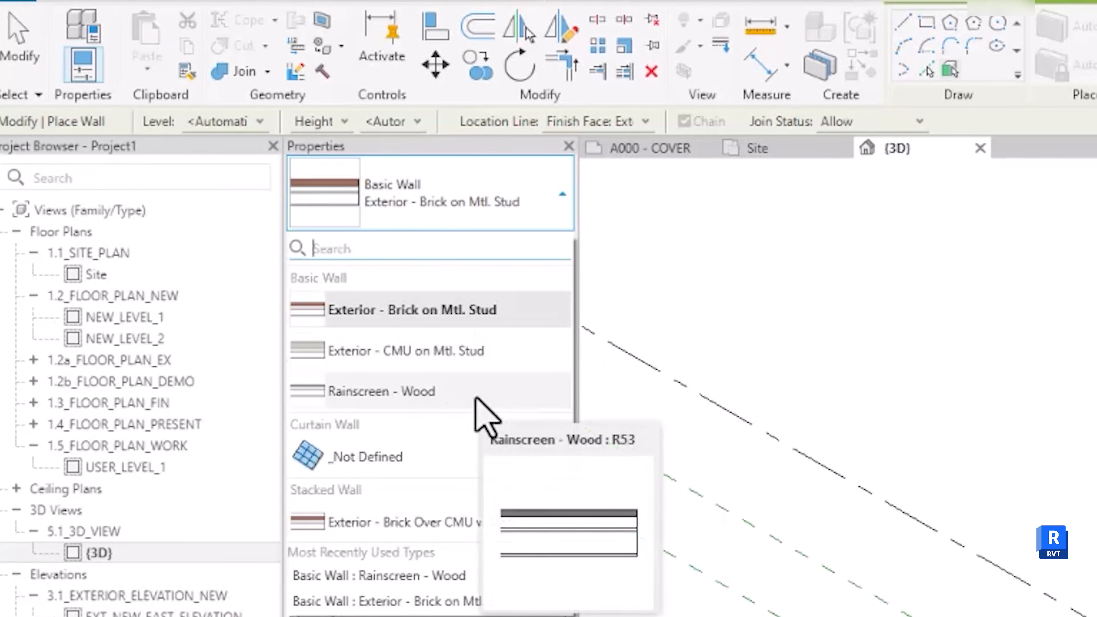
left_click(381, 391)
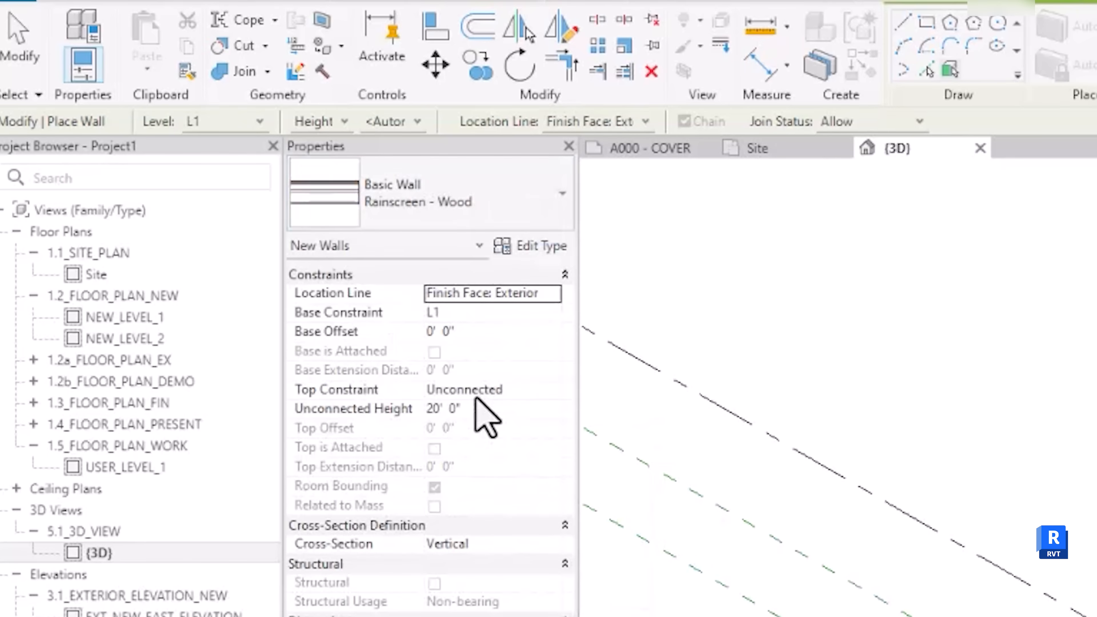
mouse_move(560, 318)
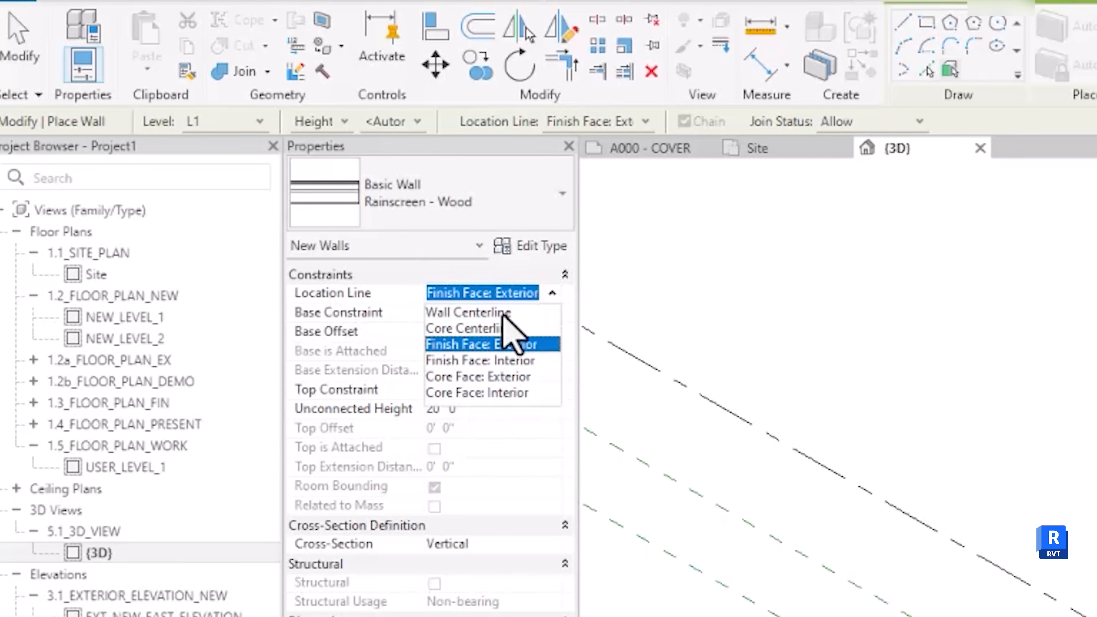
left_click(468, 312)
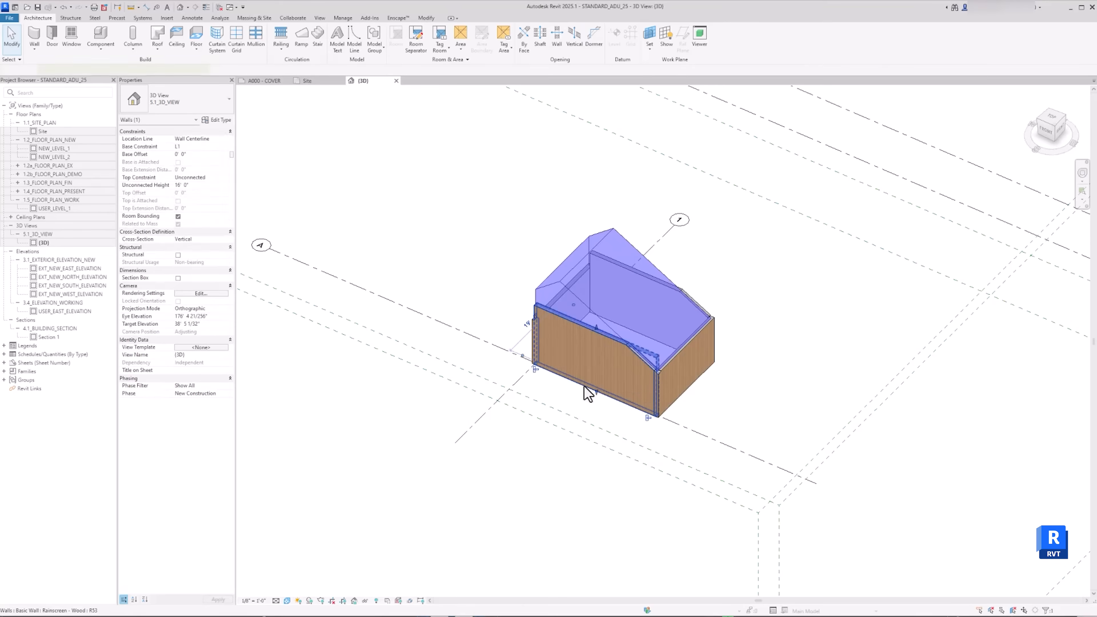
left_click(595, 371)
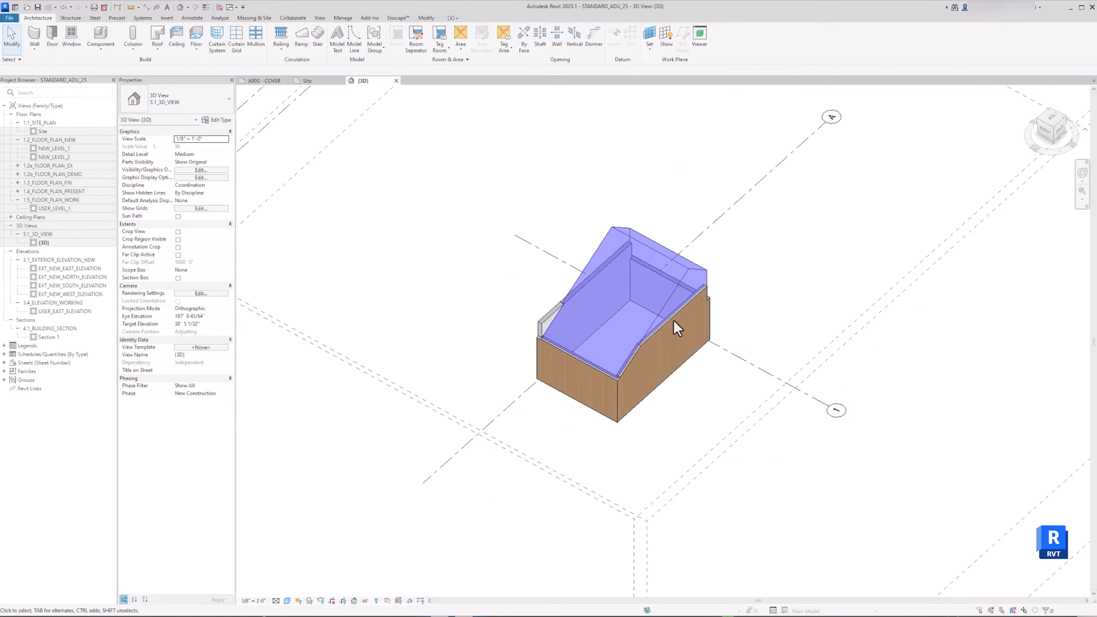
left_click(651, 336)
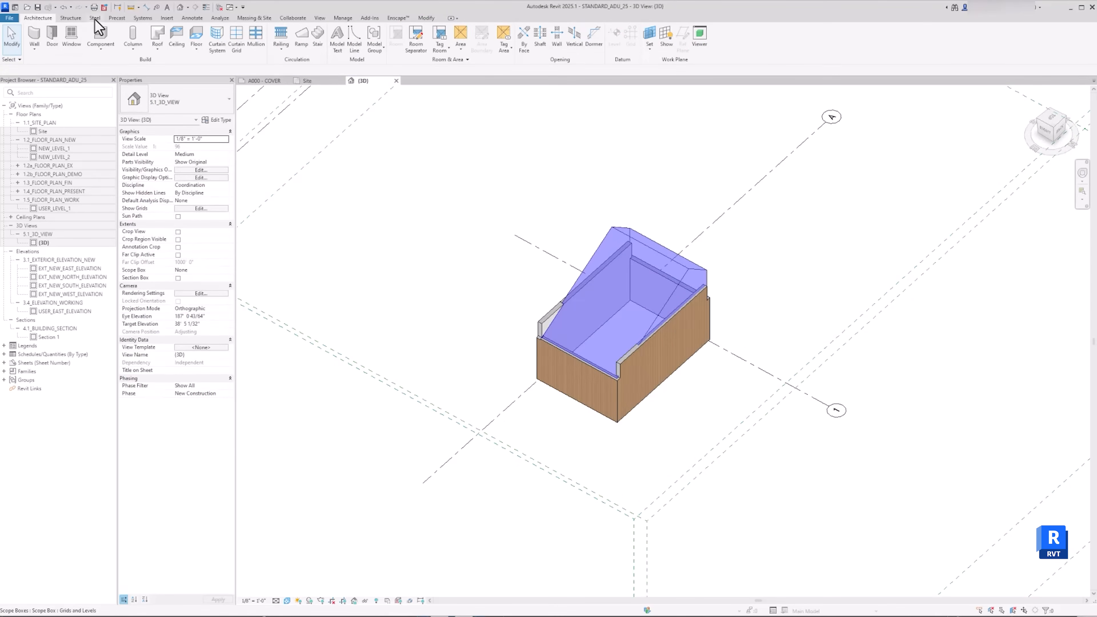
Start Roof by Face with Generic - 9" and set Picked Faces Location to top of roof
left_click(157, 35)
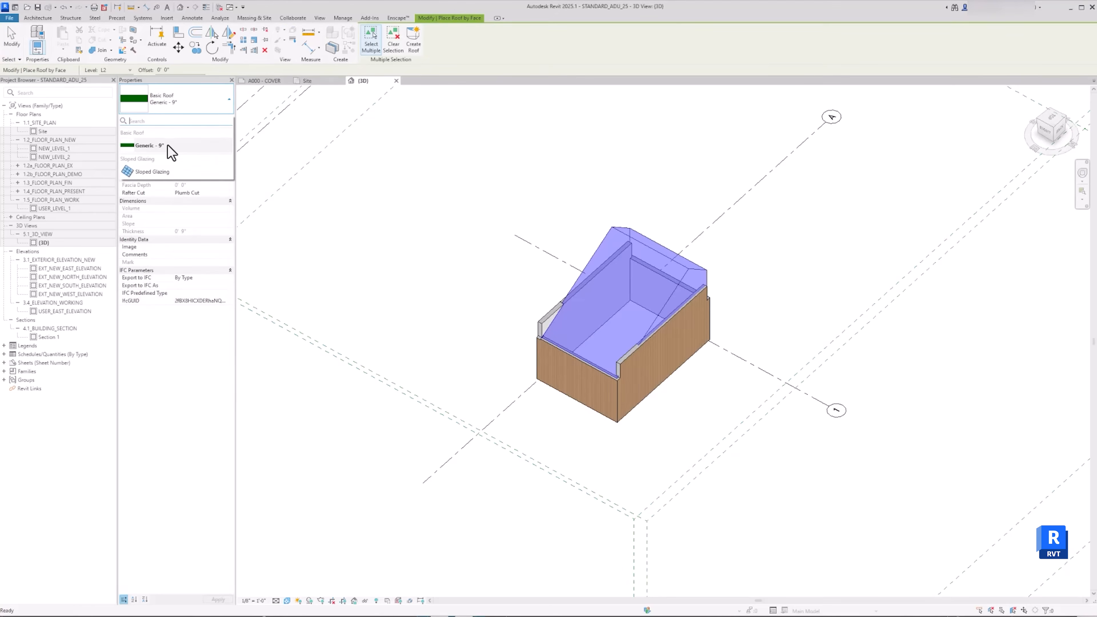
mouse_move(488, 580)
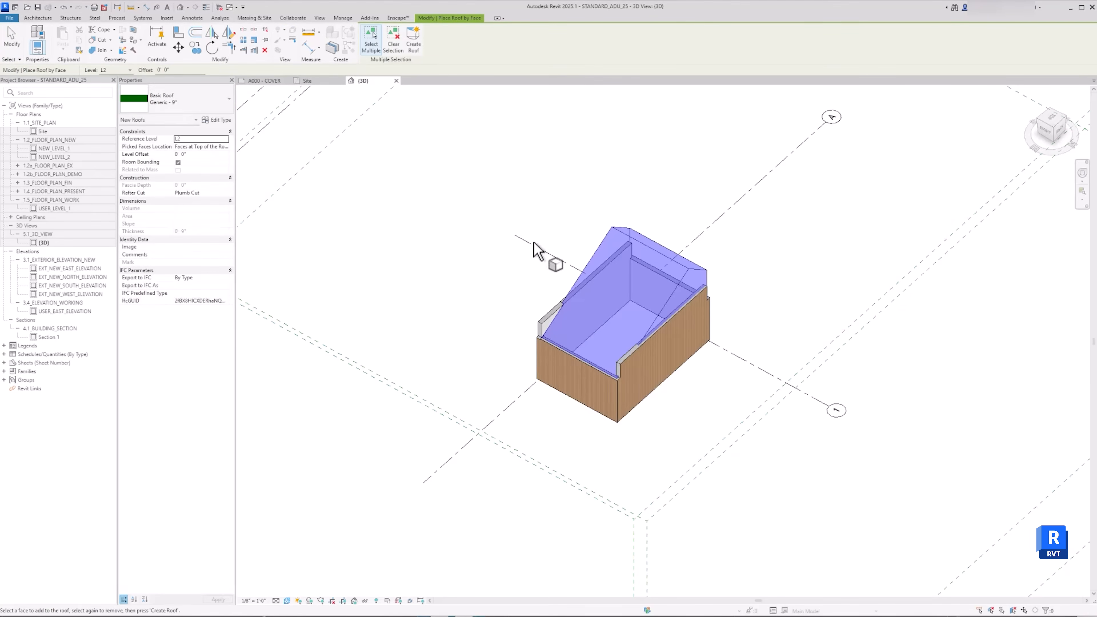
left_click(201, 147)
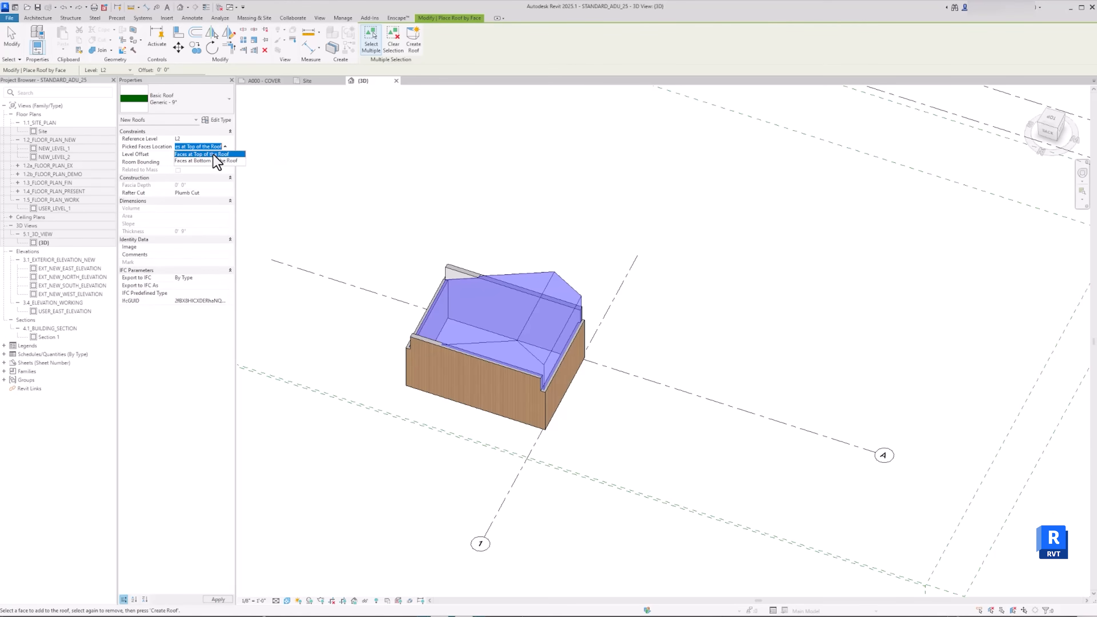
left_click(199, 146)
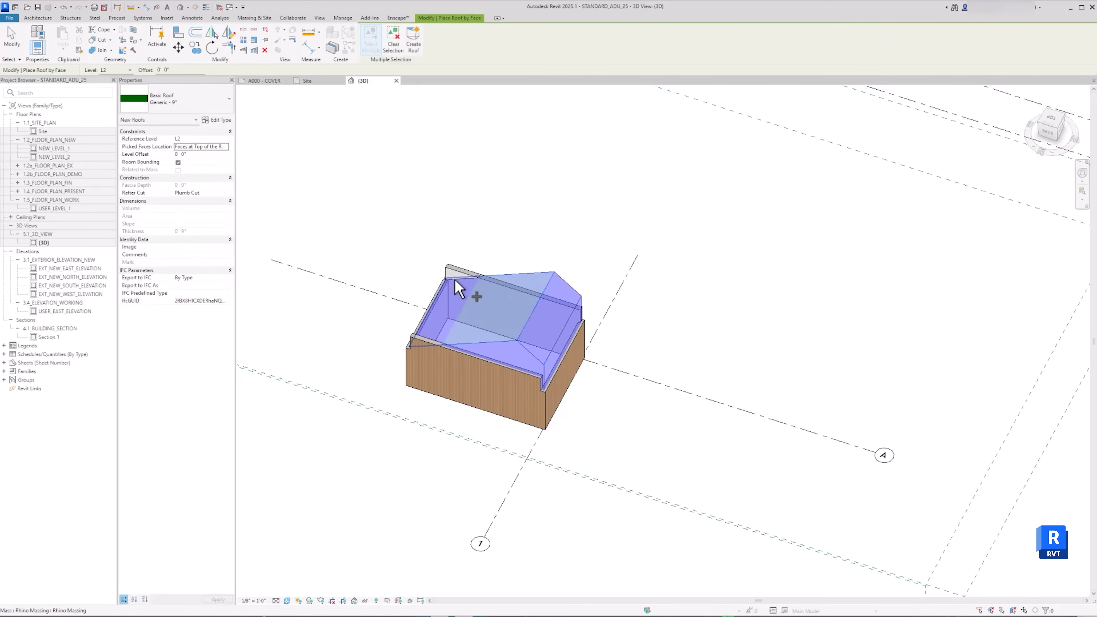
mouse_move(571, 297)
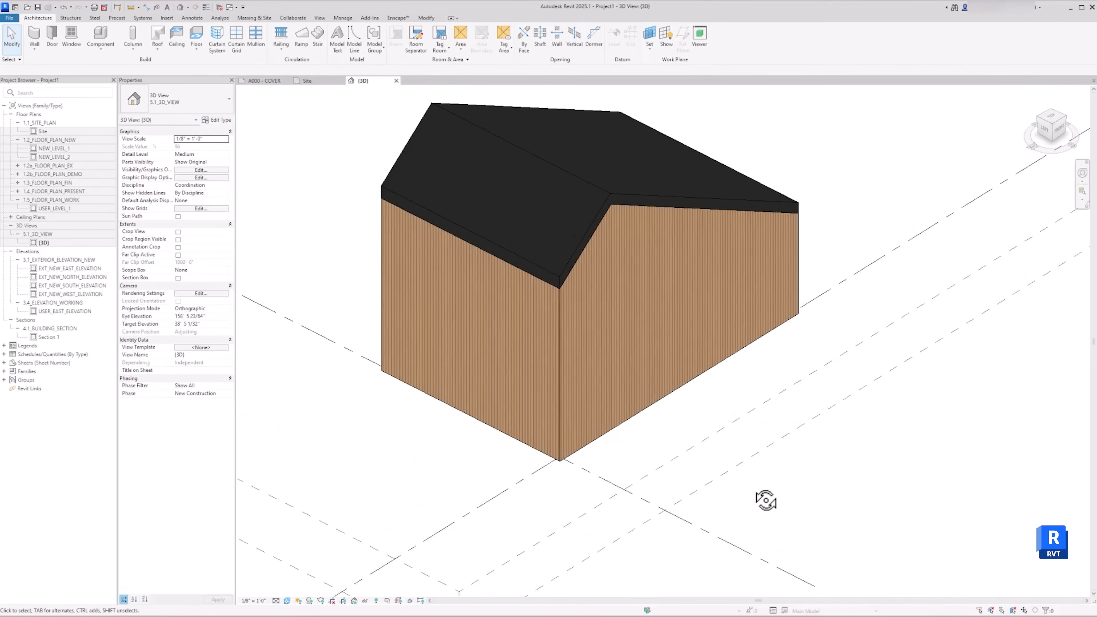
left_click(504, 168)
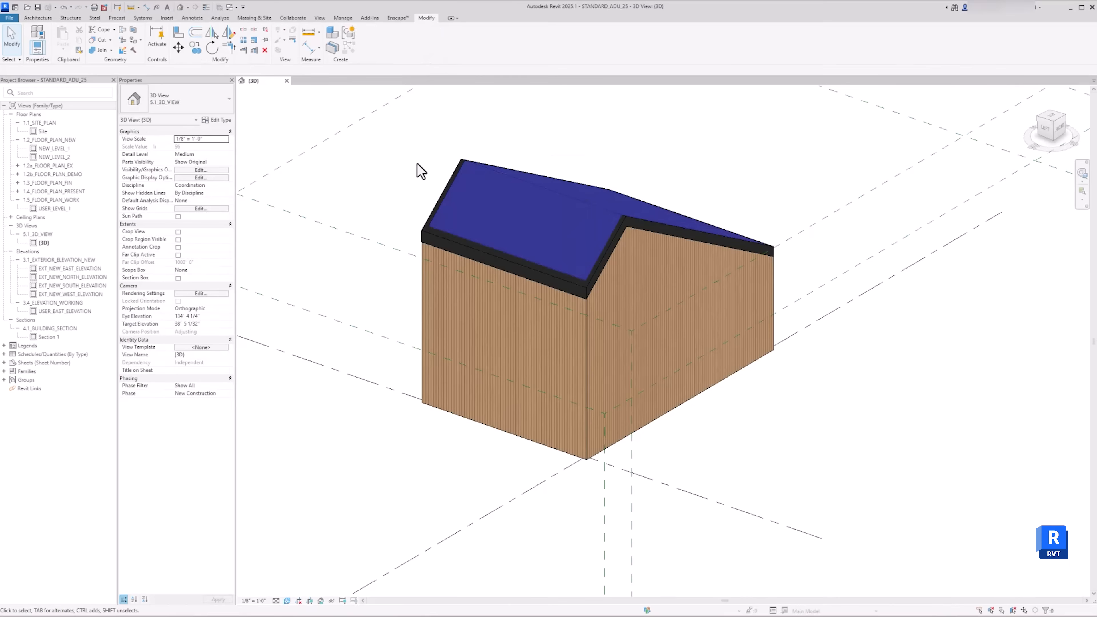
mouse_move(462, 180)
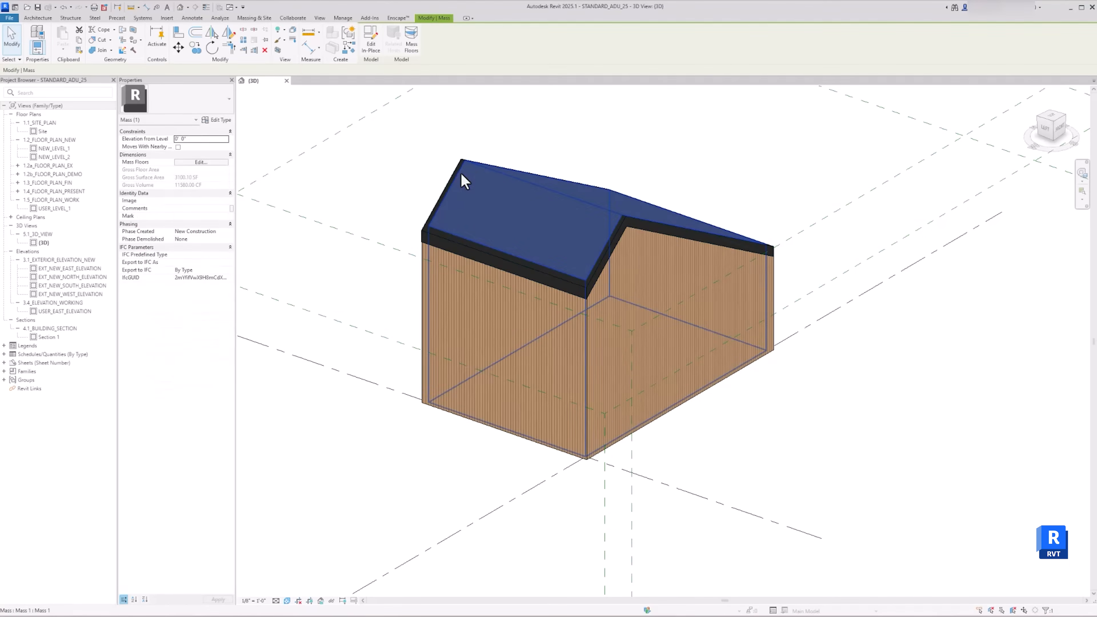
mouse_move(465, 181)
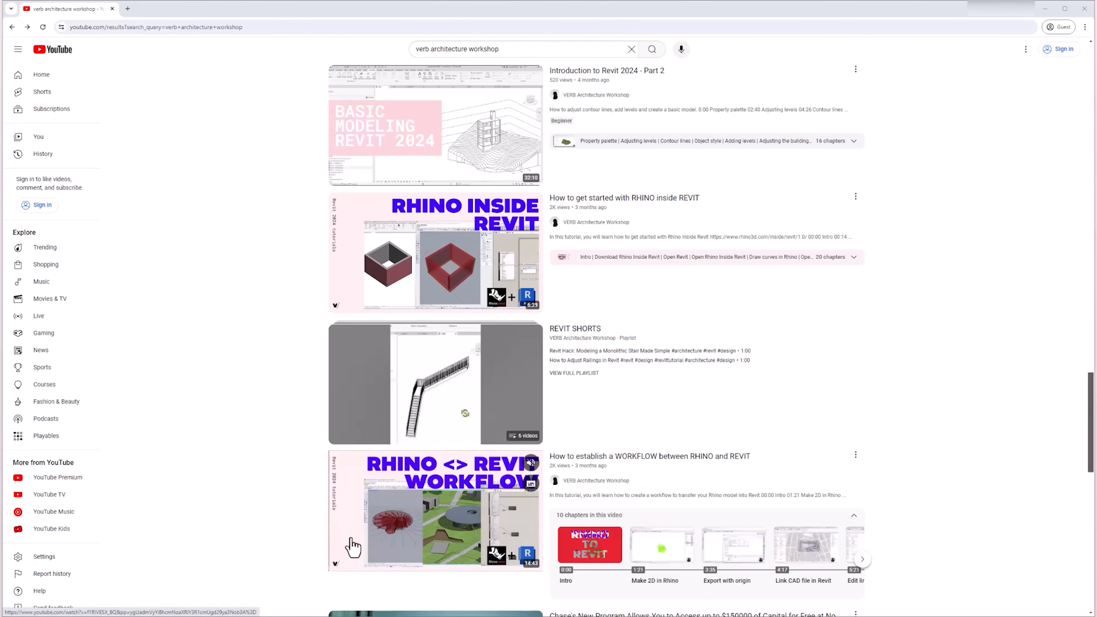
mouse_move(353, 546)
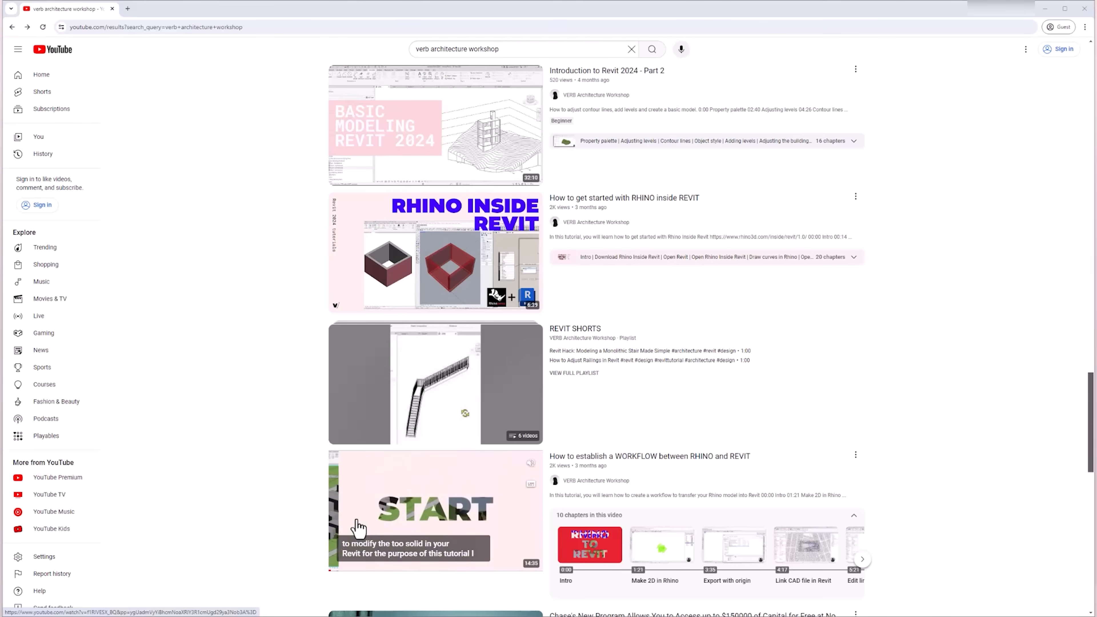
Play VERB Architecture's 'How to establish a WORKFLOW between RHINO and REVIT' video
left_click(435, 509)
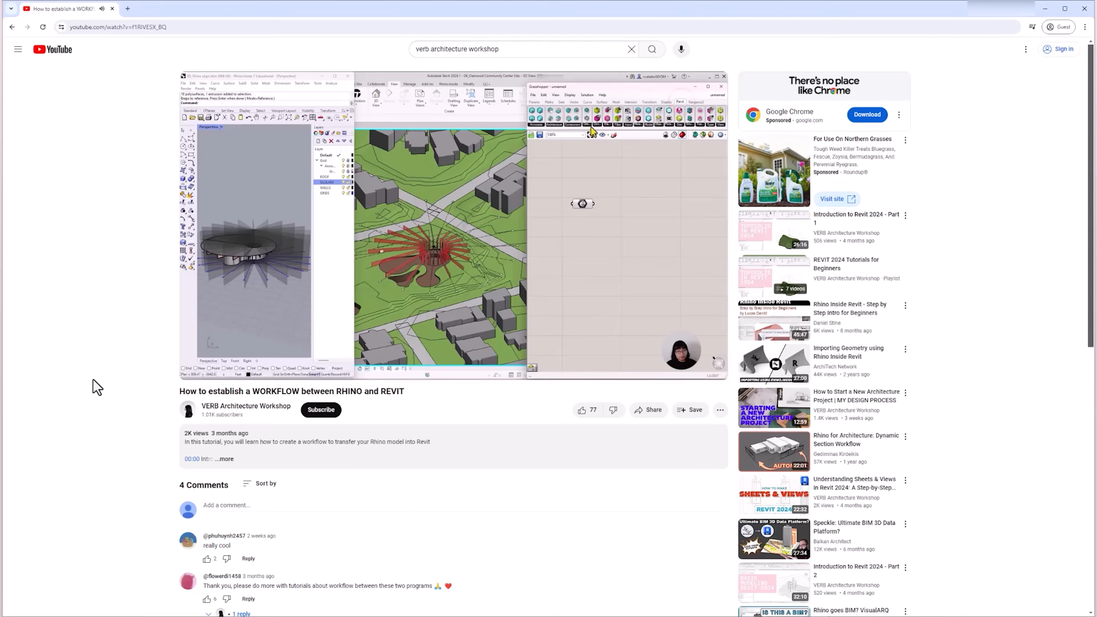
left_click(591, 130)
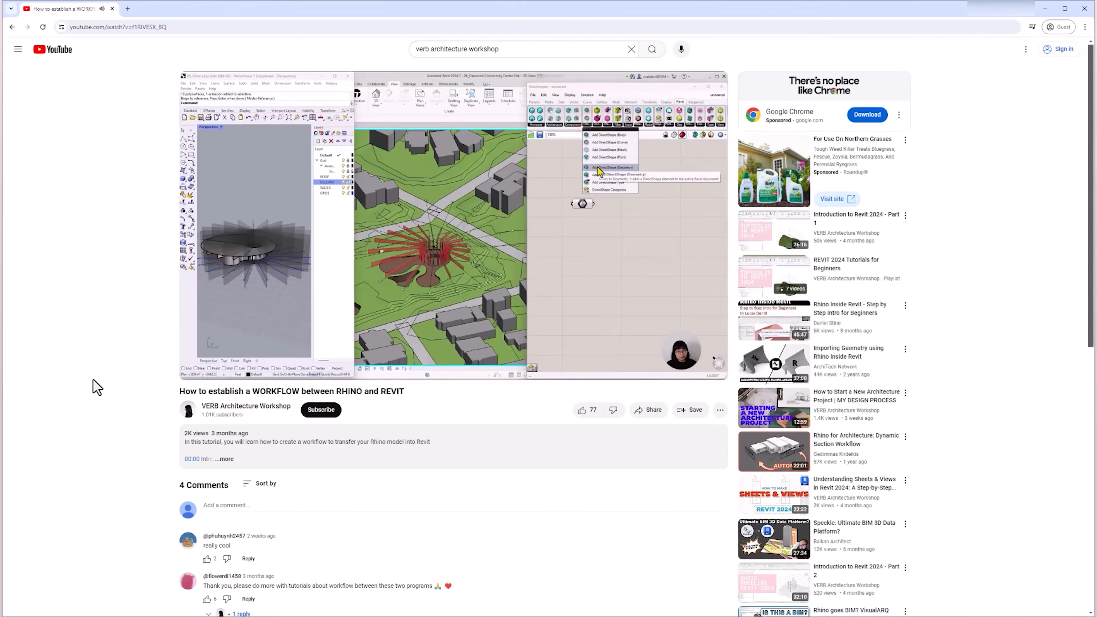
left_click(612, 166)
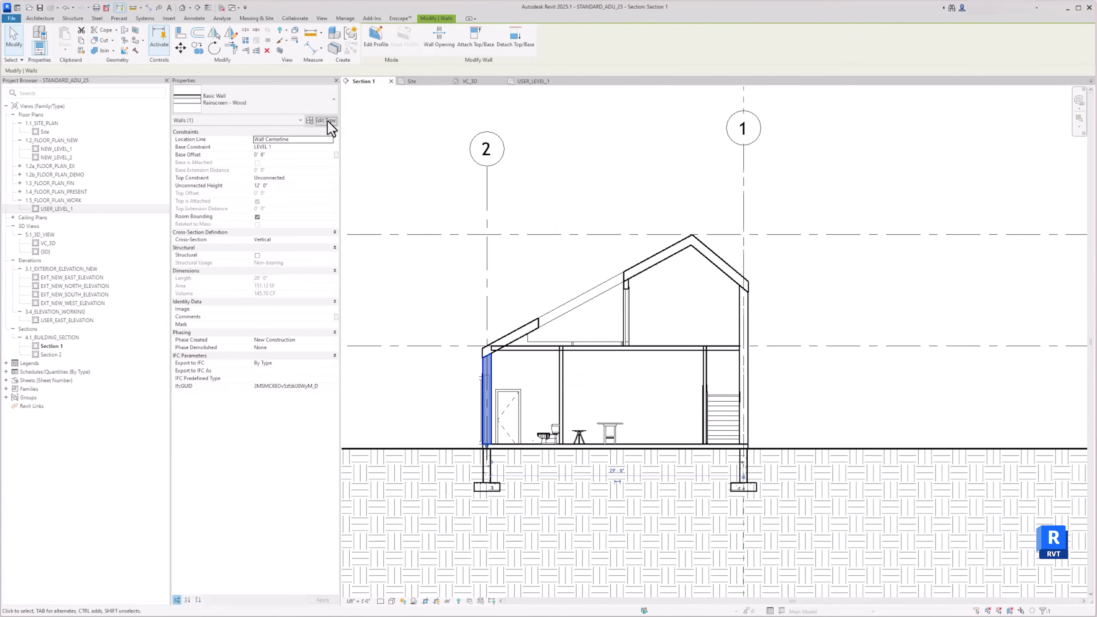
Inspect the Rainscreen - Wood wall type's structure layers and accept them unchanged
left_click(322, 120)
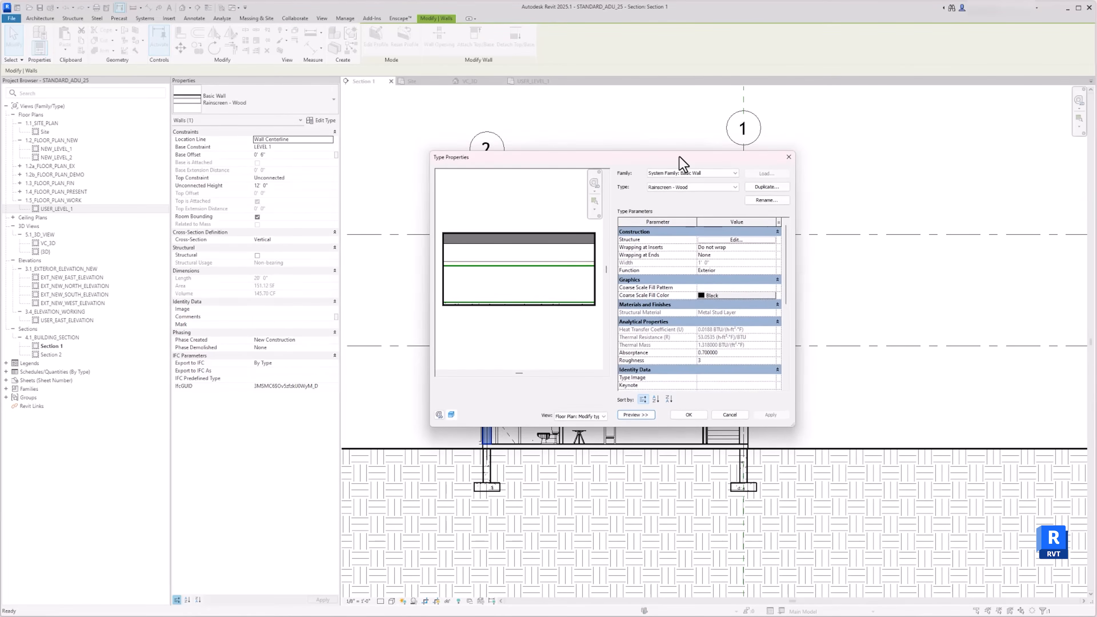
left_click(733, 239)
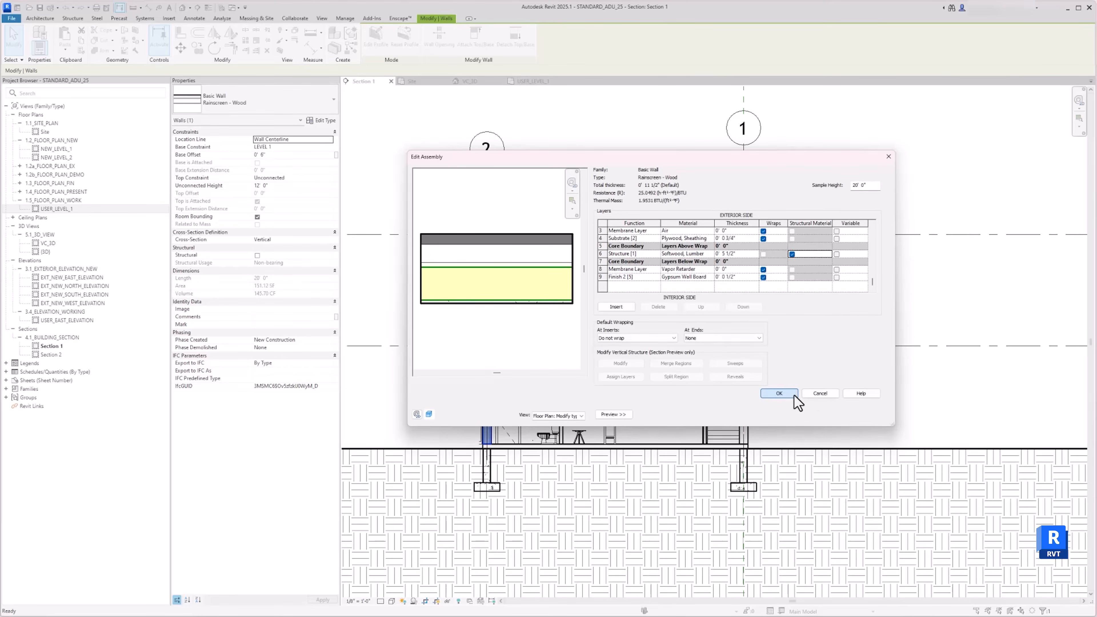
left_click(779, 393)
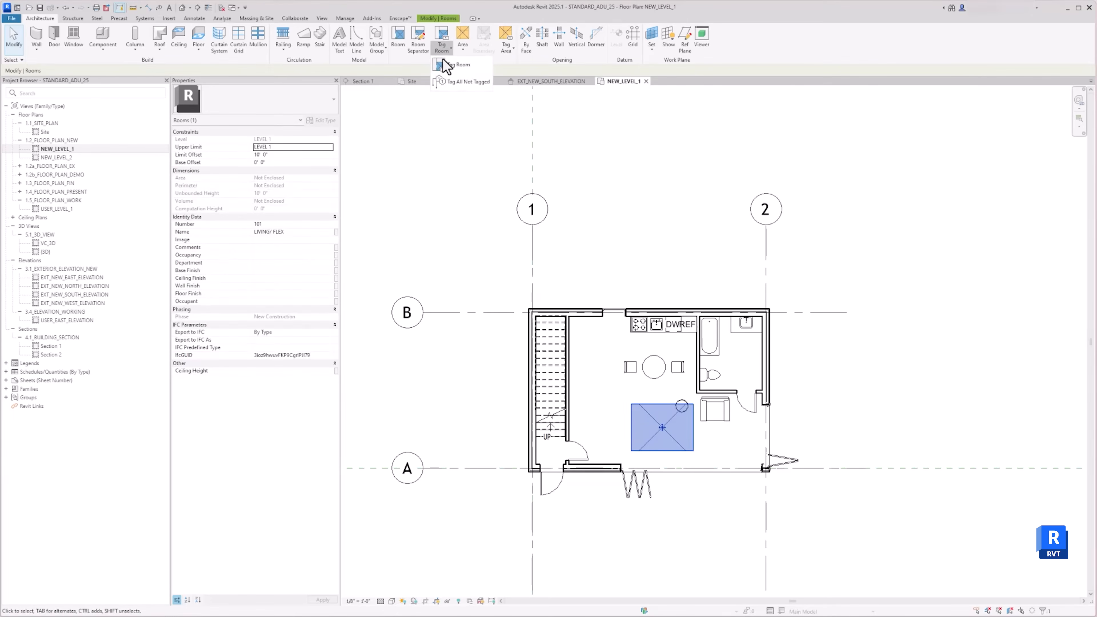
Tag all untagged rooms via Tag All Not Tagged with Room Tags, labelling room 101 LIVING/FLEX
left_click(461, 82)
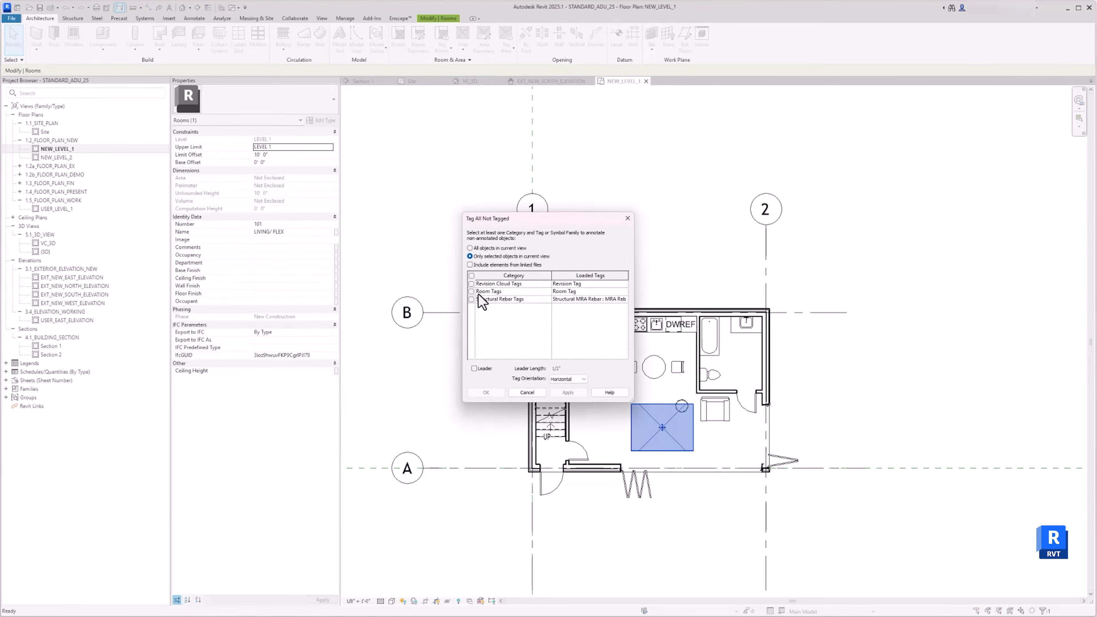
left_click(567, 392)
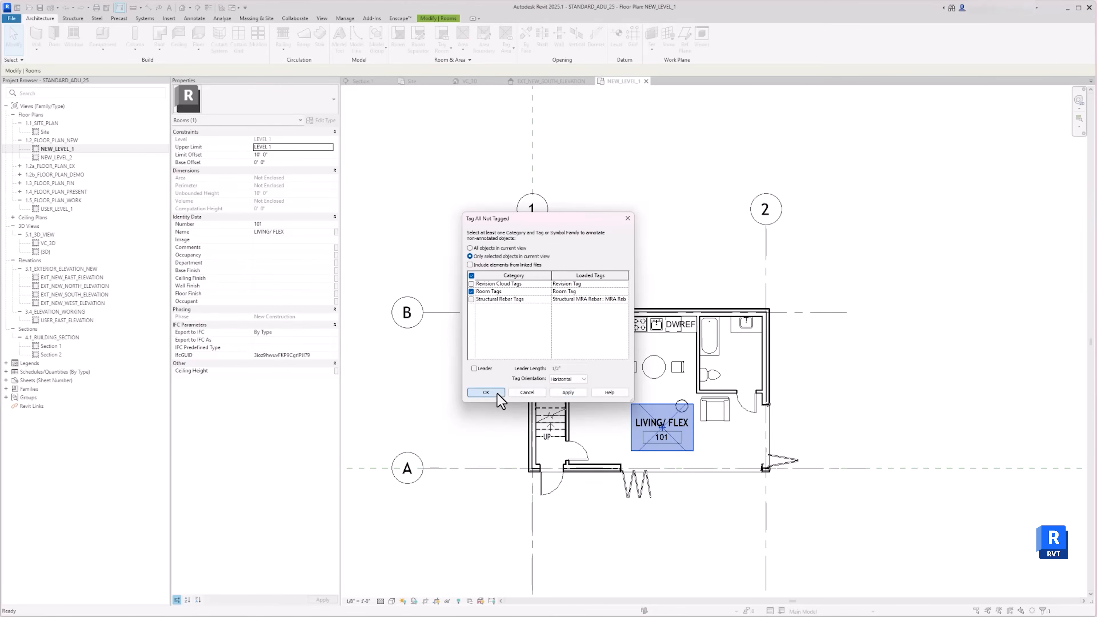
left_click(486, 392)
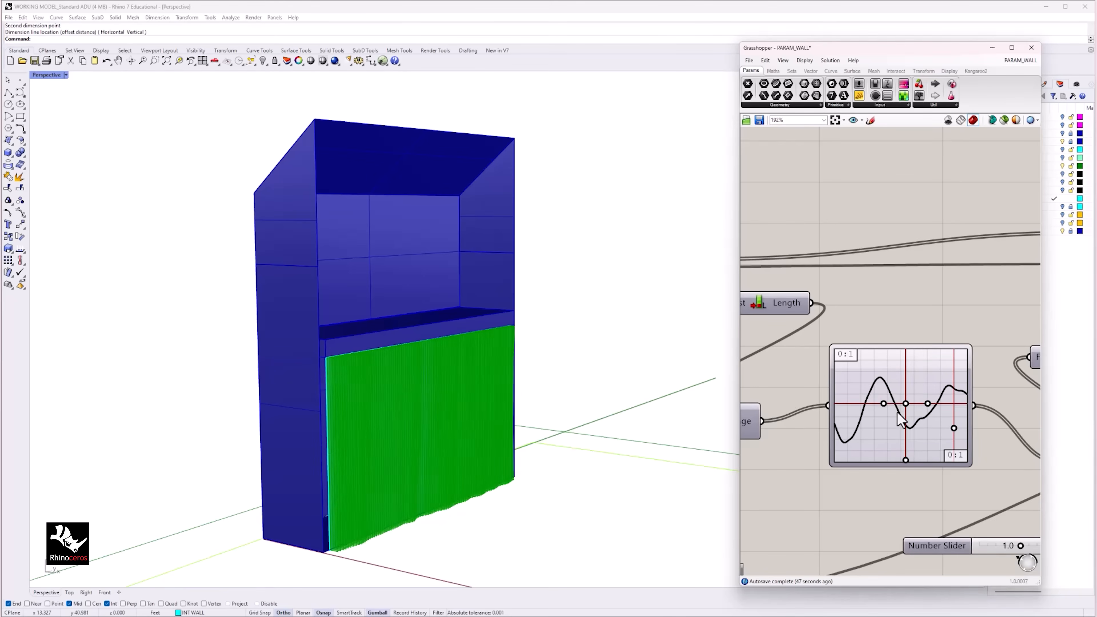
Adjust the Graph Mapper wave profile and bake the wall into Rhino as yellow ribbed geometry
scroll("down", 3)
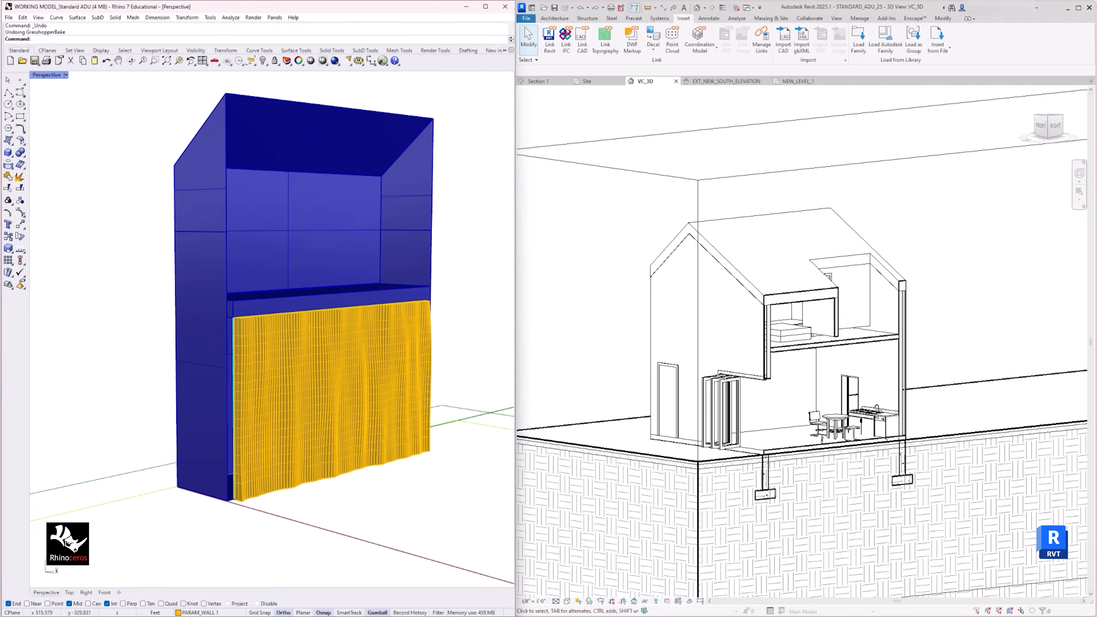
Export the selected baked wall via Export Selected as PARAM_WALL OPTION 1.3dm
left_click(329, 384)
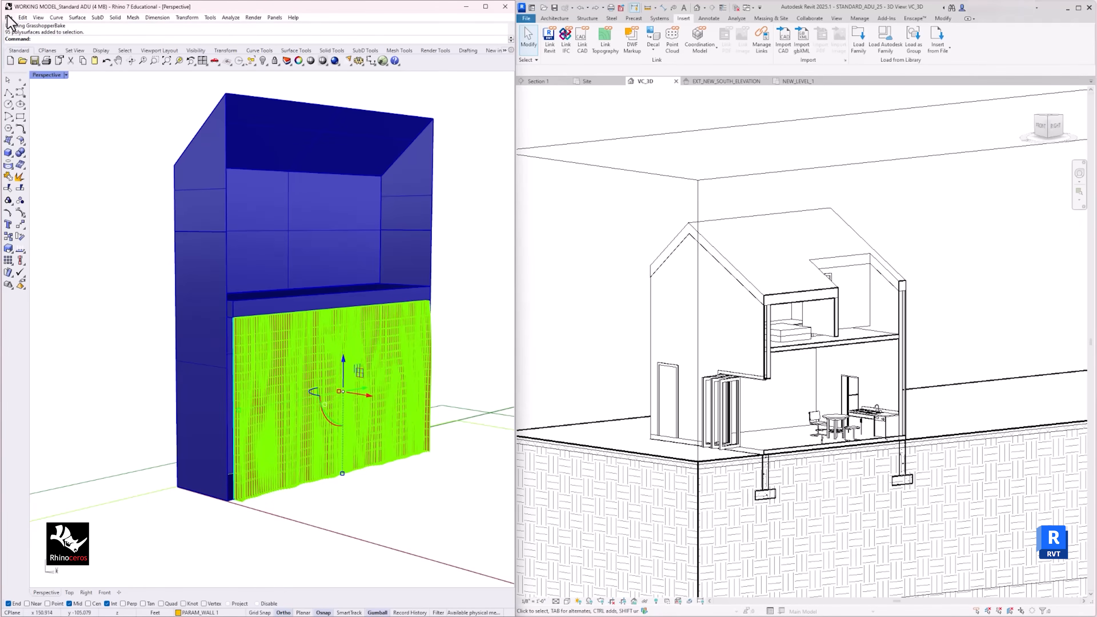
left_click(8, 18)
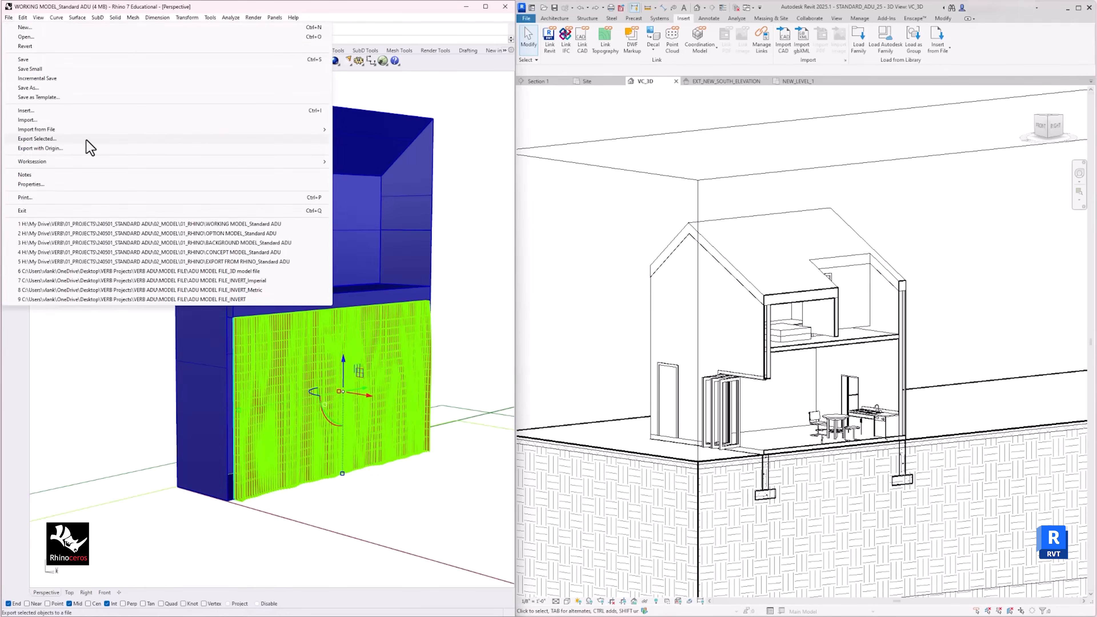
left_click(37, 139)
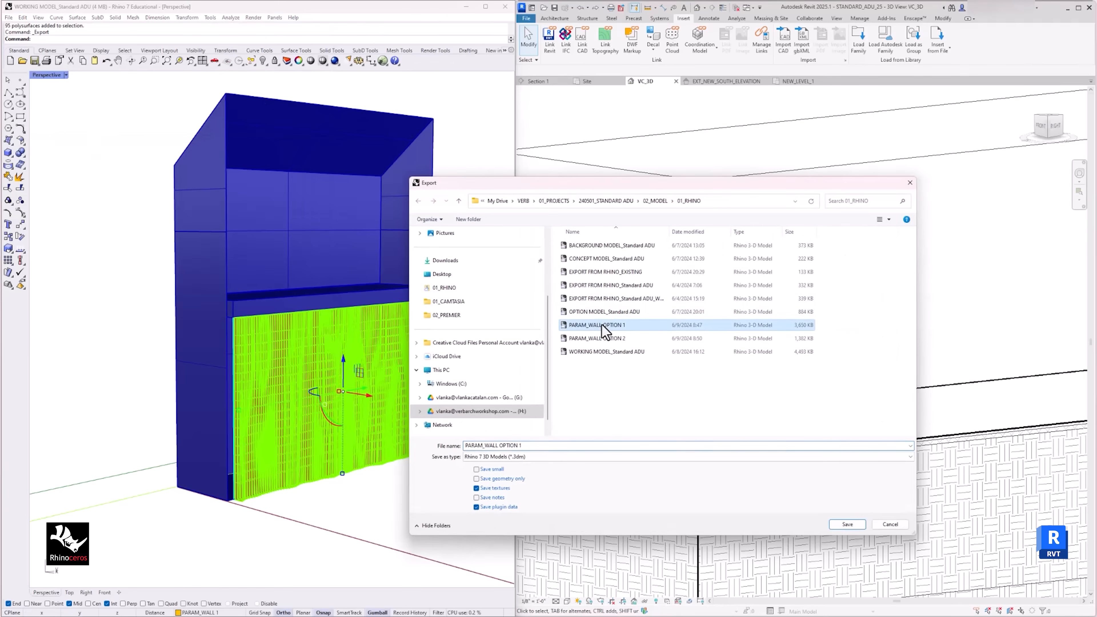
mouse_move(870, 550)
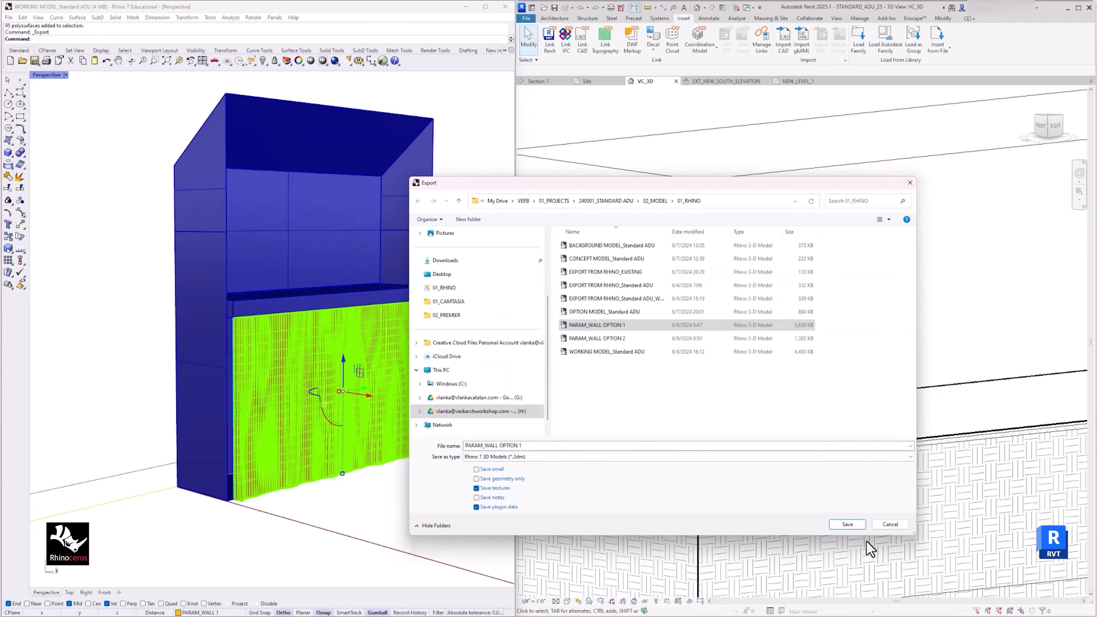
left_click(846, 524)
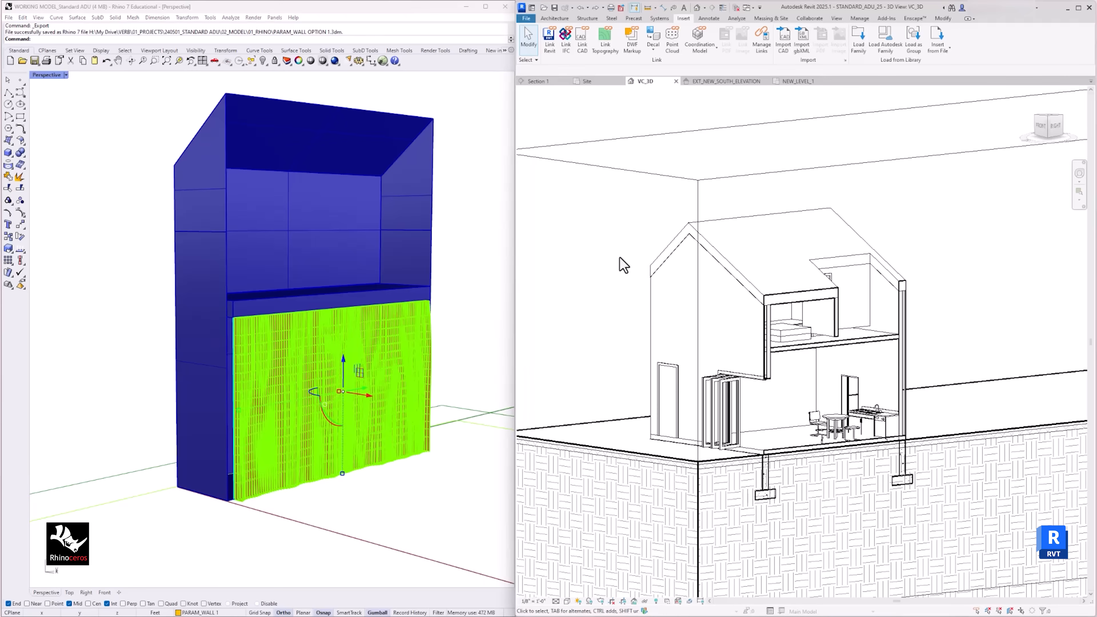
mouse_move(794, 134)
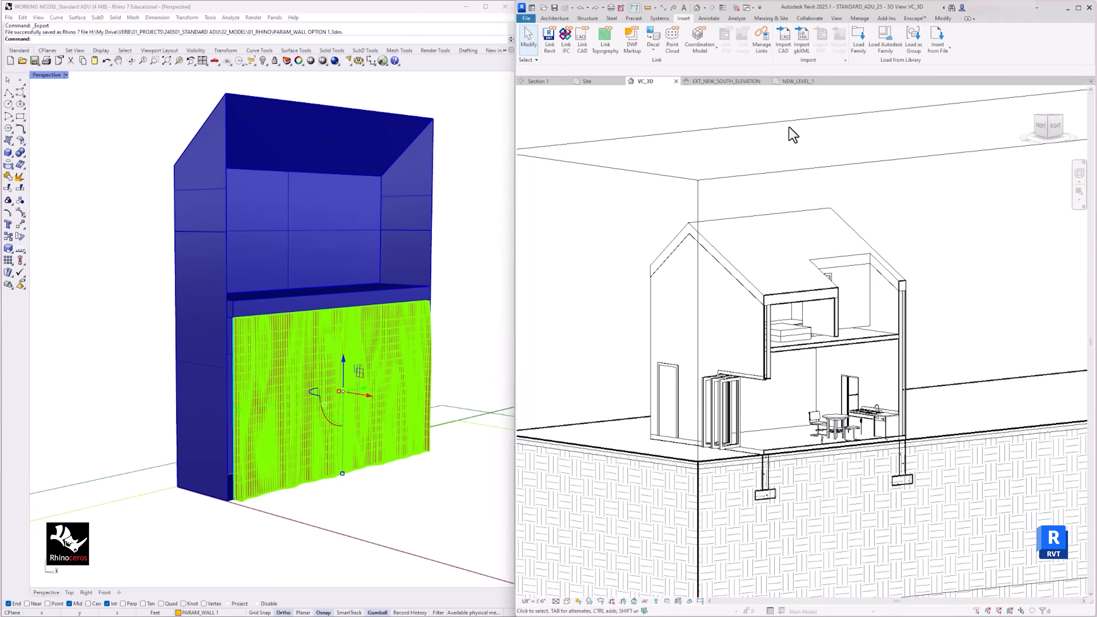
mouse_move(582, 39)
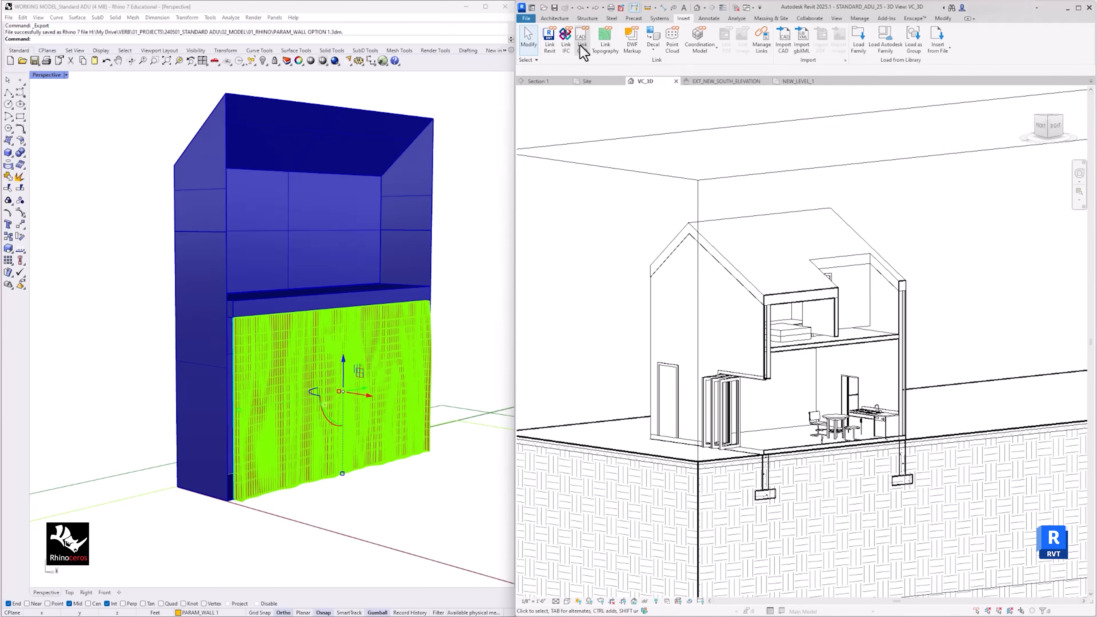
Link CAD file PARAM_WALL OPTION 1.3dm positioned Auto - Origin to Internal Origin
left_click(582, 40)
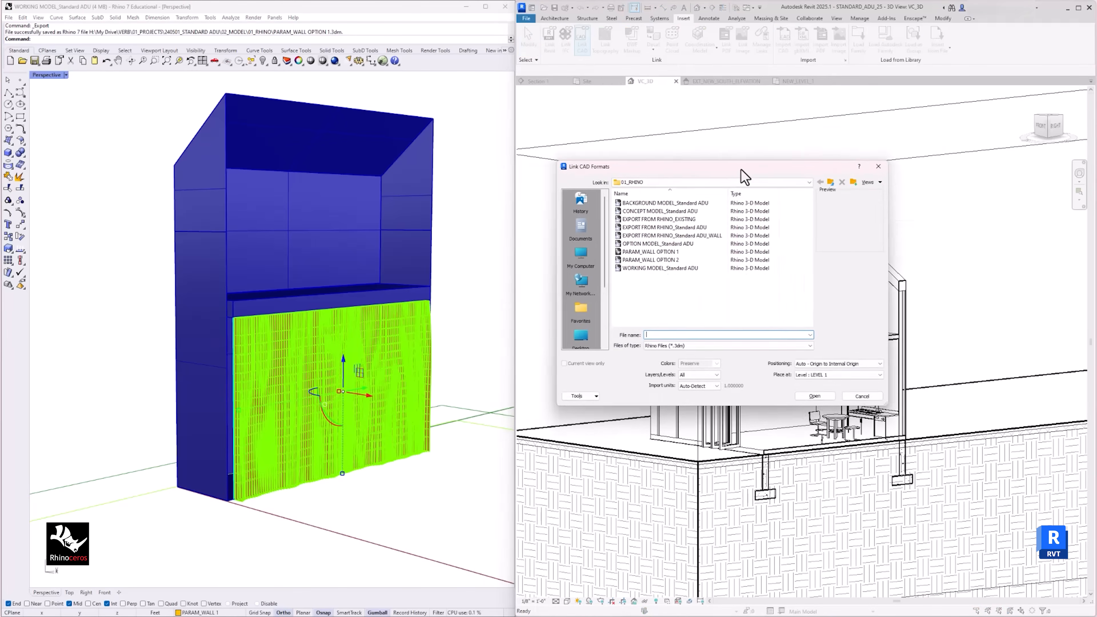
left_click(667, 240)
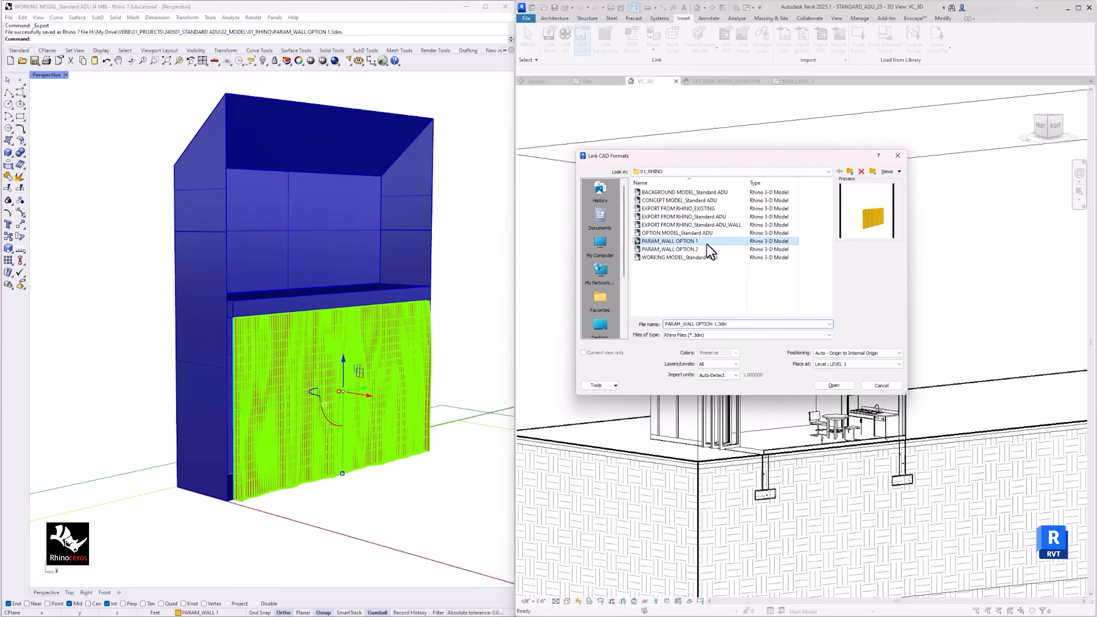
left_click(898, 353)
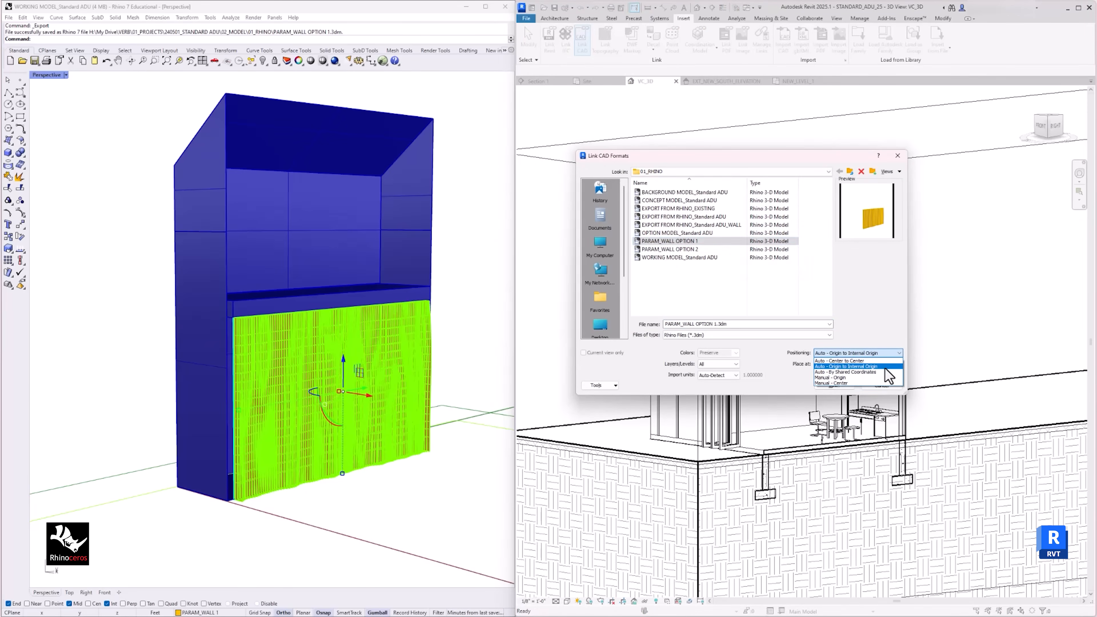
left_click(847, 367)
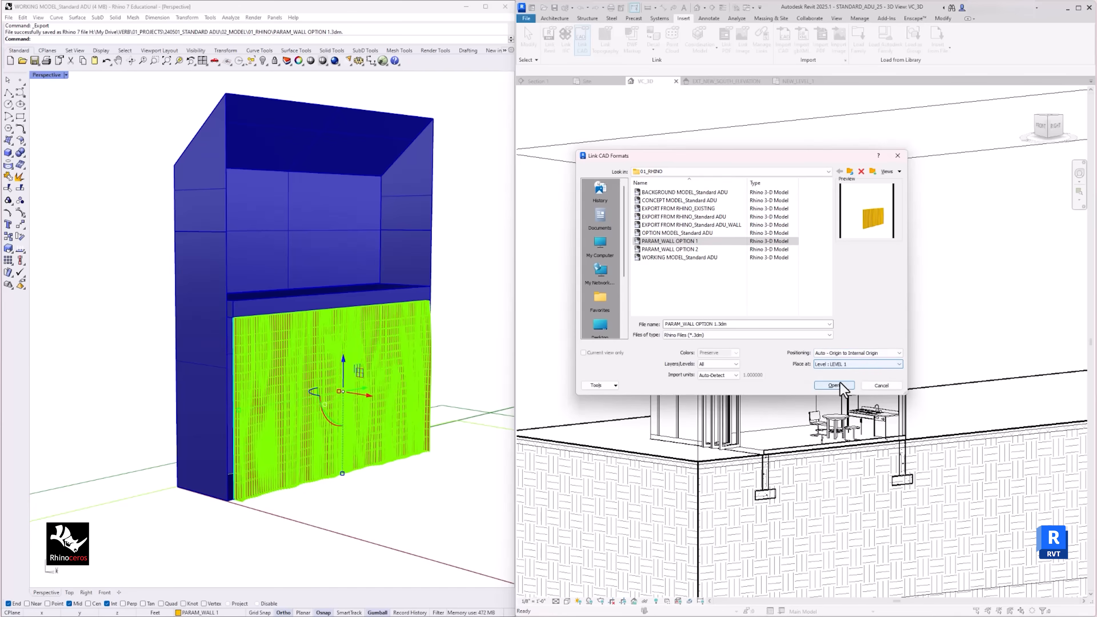
left_click(833, 386)
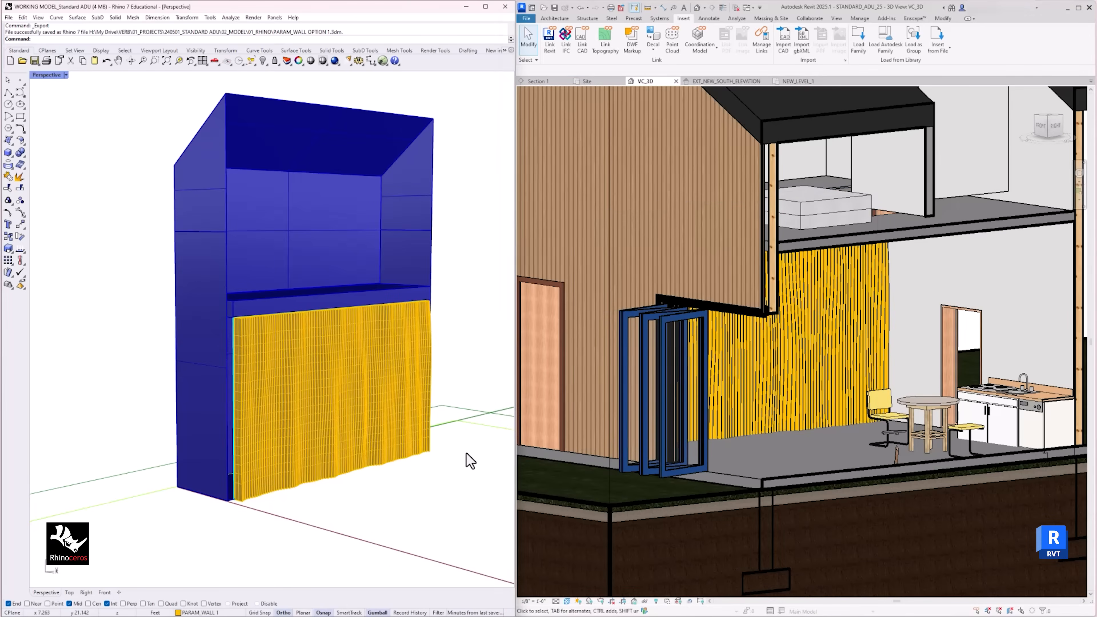
mouse_move(105, 210)
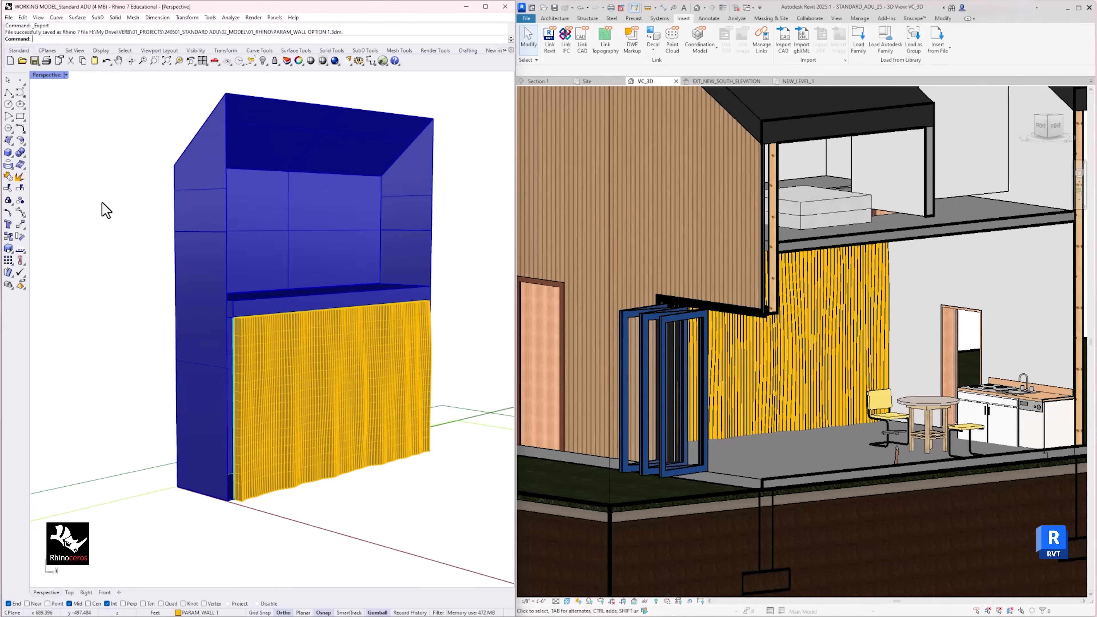
mouse_move(105, 210)
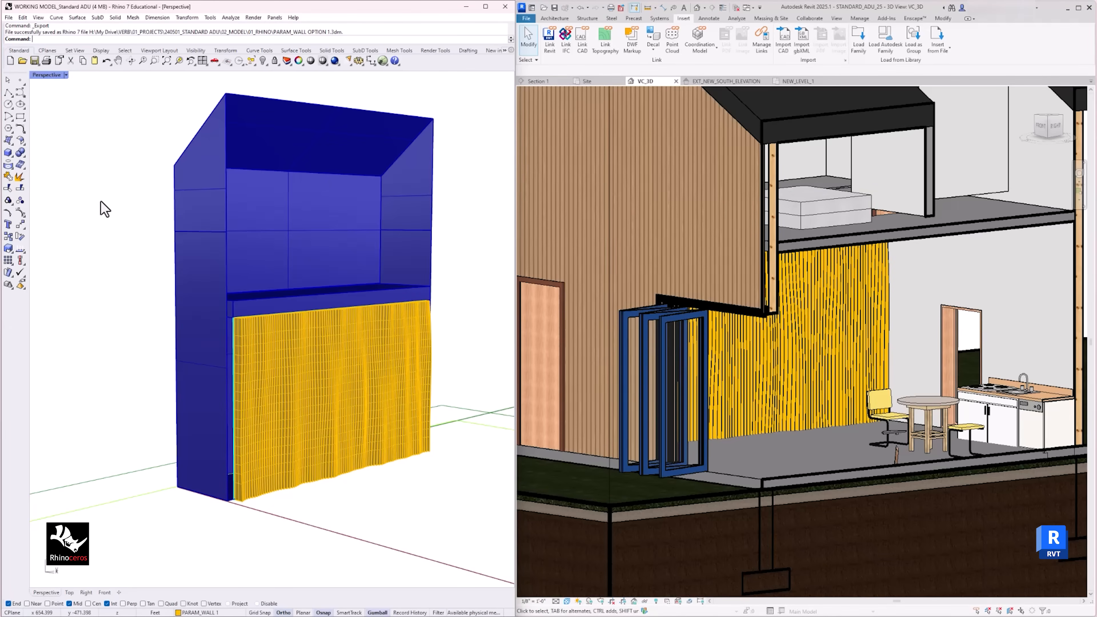
mouse_move(383, 60)
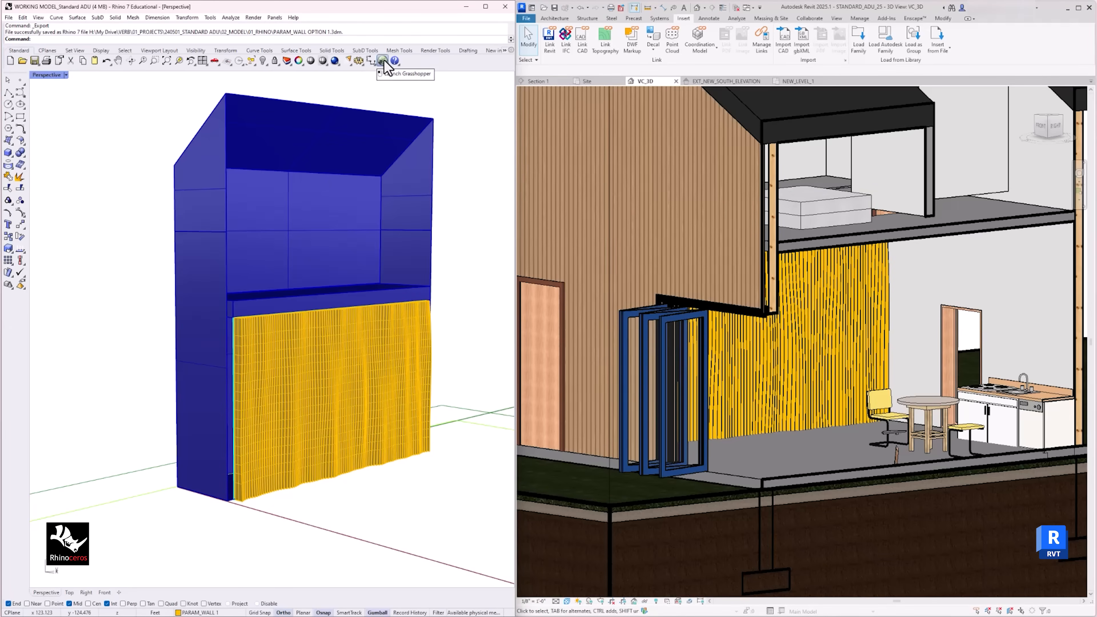
Tweak the wall in Grasshopper and bake the variant onto layer PARAM_WALL 2 for export as PARAM_WALL OPTION 2
left_click(382, 60)
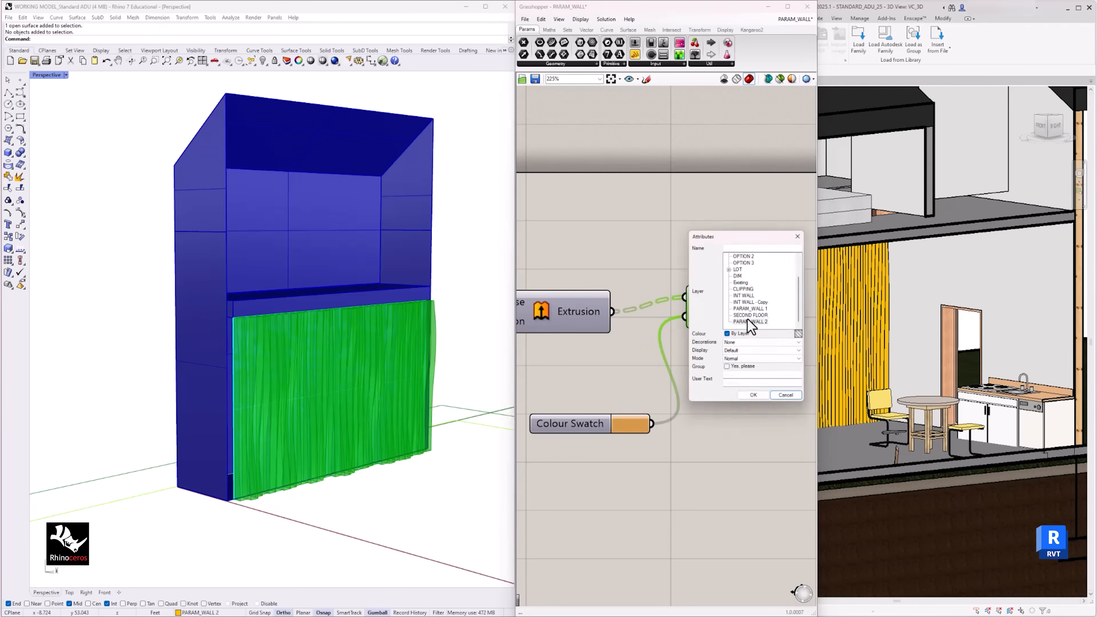
left_click(753, 395)
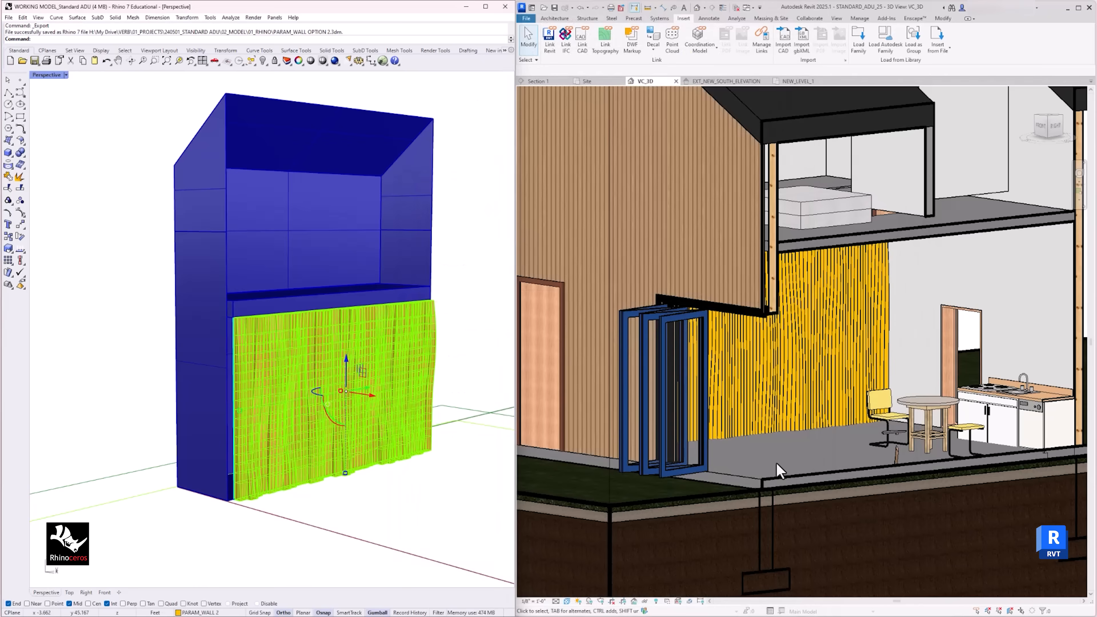
mouse_move(728, 81)
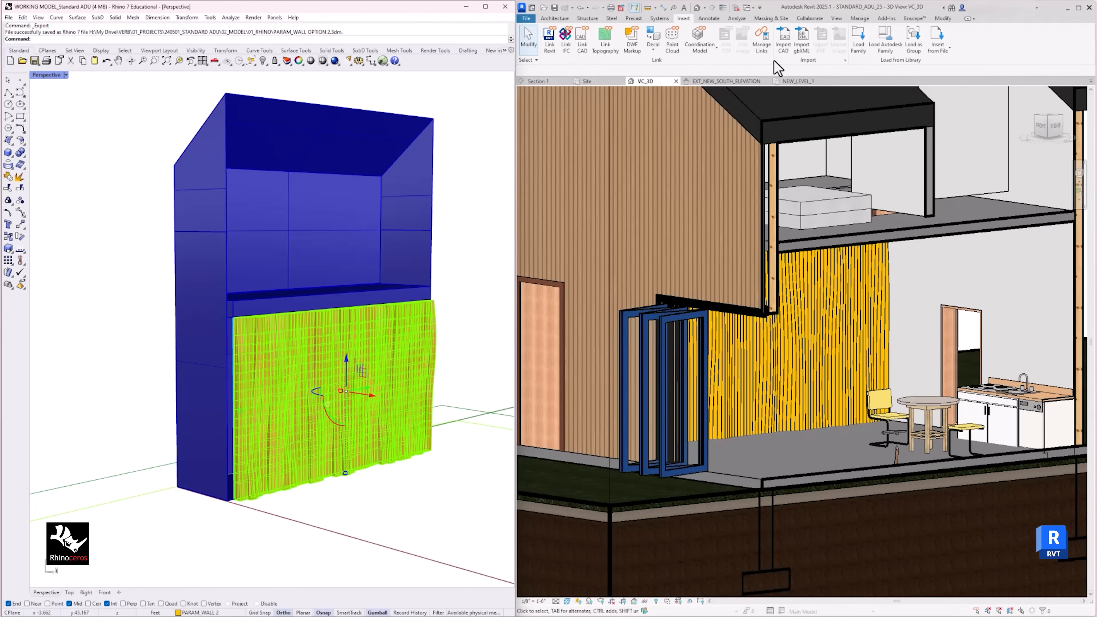
In Manage Links' CAD Formats, Reload From PARAM_WALL OPTION 2.3dm and apply
left_click(761, 38)
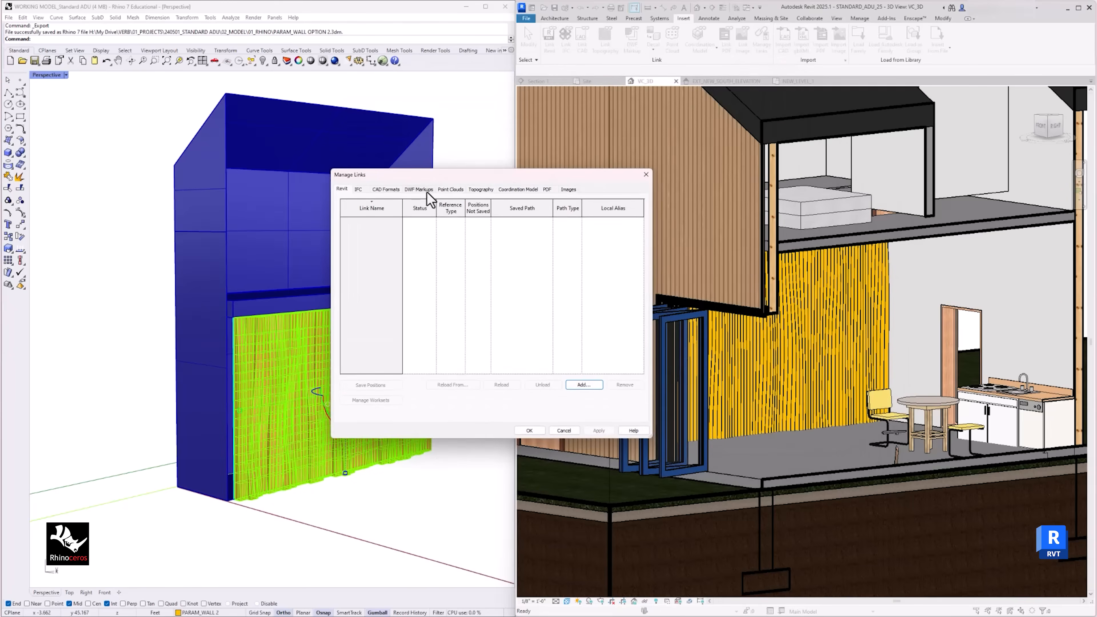
left_click(385, 190)
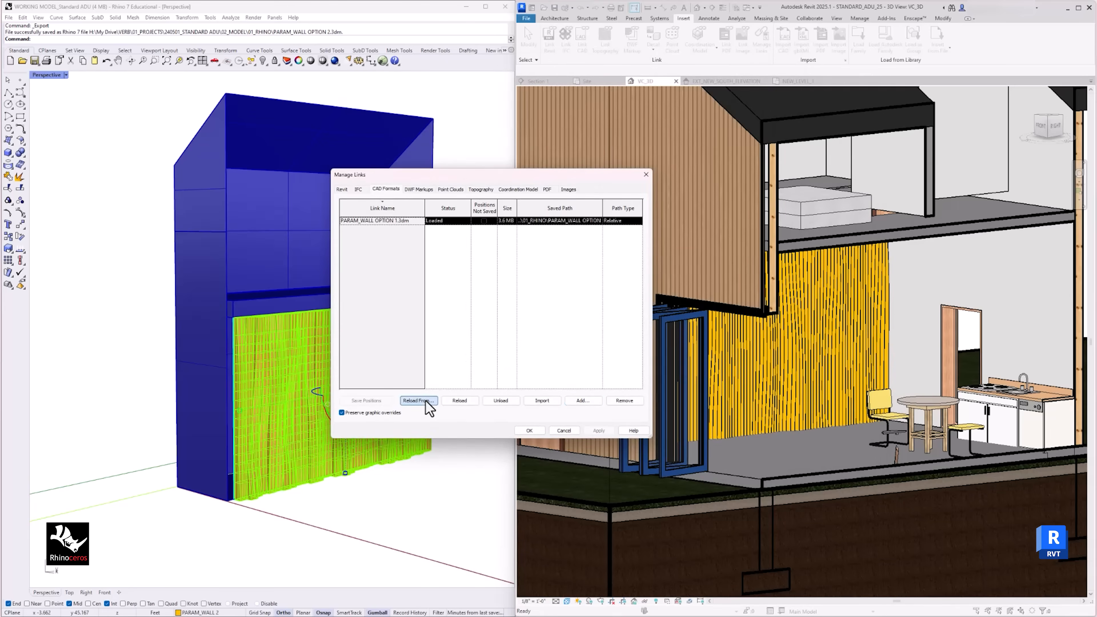
left_click(417, 400)
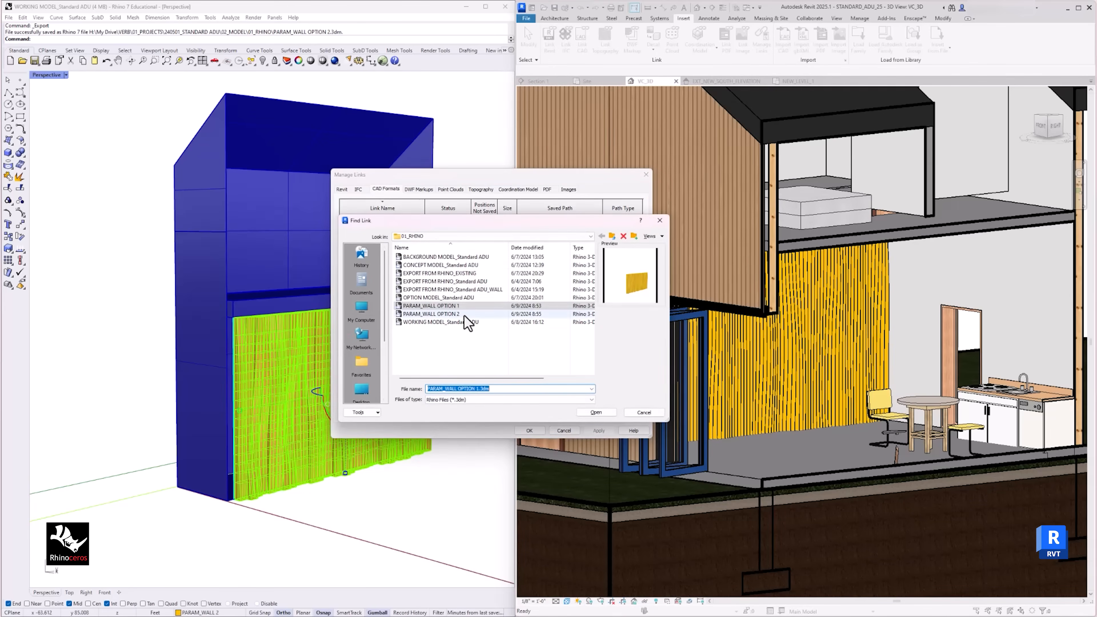
left_click(595, 412)
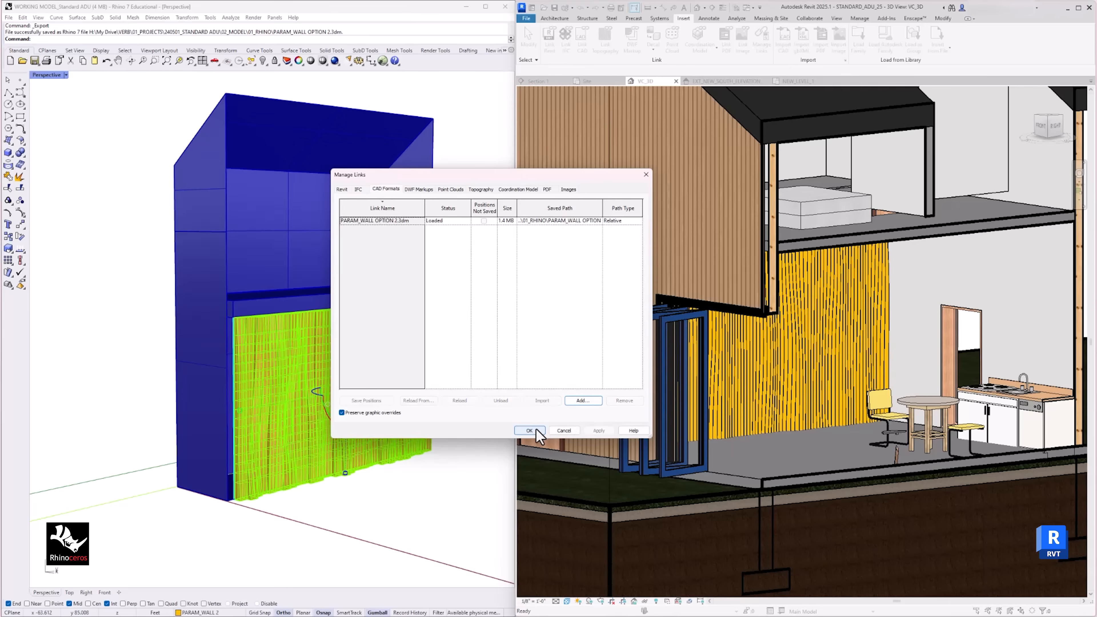
left_click(530, 431)
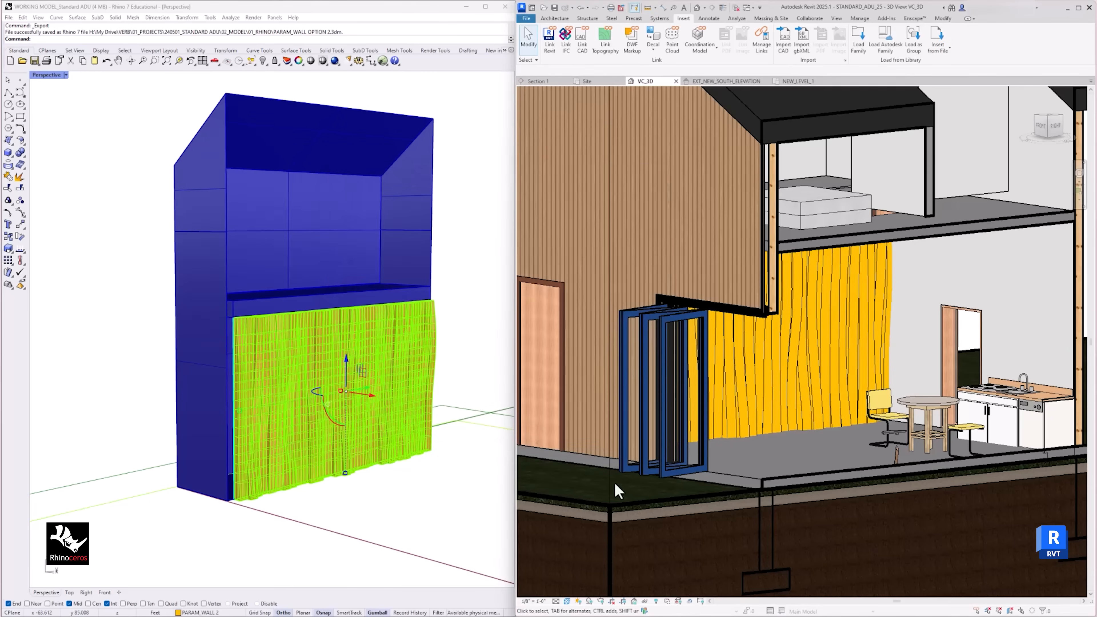